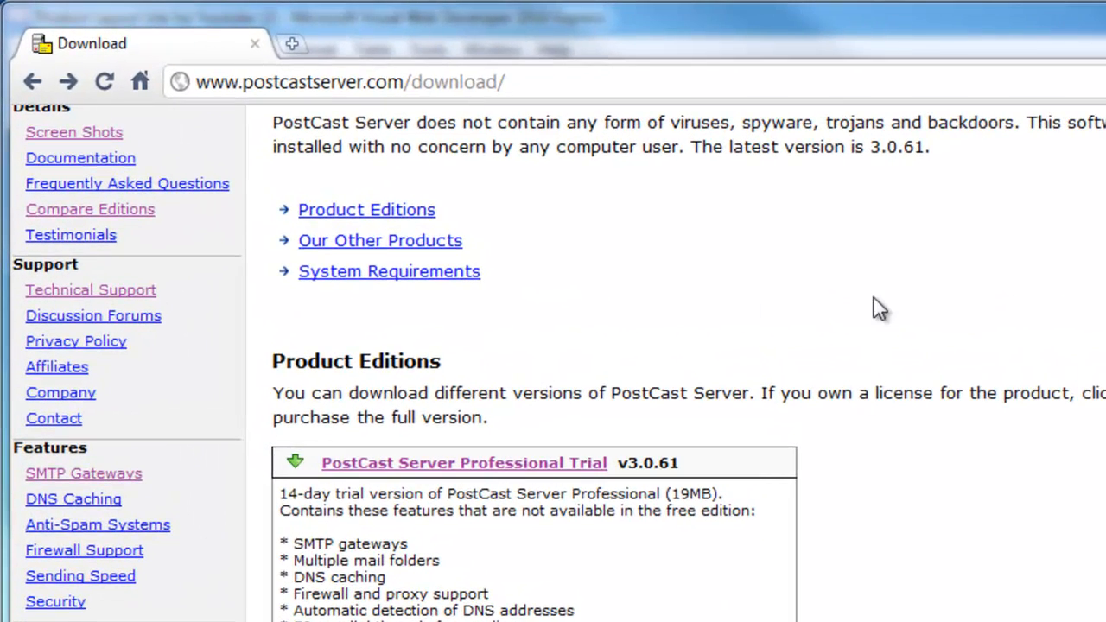
mouse_move(734, 331)
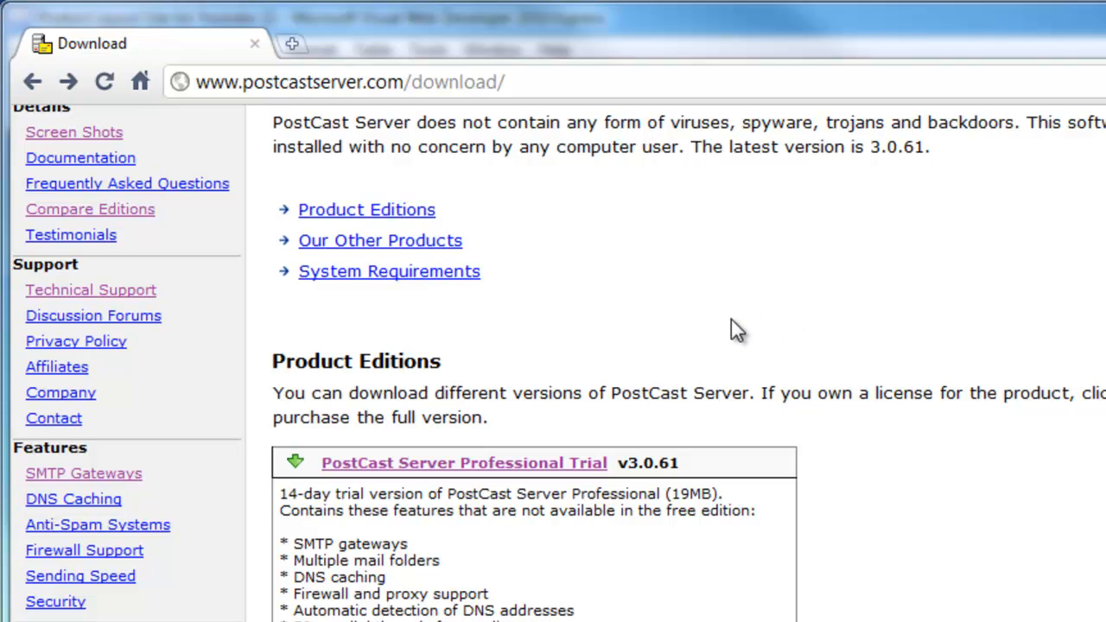
mouse_move(708, 332)
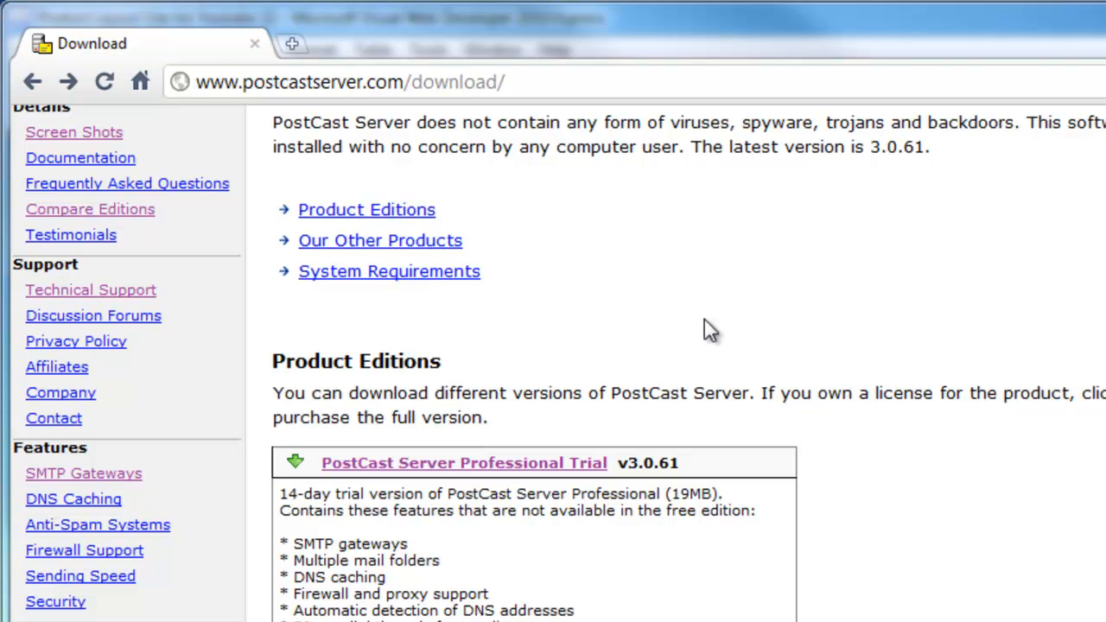
- Scroll the PostCast download page down to the Product Editions list
scroll("down", 3)
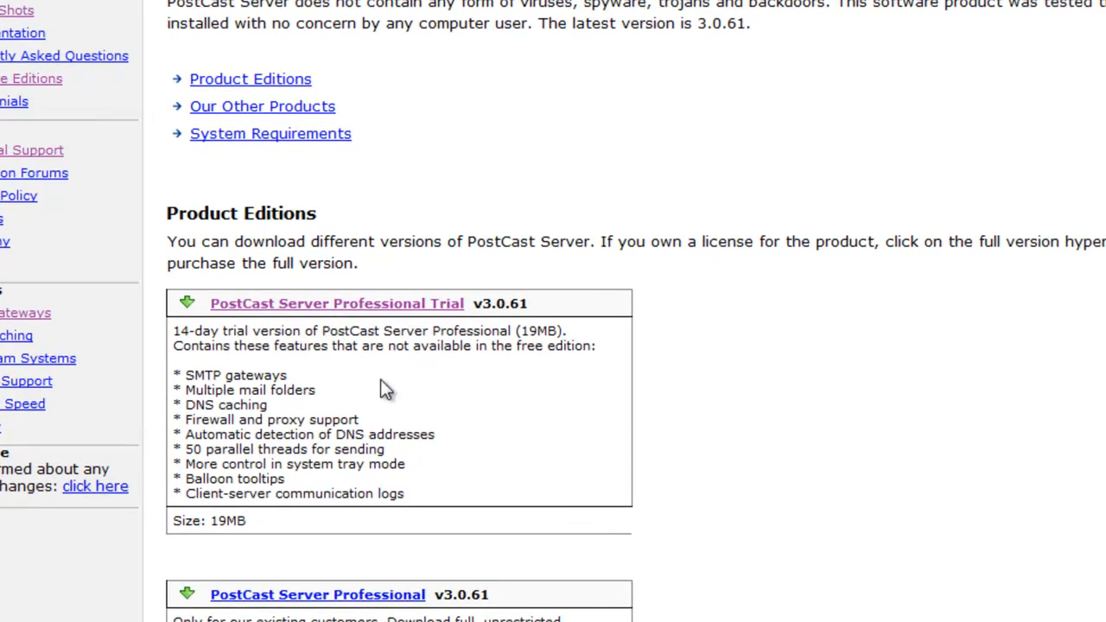
mouse_move(314, 325)
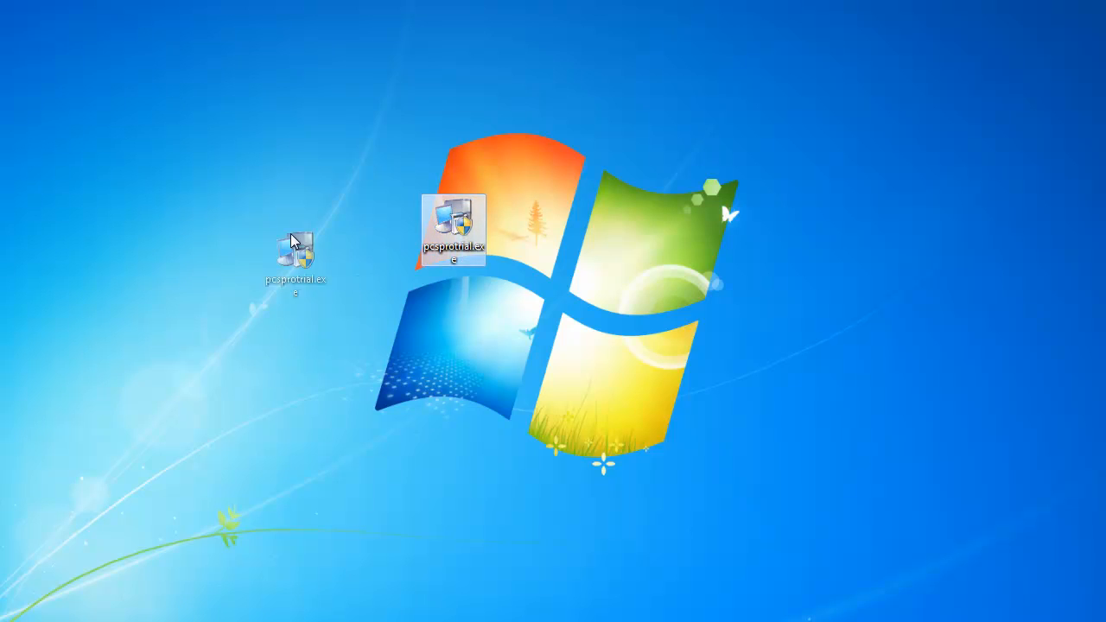
- Run the PostCast Server Pro Trial installer, accept the license and install to the default folder
left_click_drag(453, 228, 259, 221)
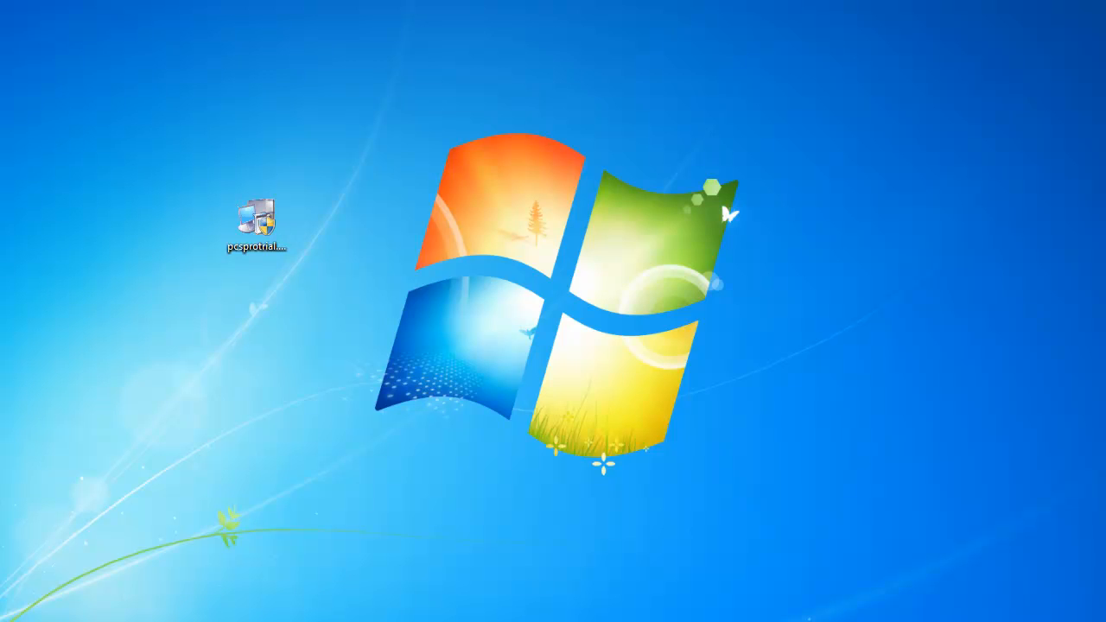
double_click(256, 218)
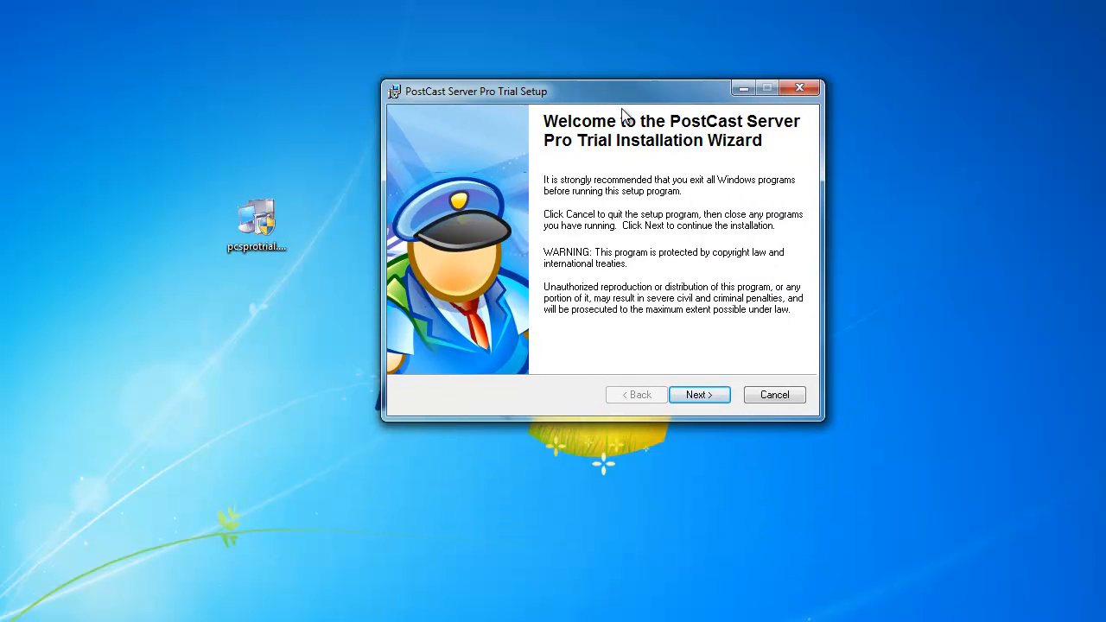
left_click(698, 394)
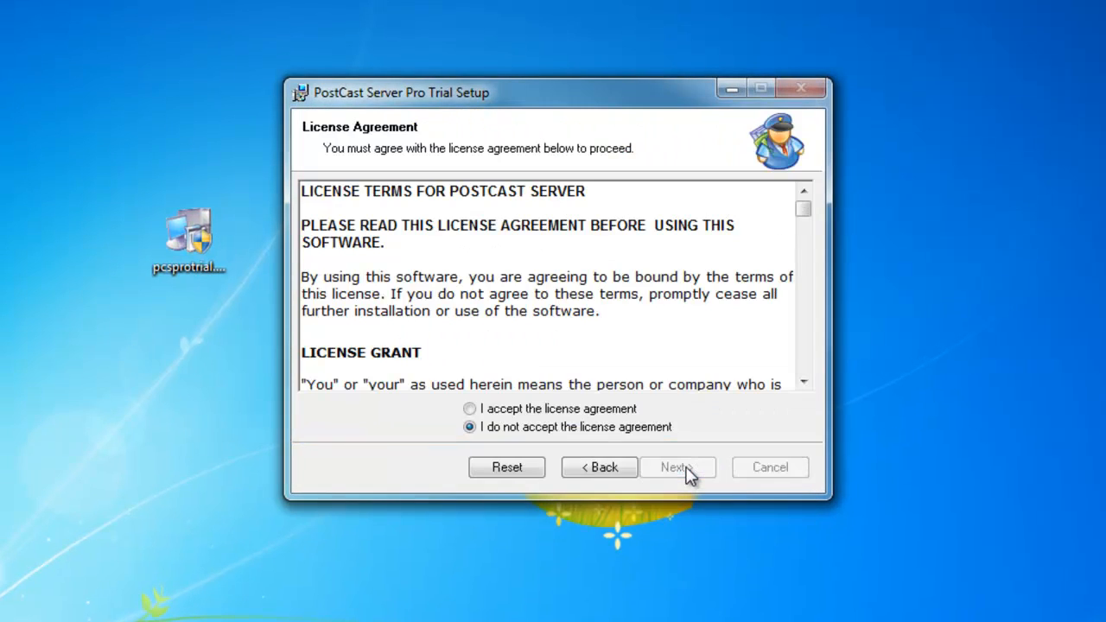
left_click(470, 408)
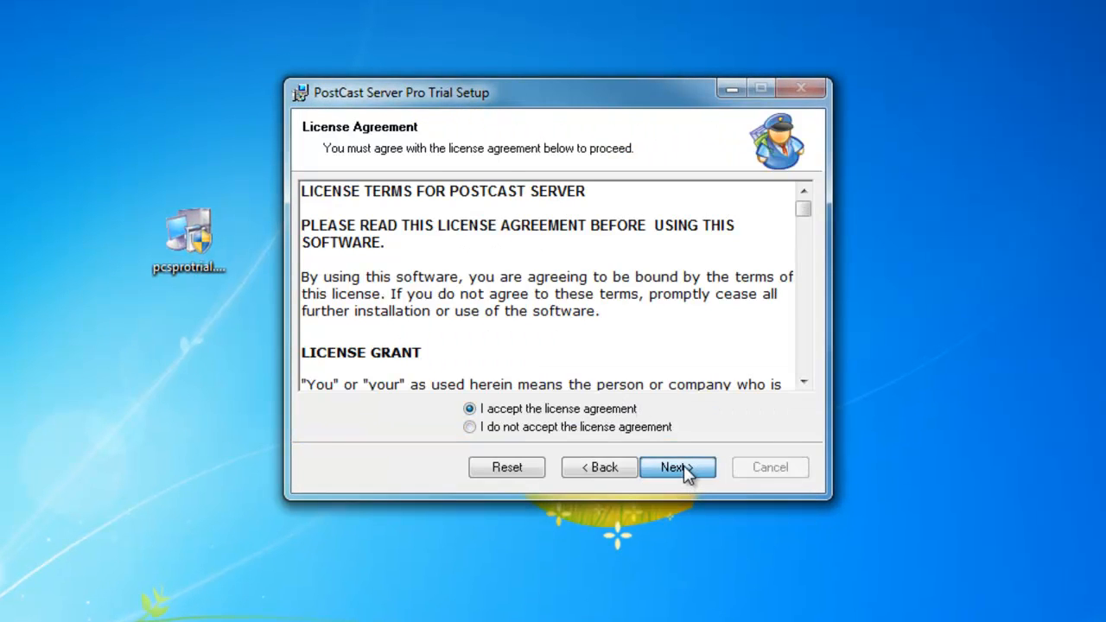
left_click(677, 467)
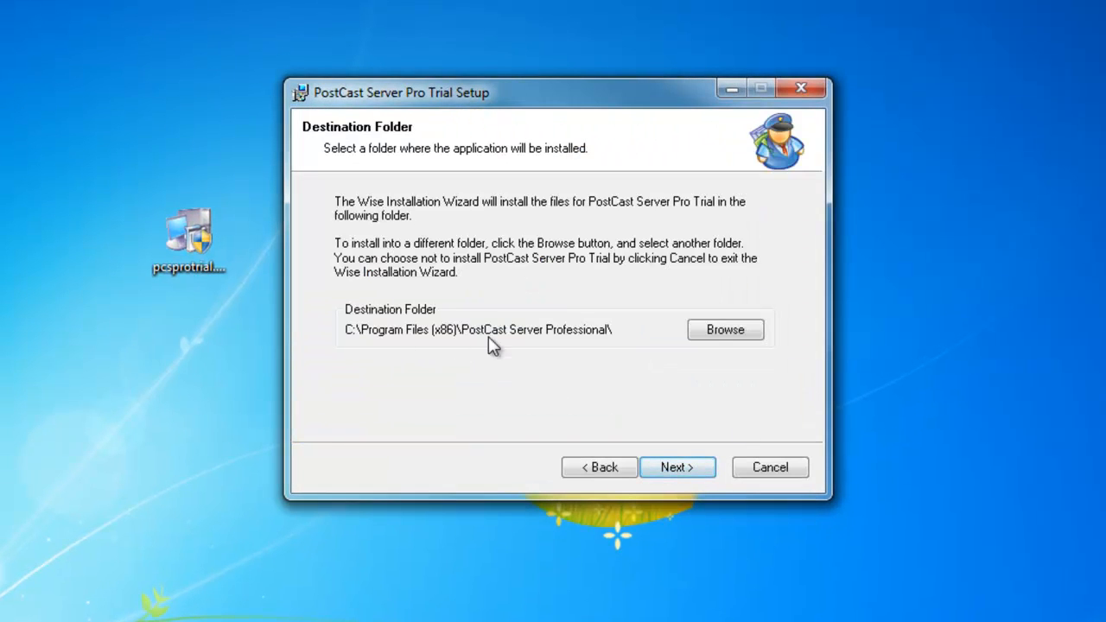
left_click(678, 467)
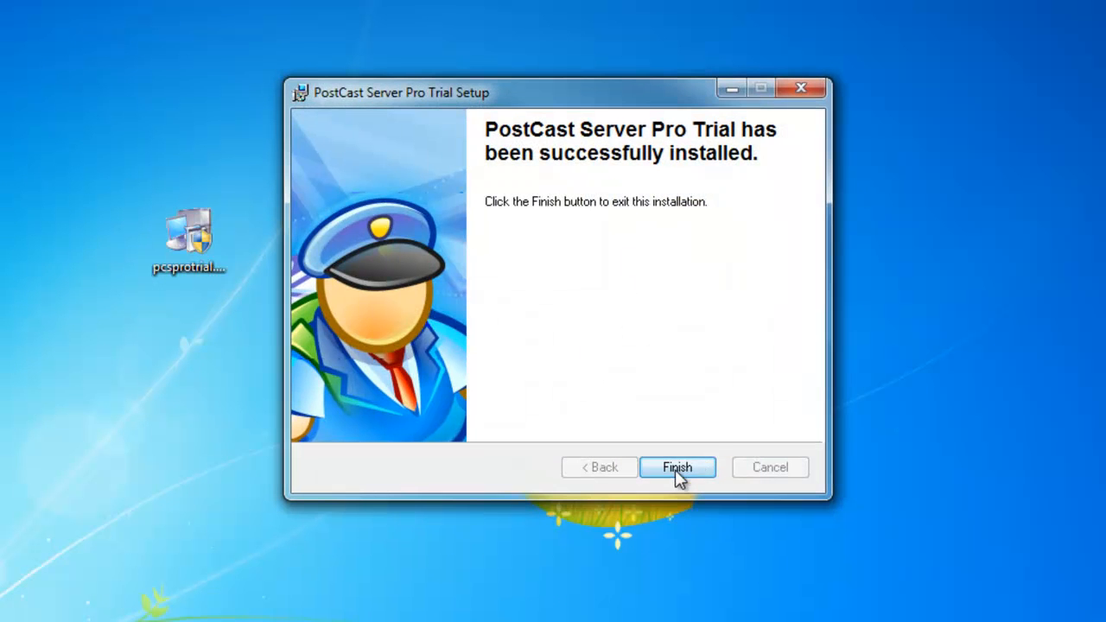
left_click(677, 467)
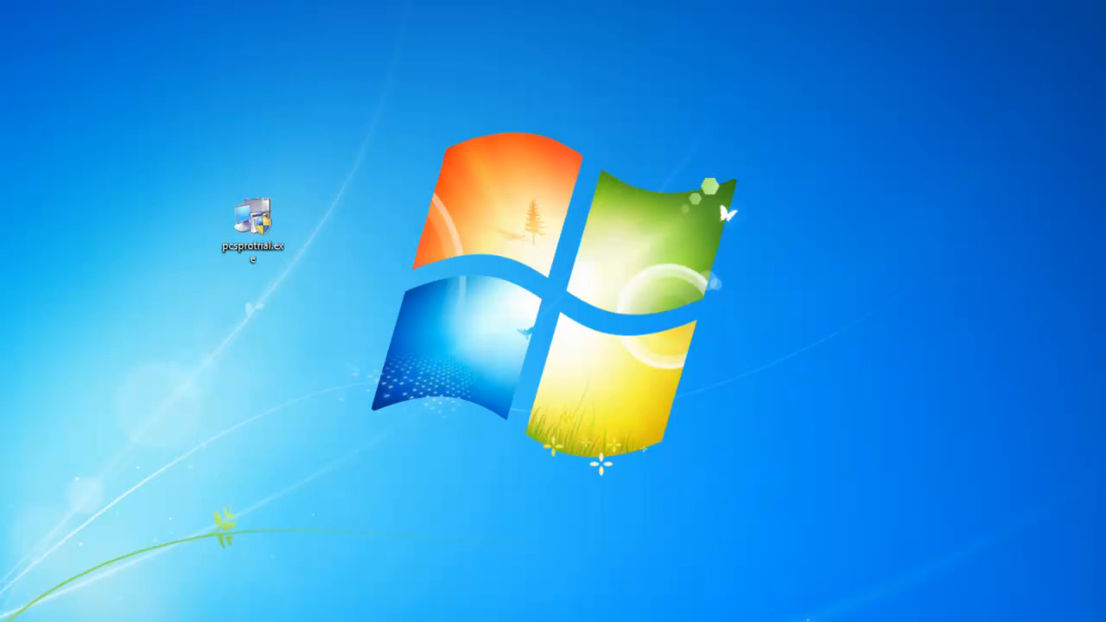
- Load the website project and select the Comments textbox on Contact.aspx
double_click(250, 218)
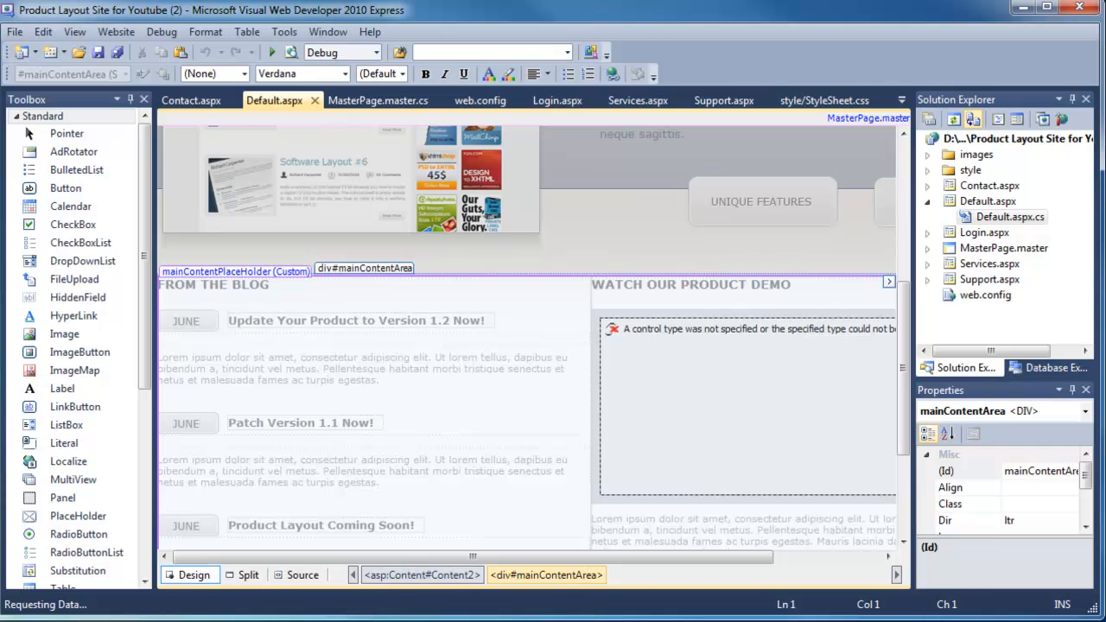
mouse_move(309, 125)
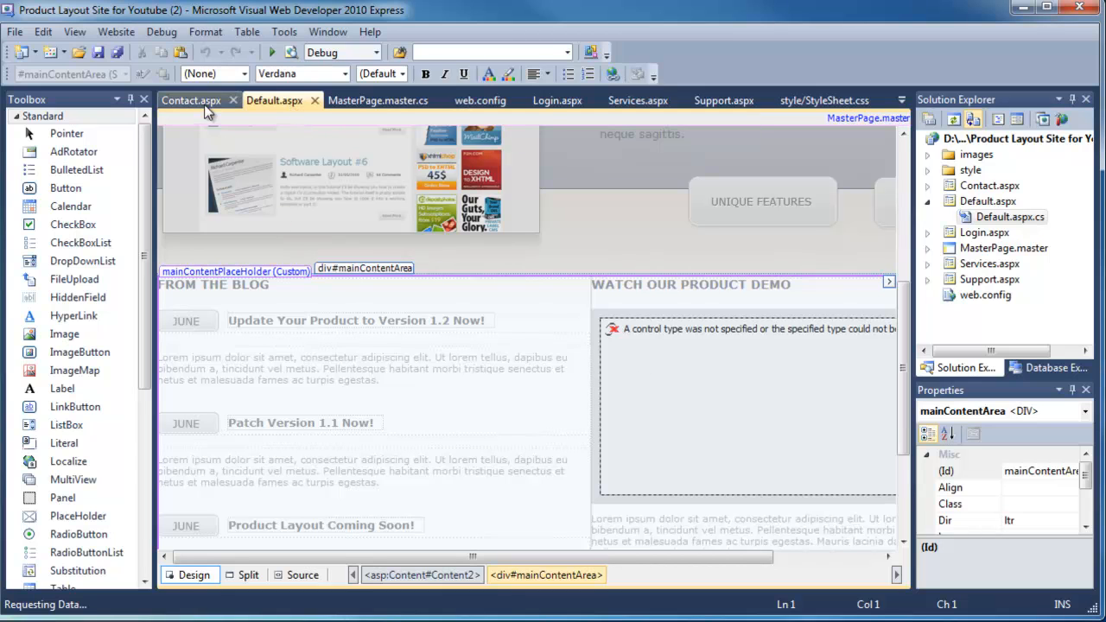
left_click(190, 100)
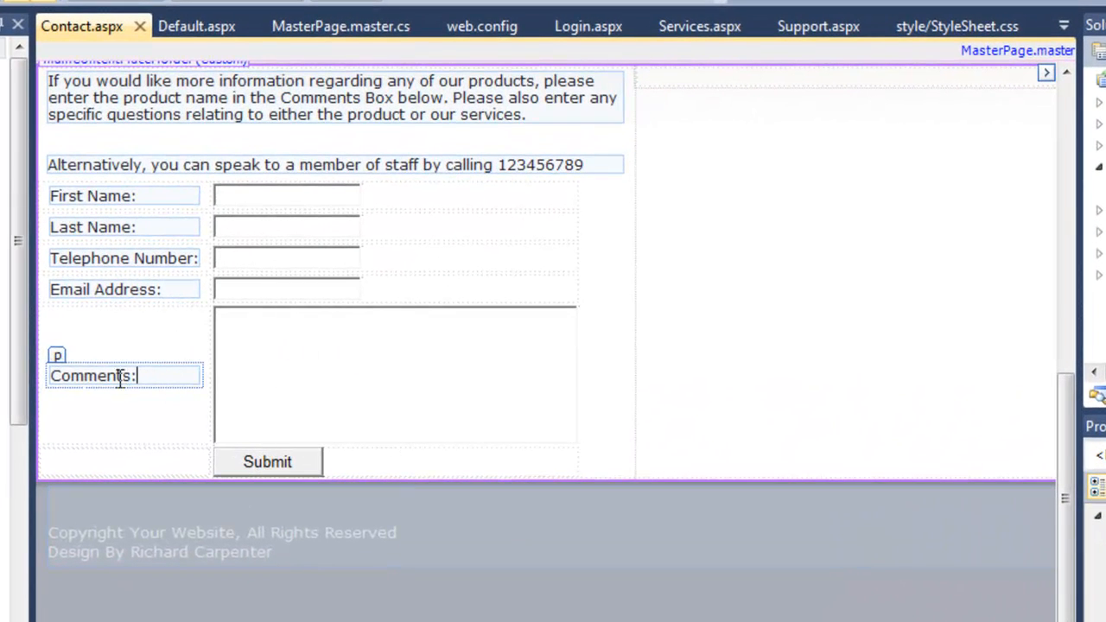
left_click(396, 377)
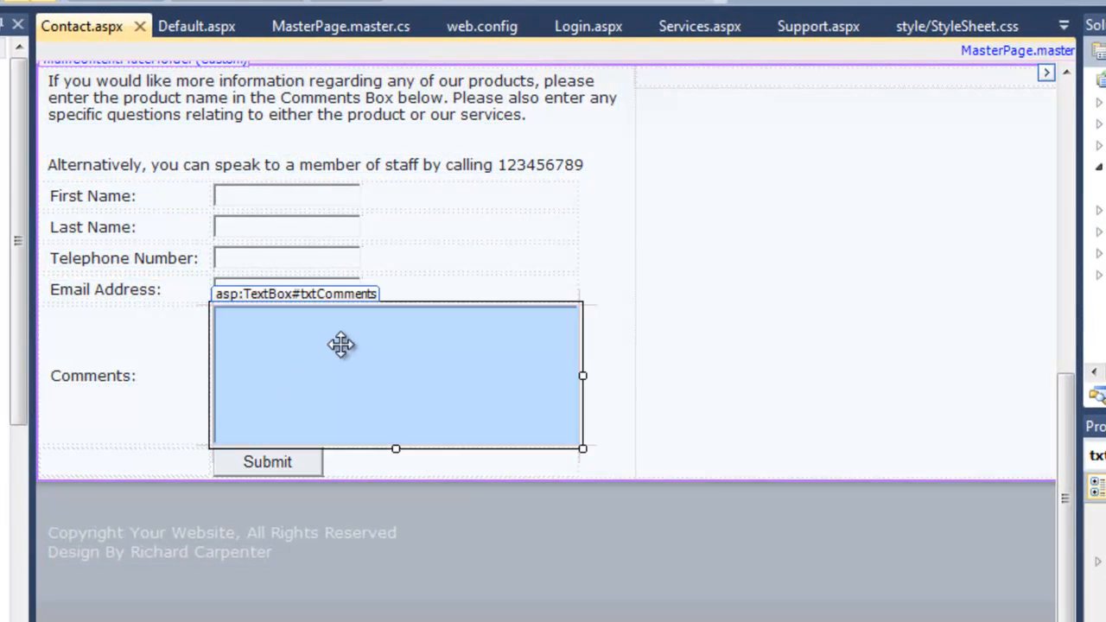
mouse_move(283, 356)
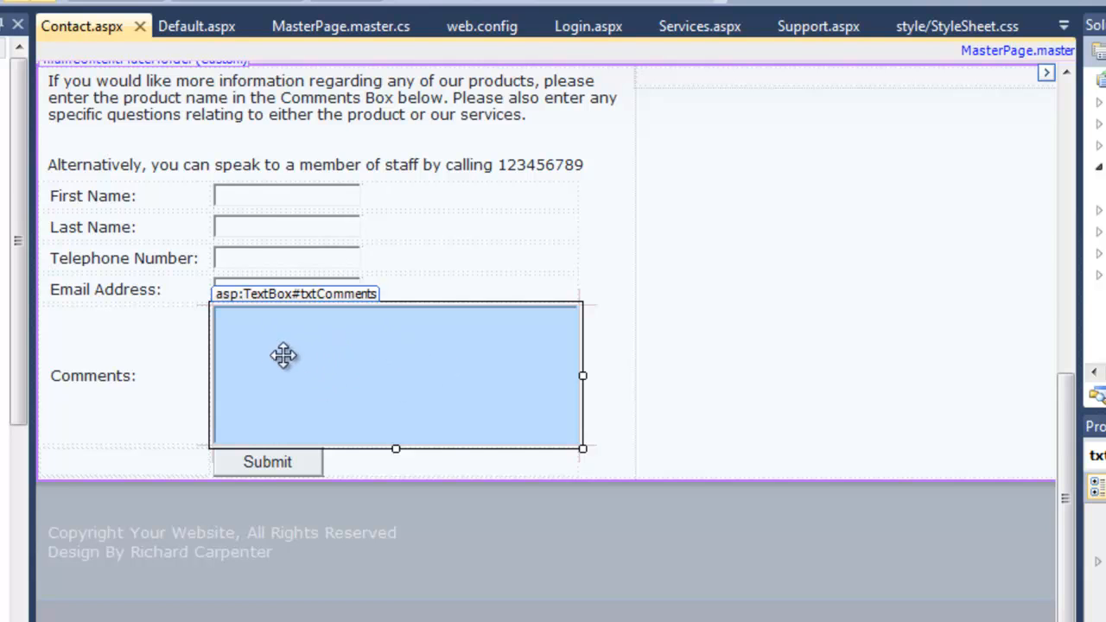
mouse_move(339, 359)
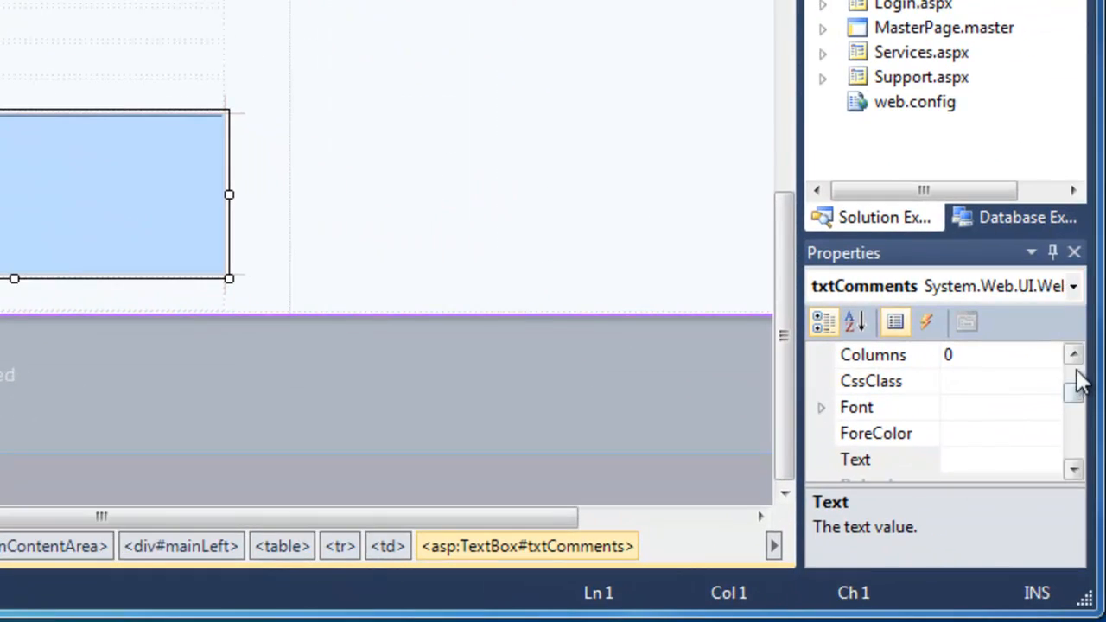
- Set the txtComments TextMode property to MultiLine
scroll("up", 3)
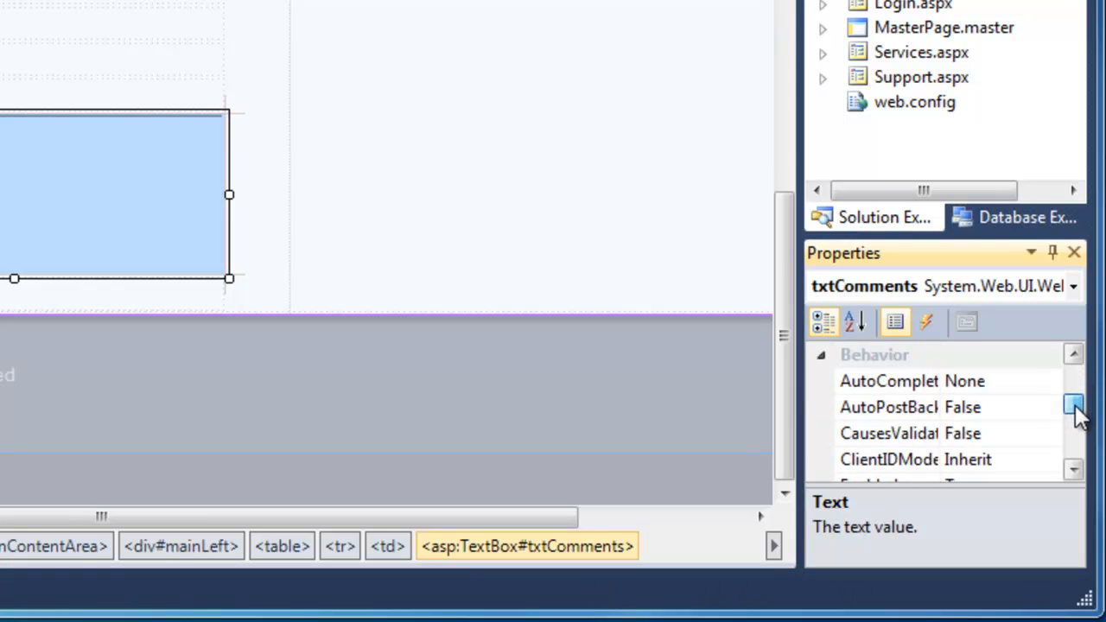
scroll("down", 3)
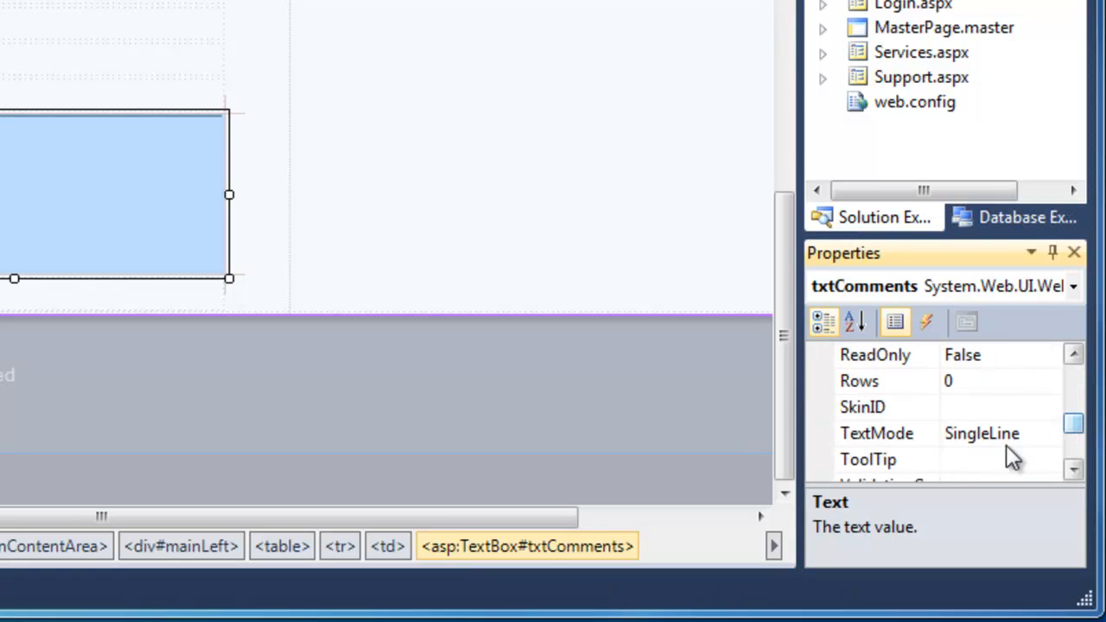
left_click(873, 432)
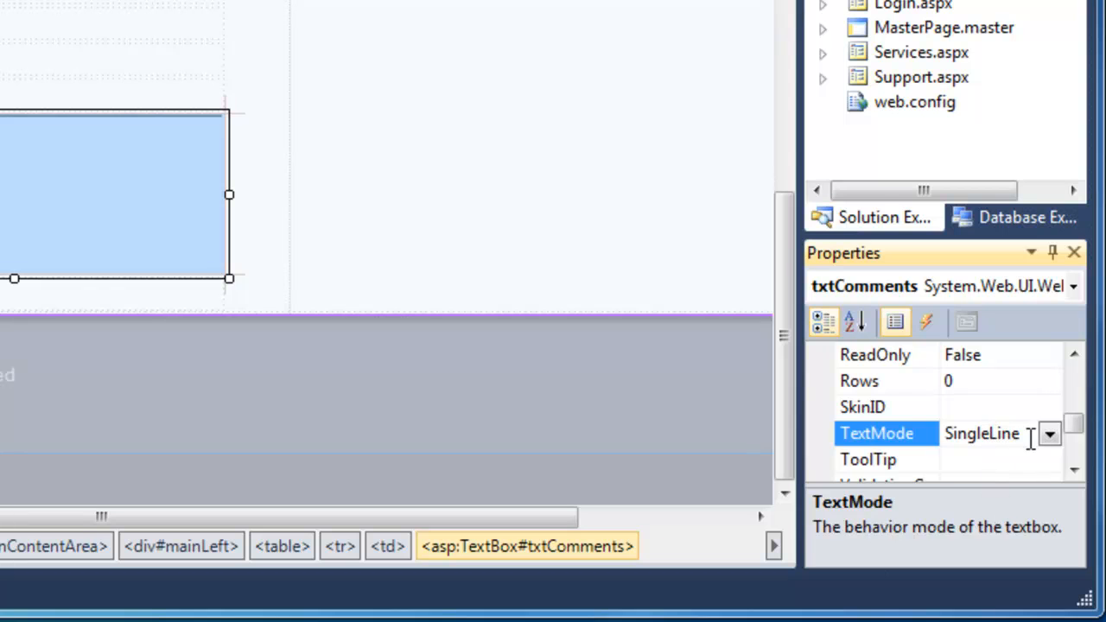
left_click(1049, 432)
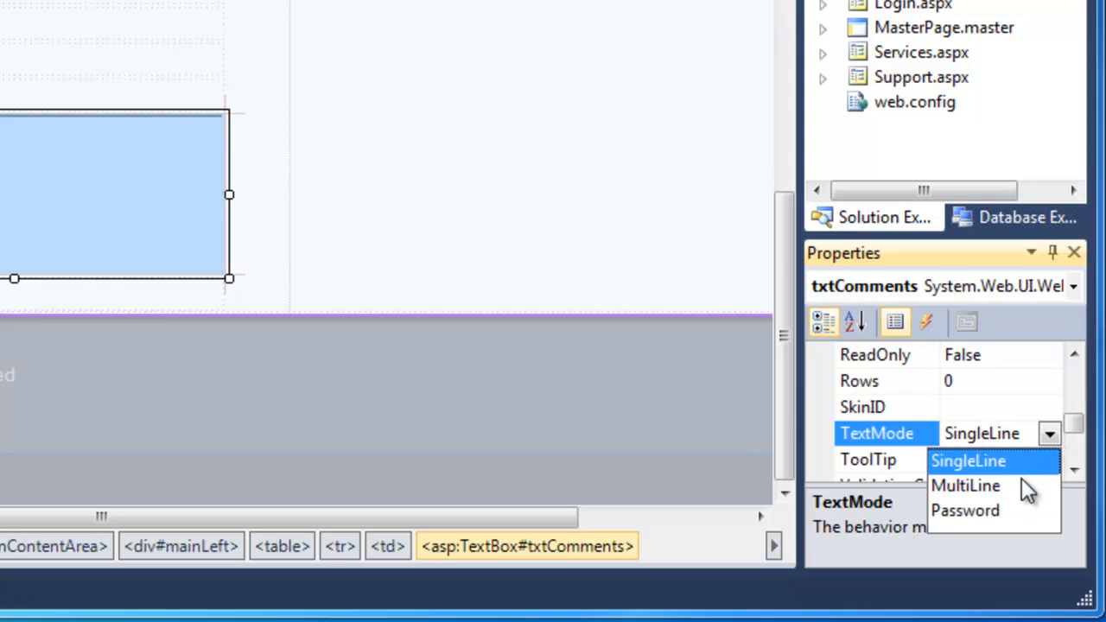
left_click(964, 484)
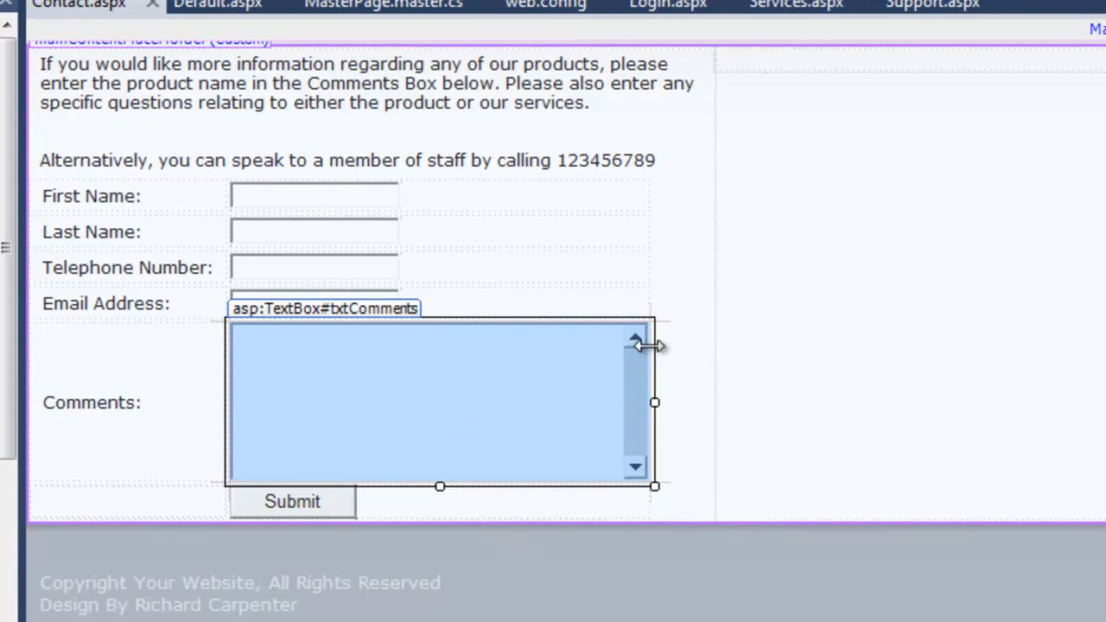
mouse_move(748, 416)
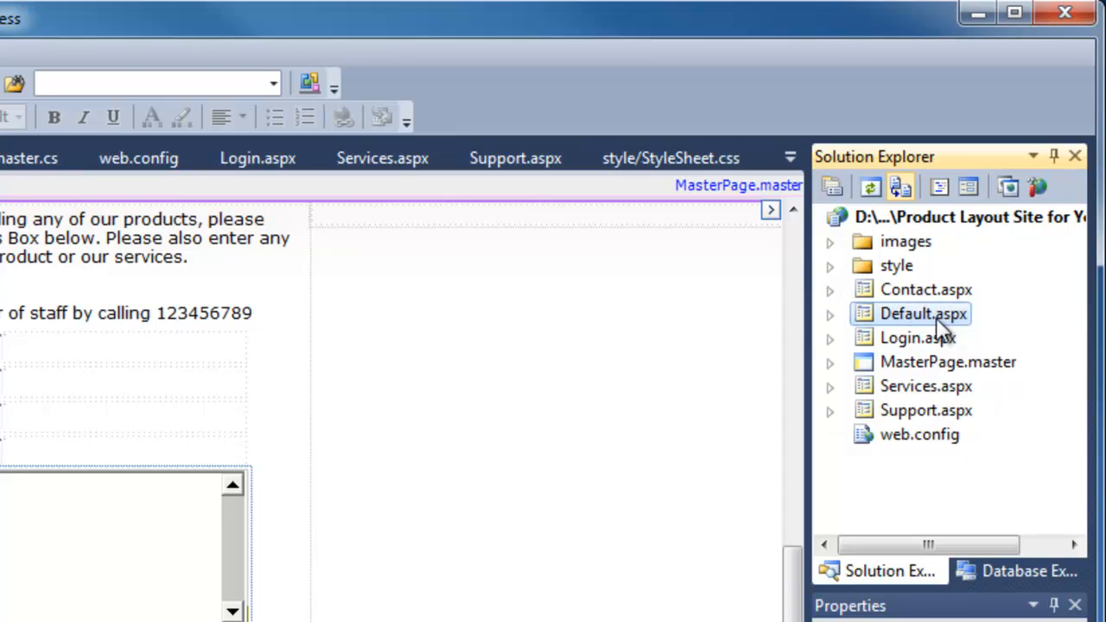
mouse_move(850, 318)
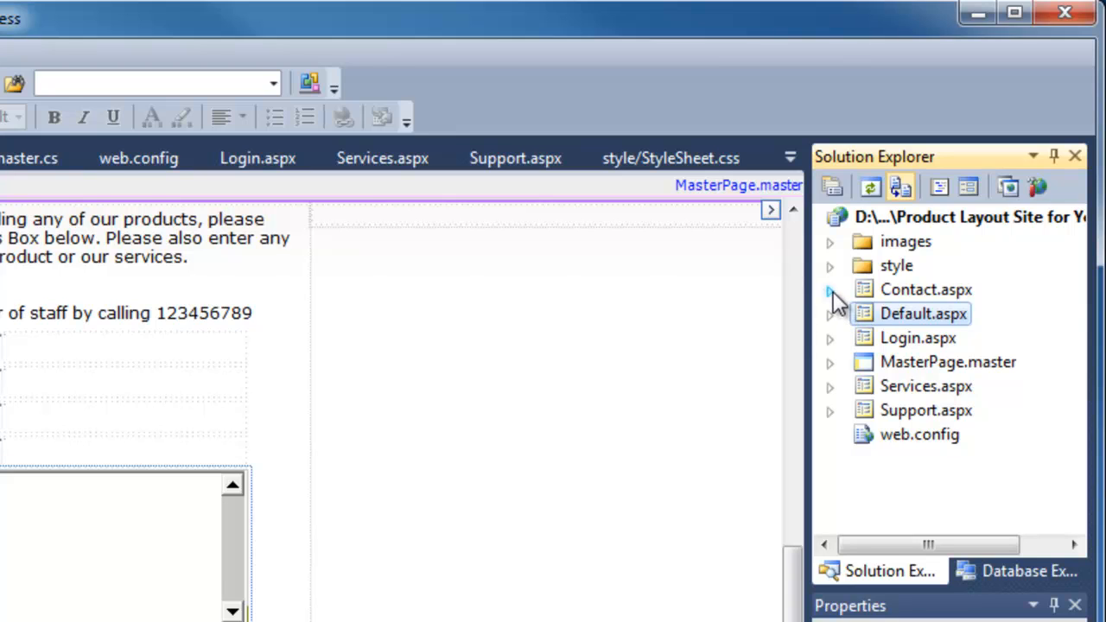
- Expand Contact.aspx and Login.aspx in Solution Explorer to show their .aspx.cs files
left_click(830, 290)
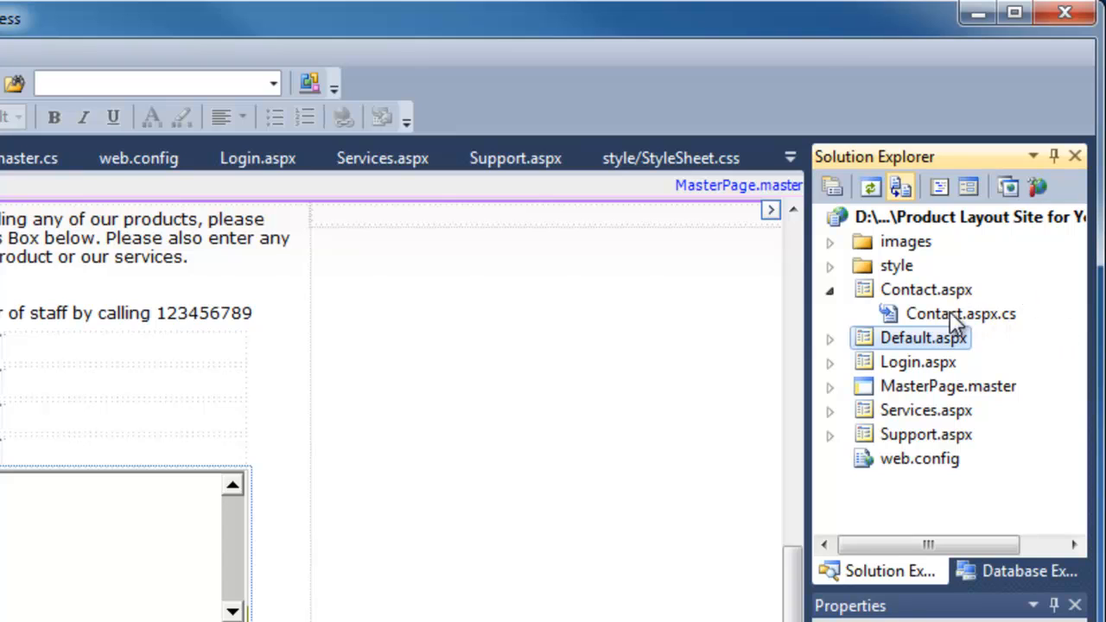
left_click(961, 315)
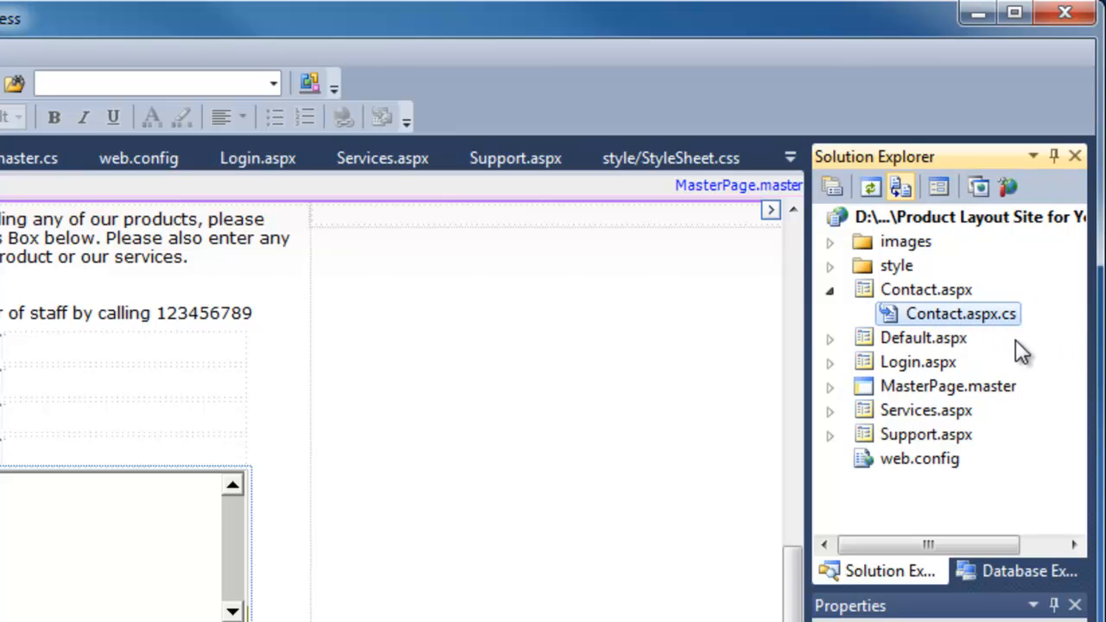
mouse_move(1019, 353)
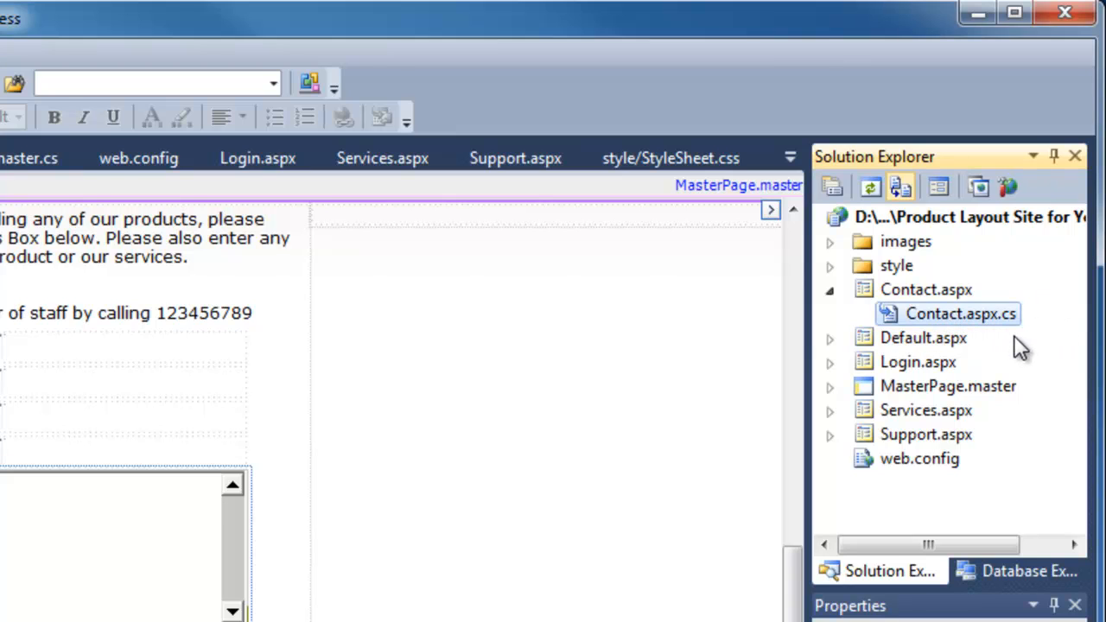
mouse_move(971, 332)
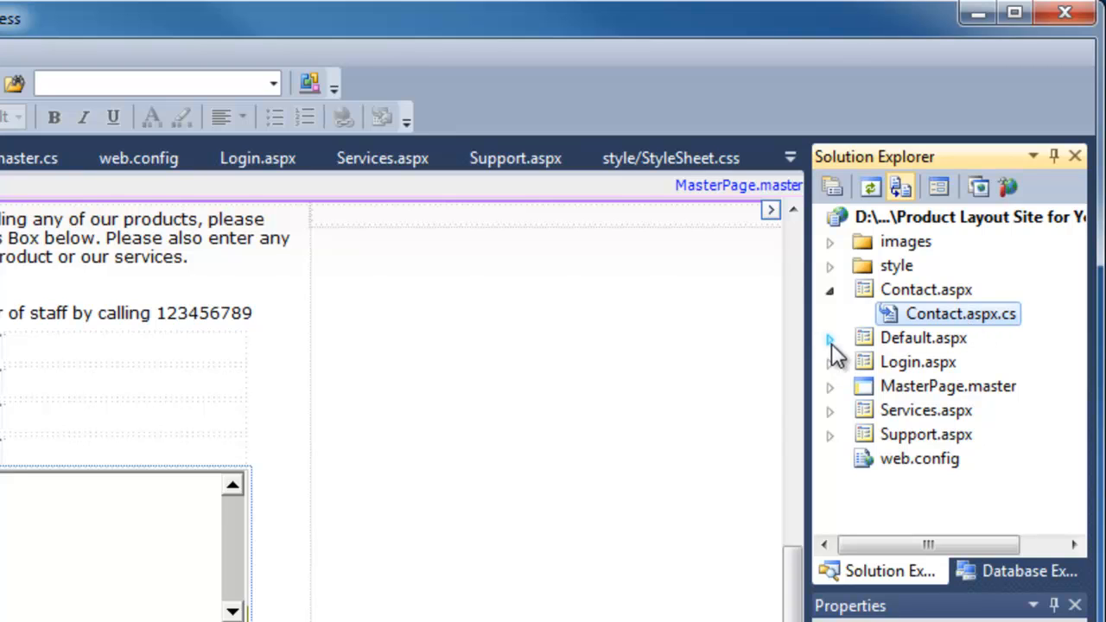
left_click(830, 337)
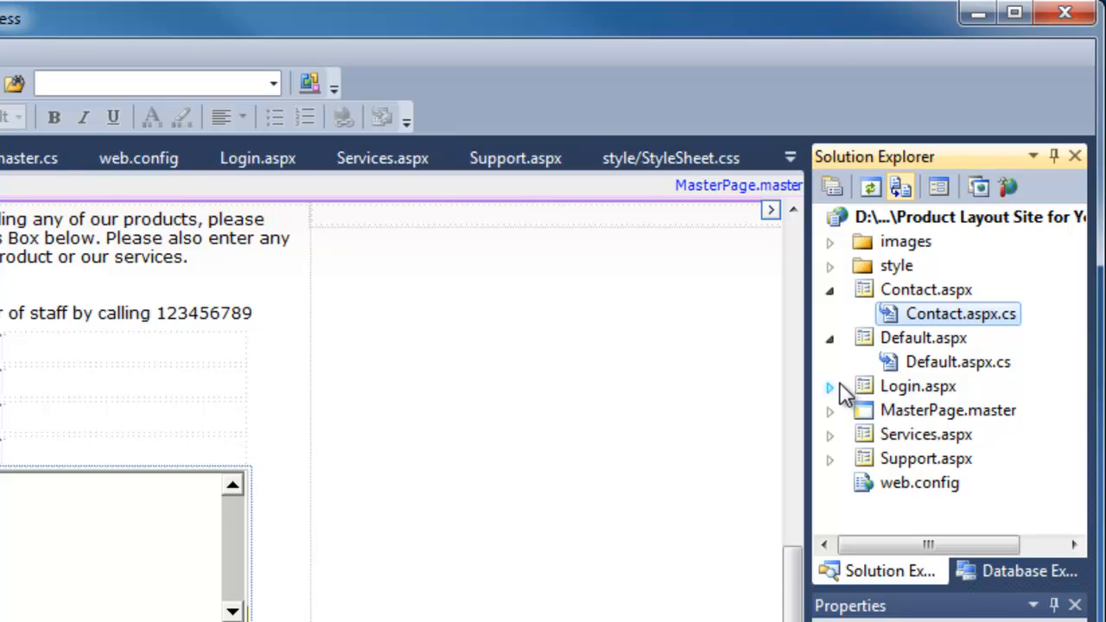
left_click(829, 388)
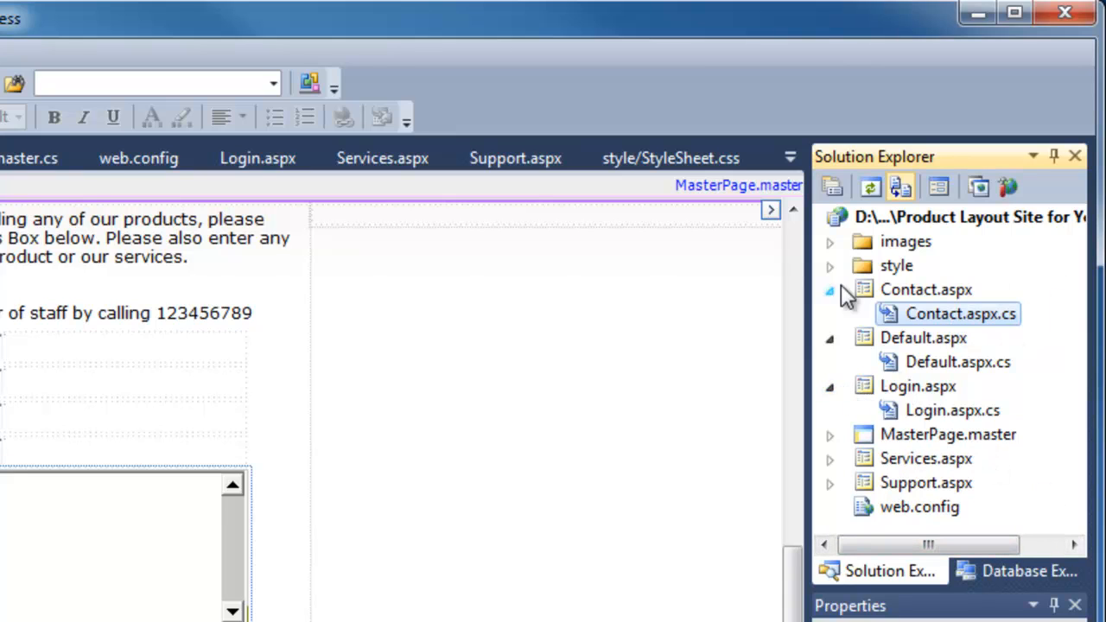
mouse_move(950, 326)
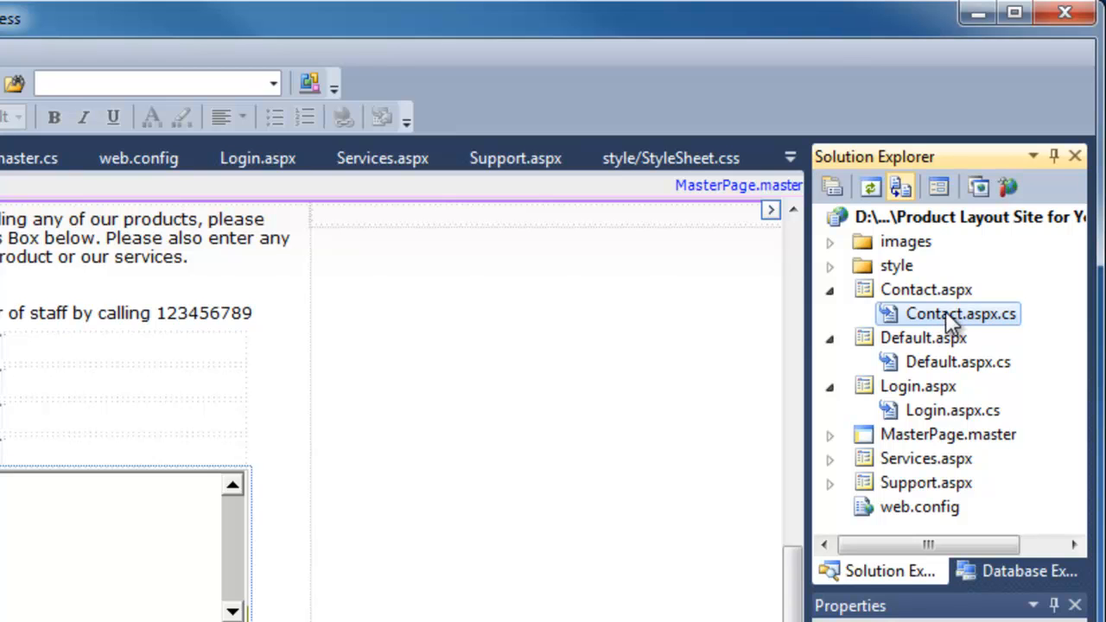
- In Contact.aspx.cs import System.Web.Mail and delete the empty Page_Load method
double_click(961, 315)
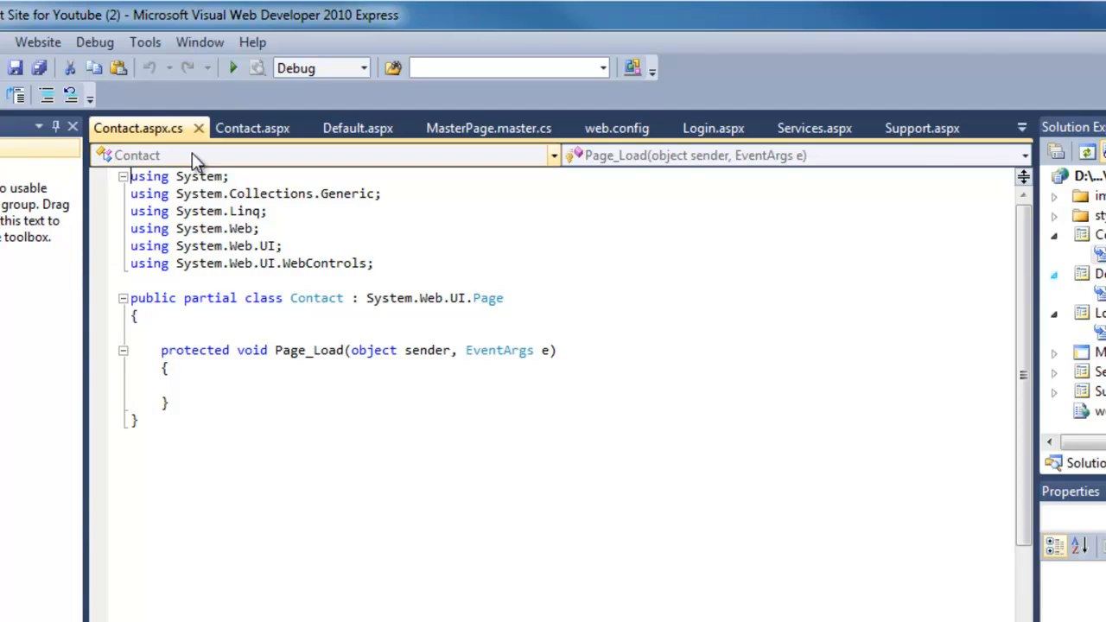
mouse_move(332, 482)
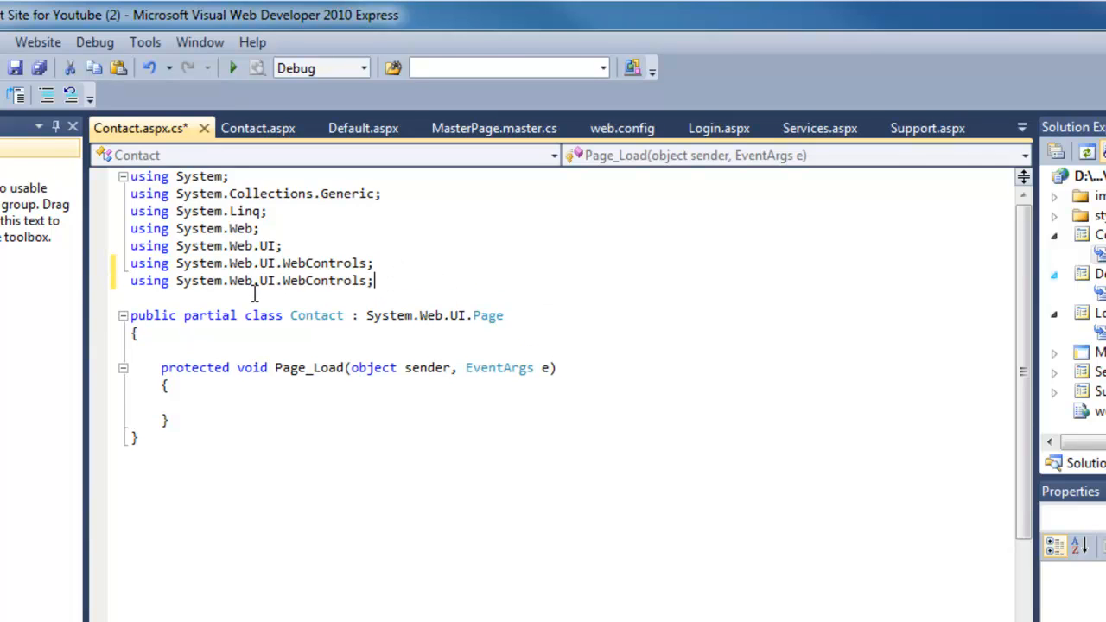
double_click(314, 280)
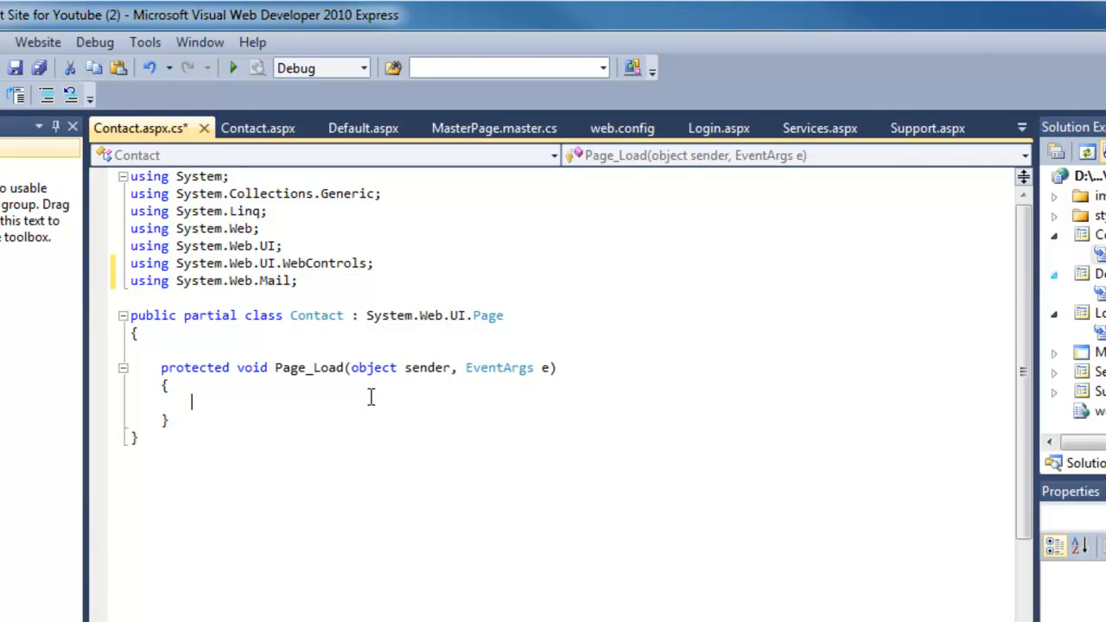
mouse_move(304, 294)
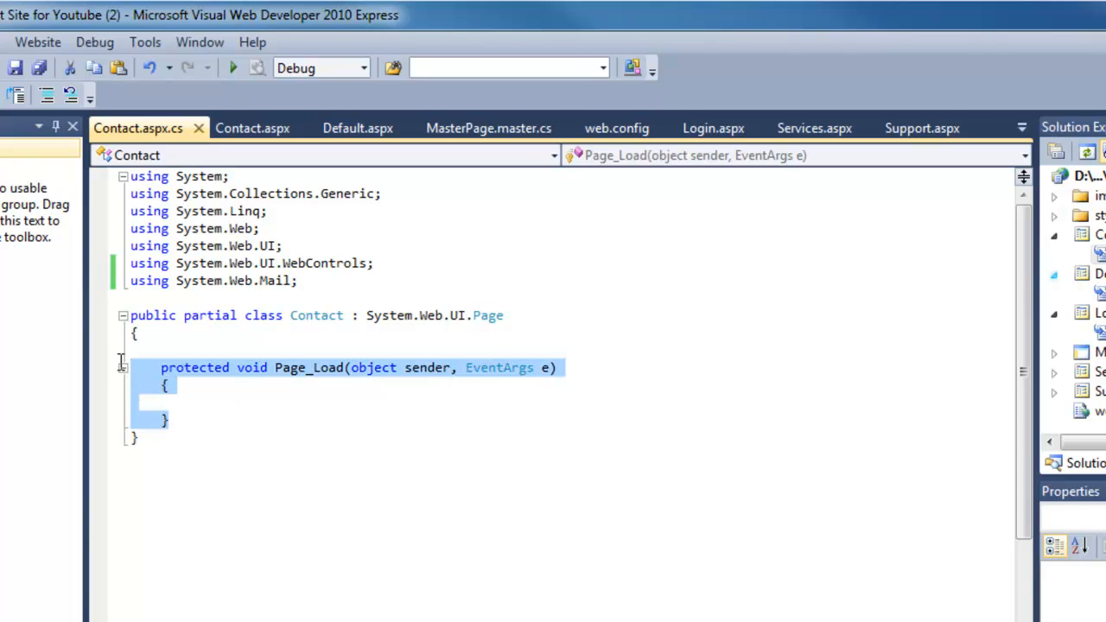
key("Delete")
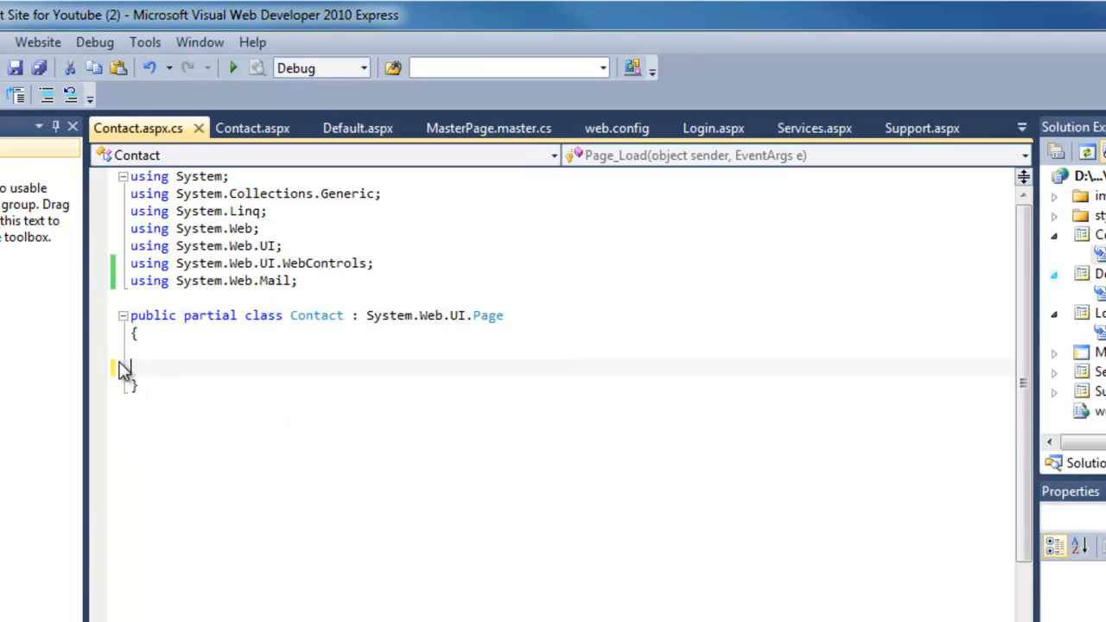
left_click(228, 366)
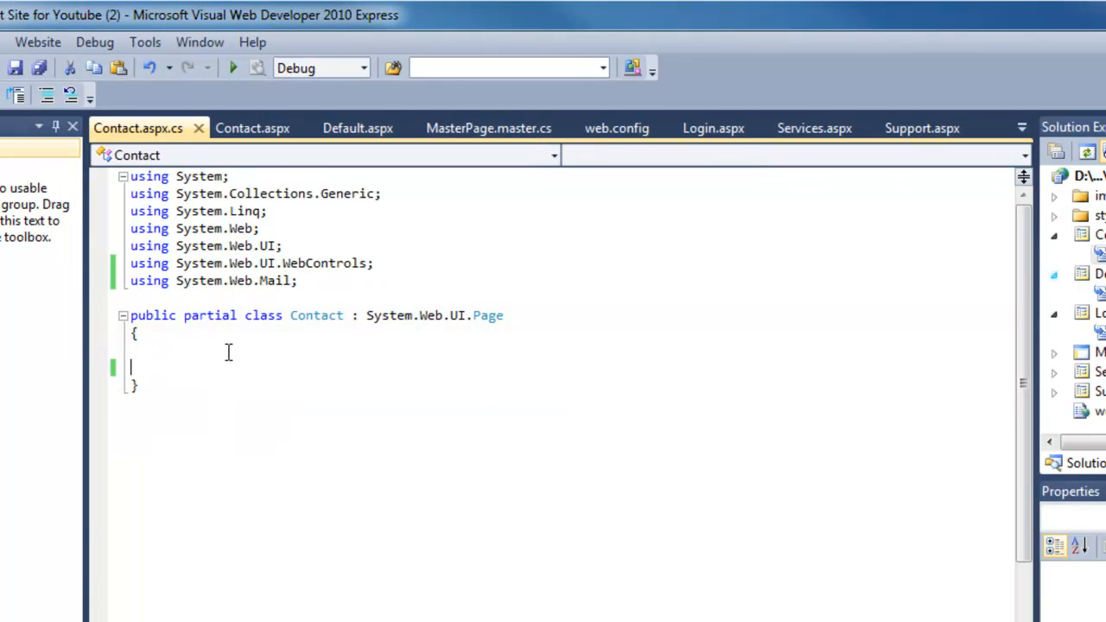
mouse_move(252, 128)
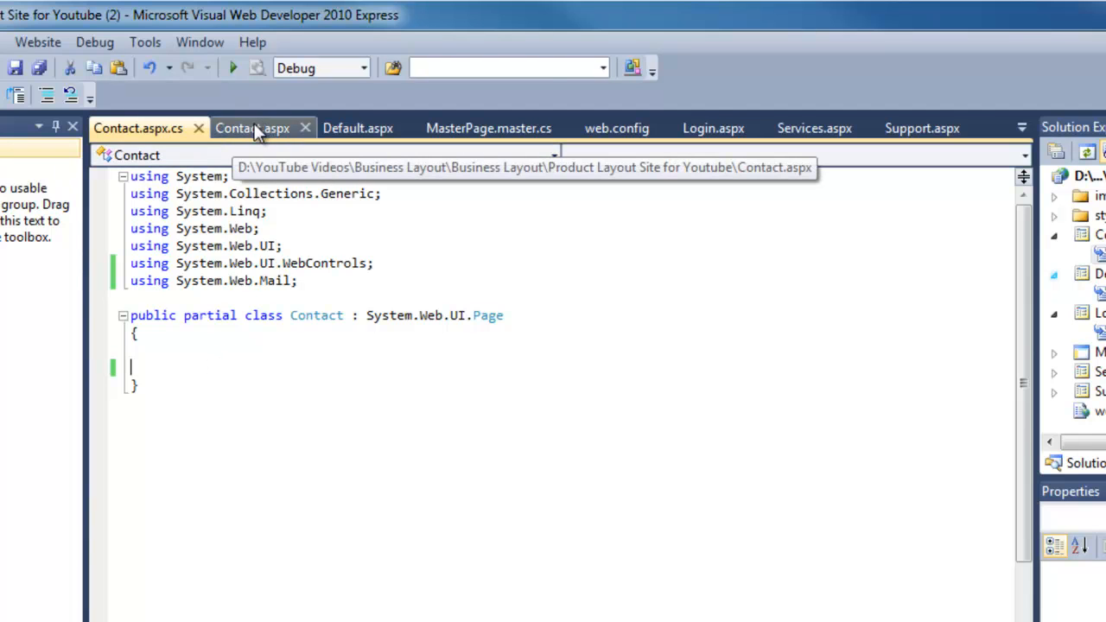
- Create the btnSubmit_Click handler from the Submit button and return to the code-behind
left_click(252, 128)
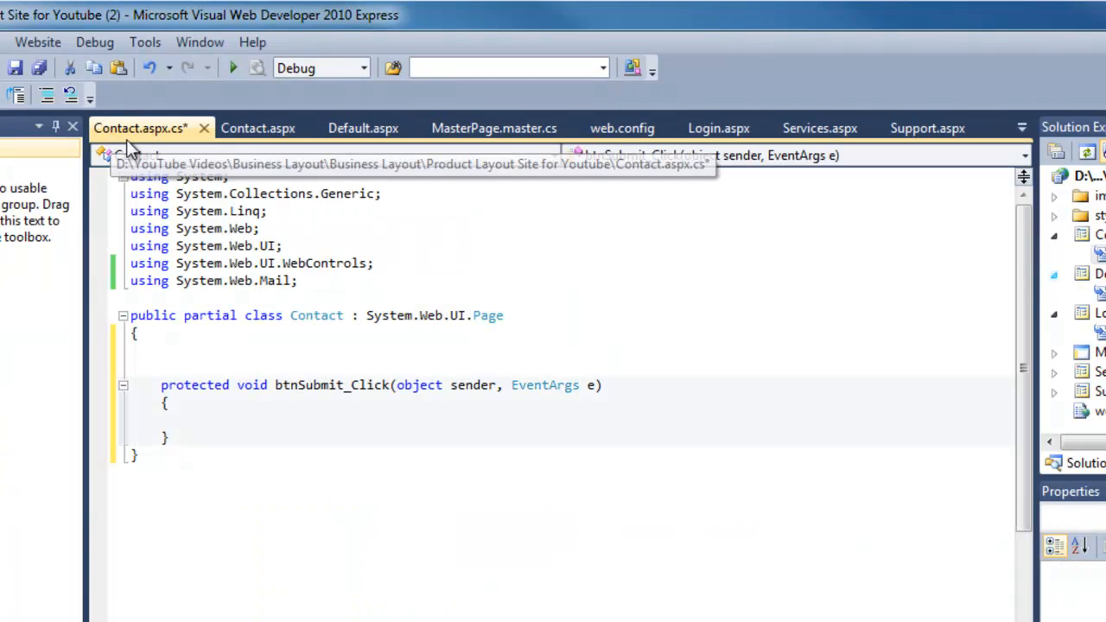
left_click(190, 420)
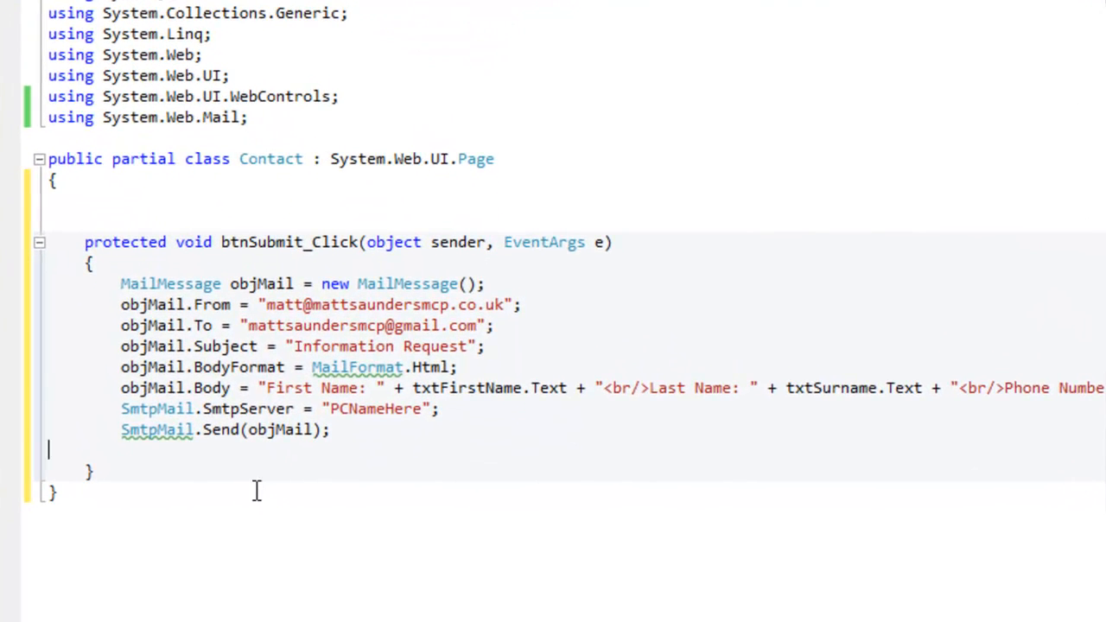
mouse_move(169, 283)
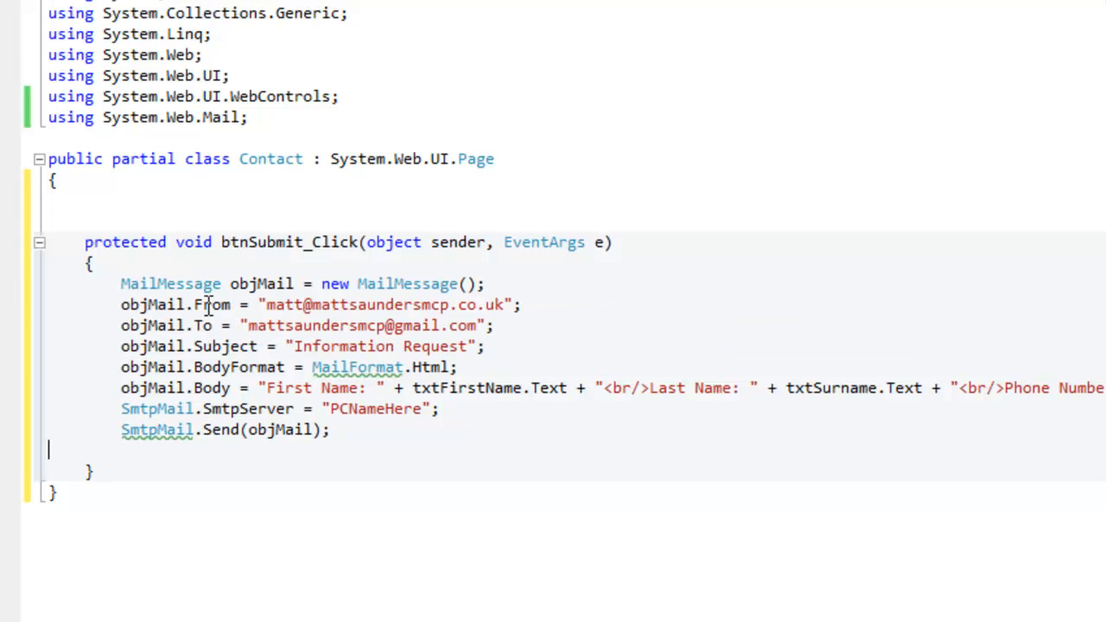
mouse_move(449, 305)
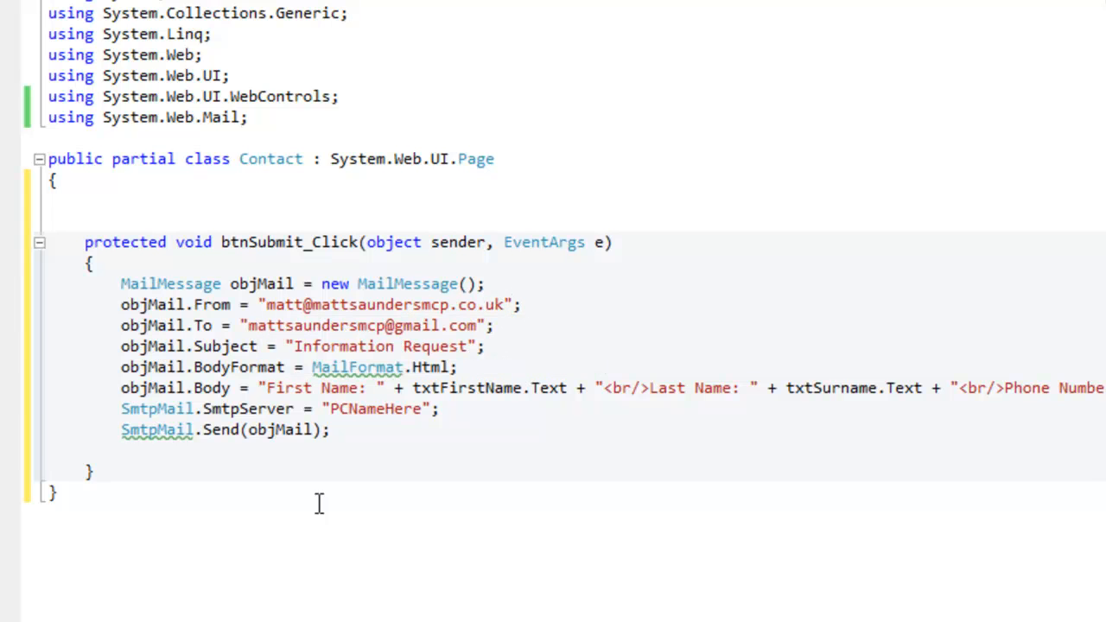
mouse_move(360, 324)
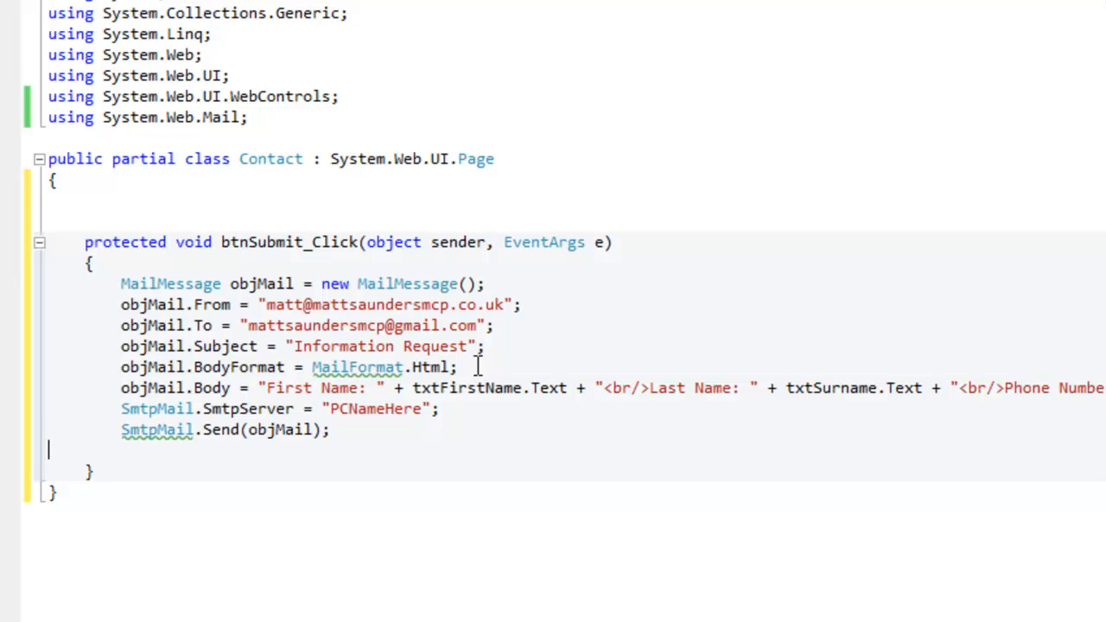
mouse_move(183, 366)
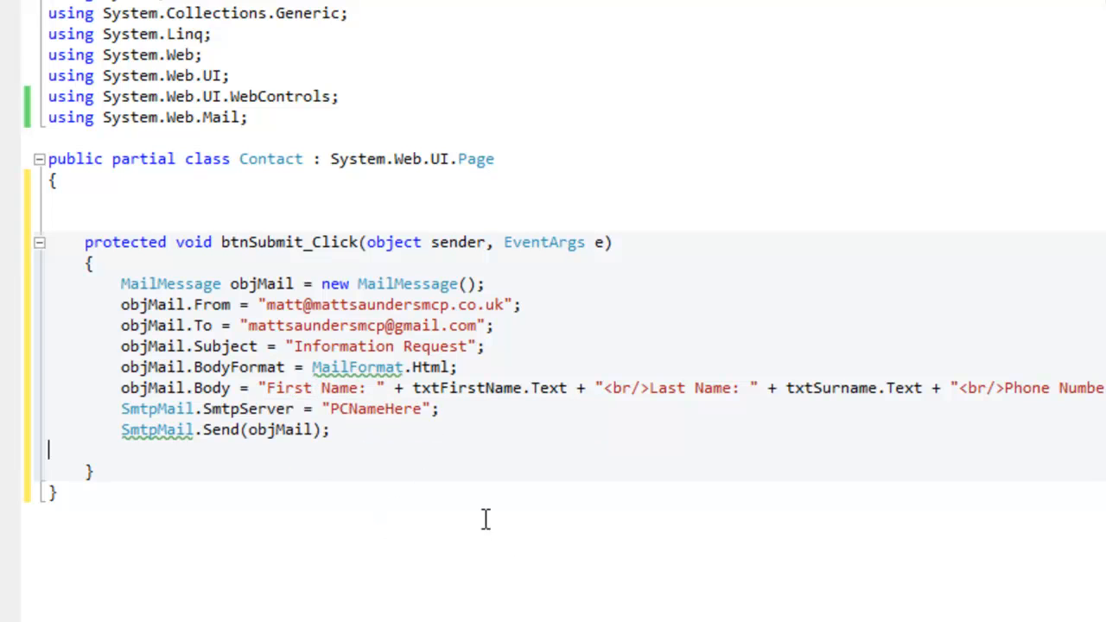
left_click(467, 425)
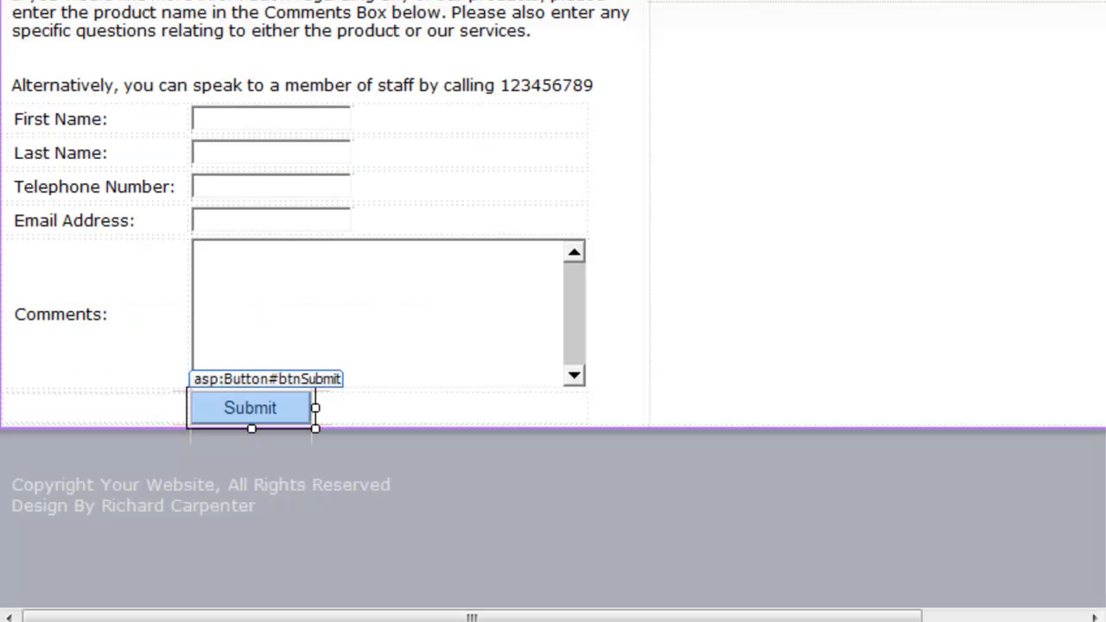
left_click(269, 118)
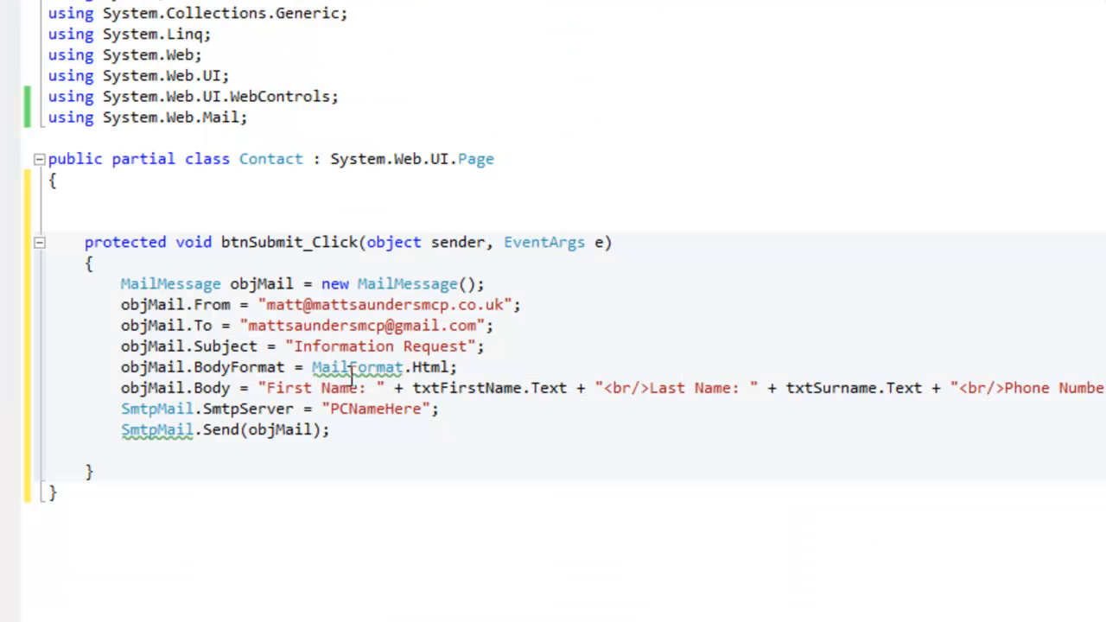
mouse_move(664, 378)
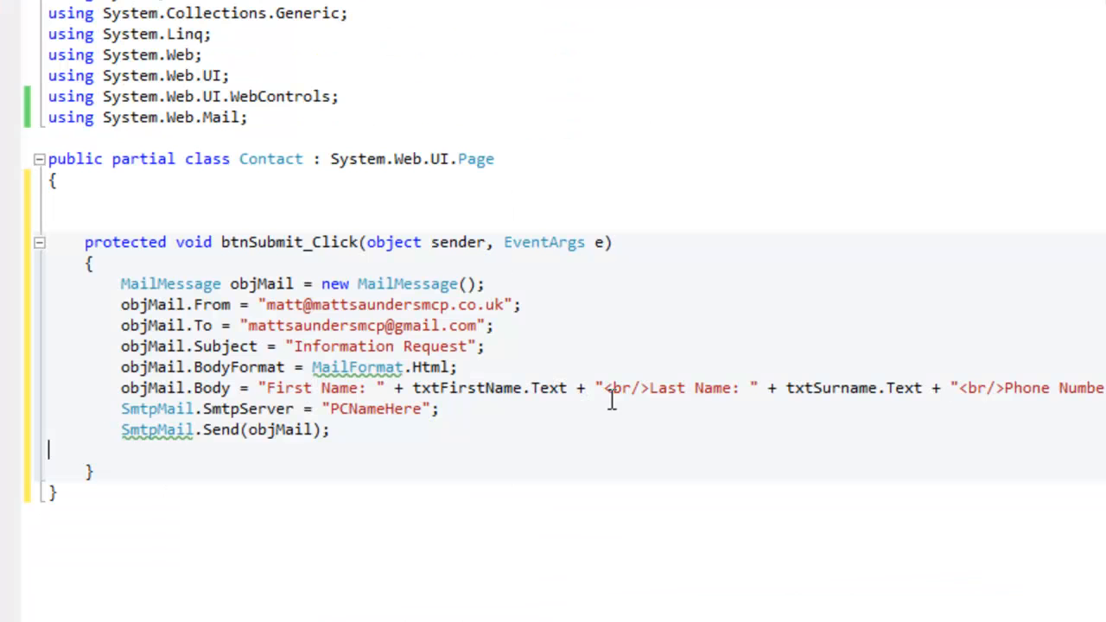
scroll("right", 3)
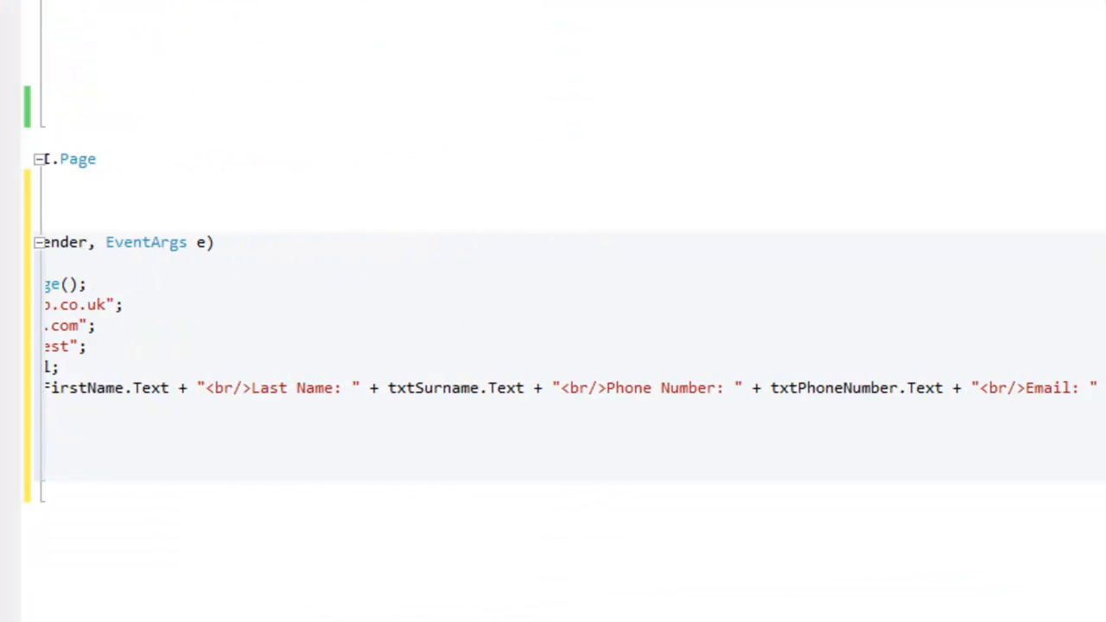
mouse_move(764, 387)
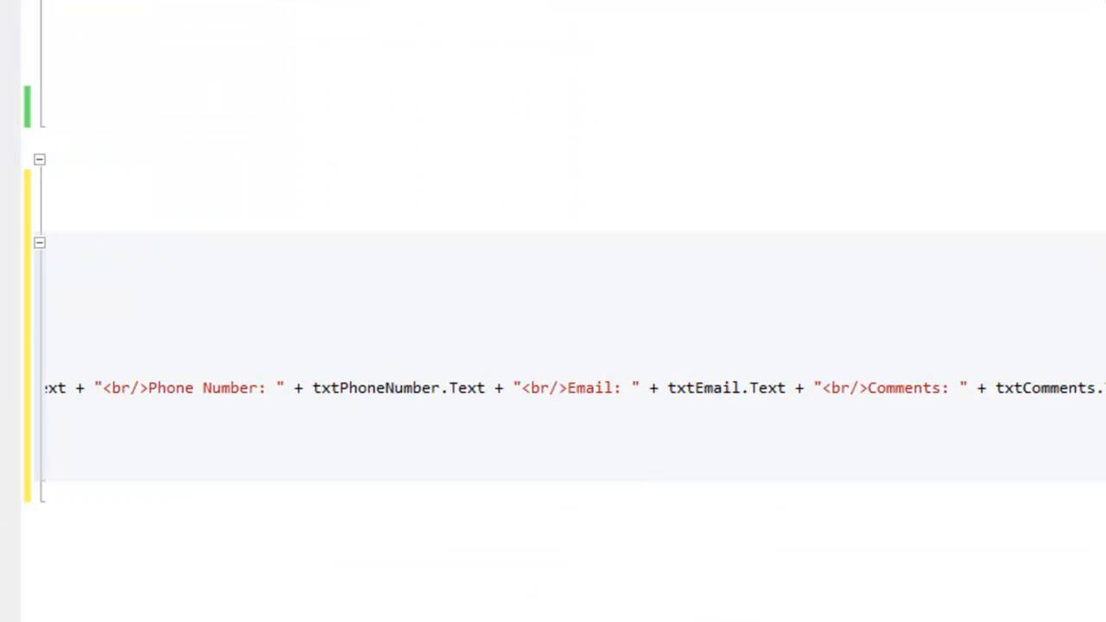
mouse_move(665, 391)
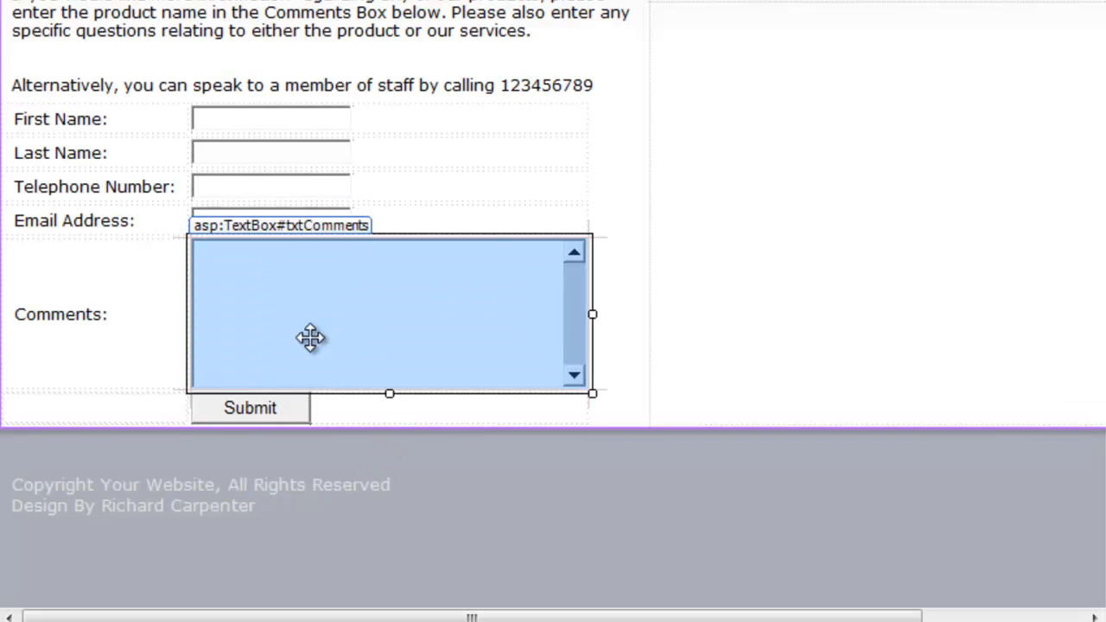
mouse_move(358, 301)
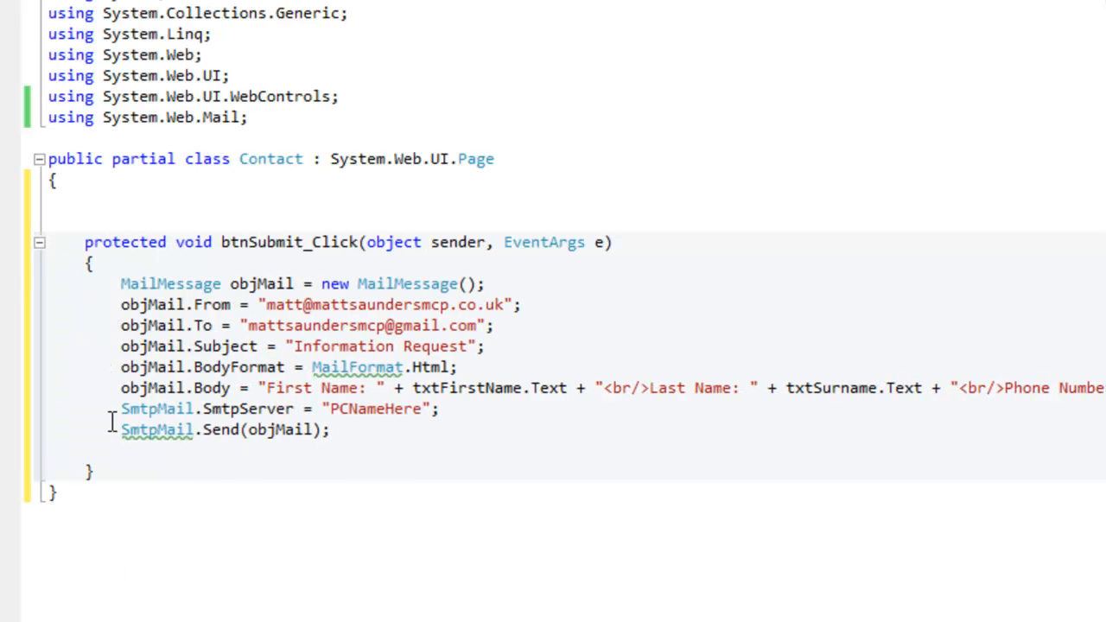
mouse_move(350, 408)
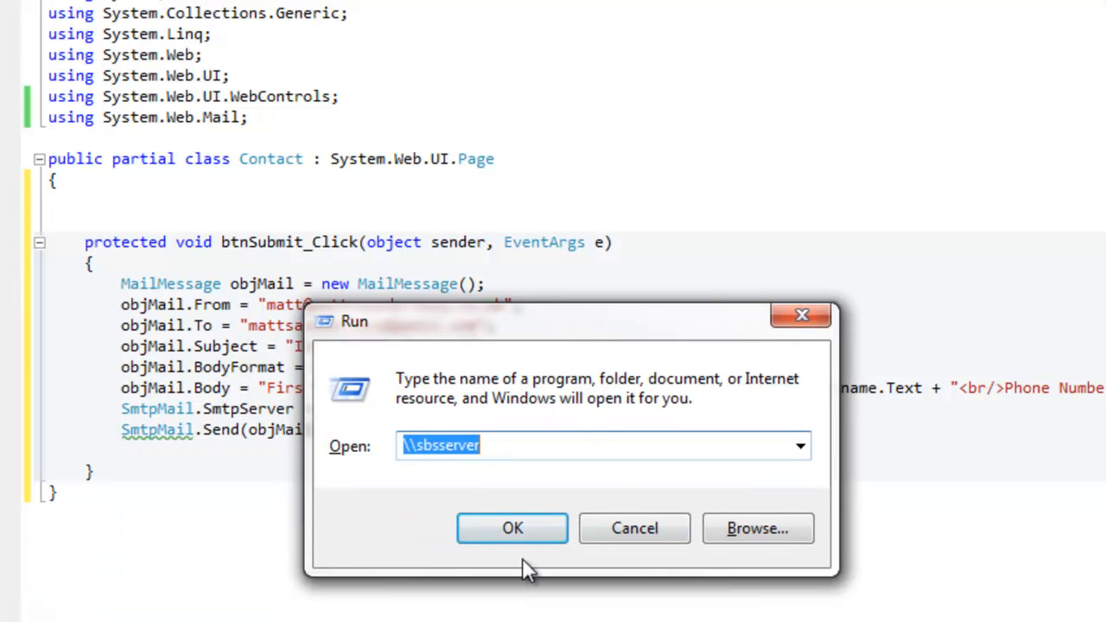
- Start cmd and run hostname to get the computer name HomePC
type("cmd")
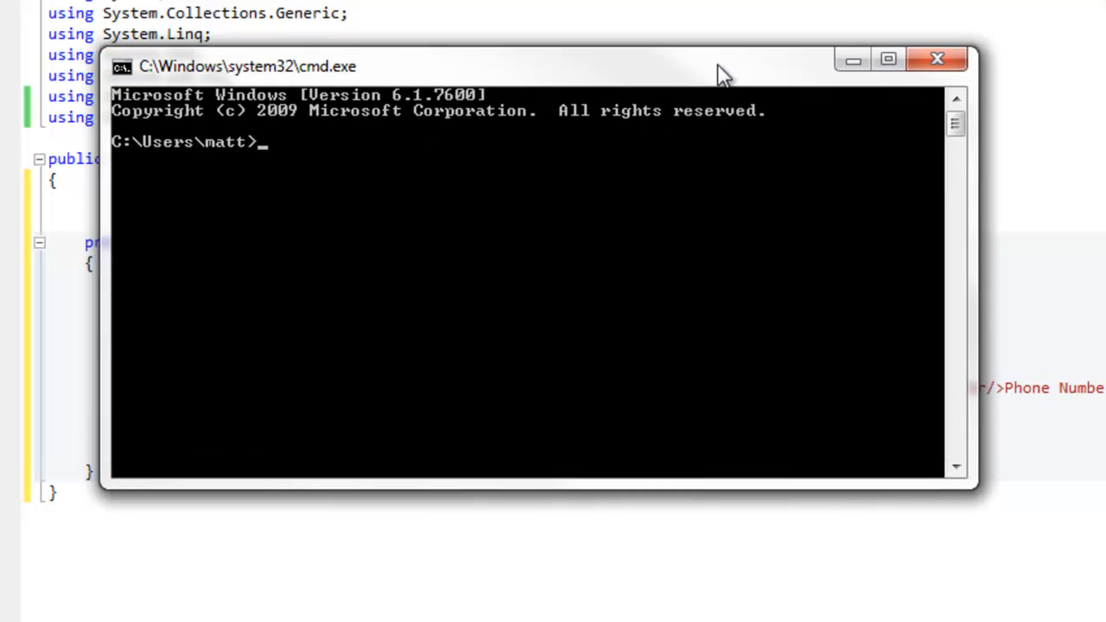
mouse_move(854, 334)
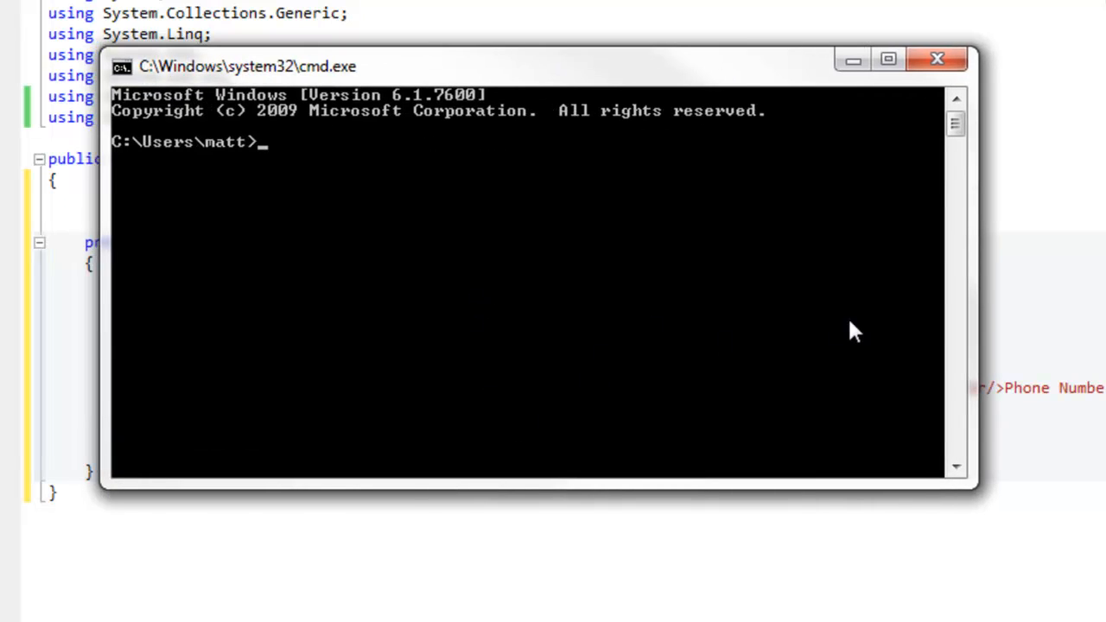
type("h")
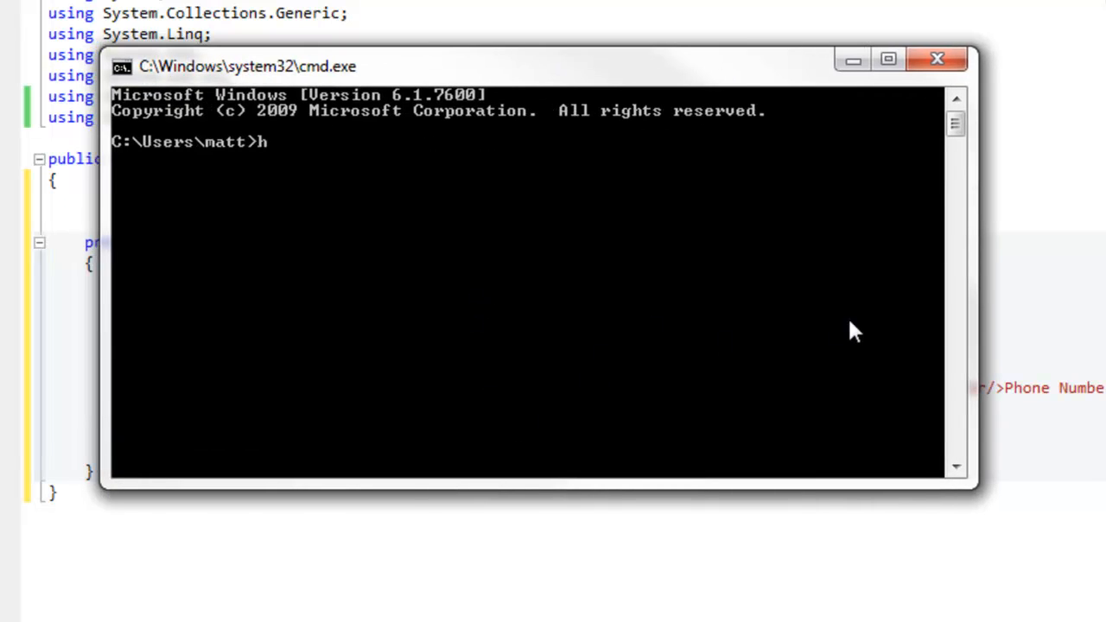
type("ostname")
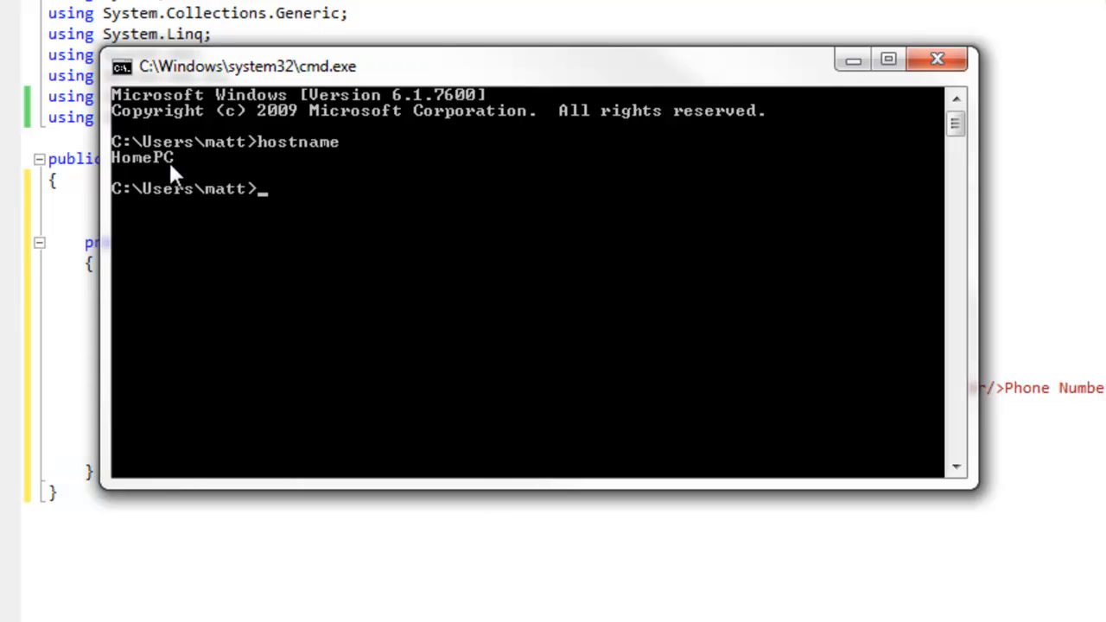
mouse_move(147, 166)
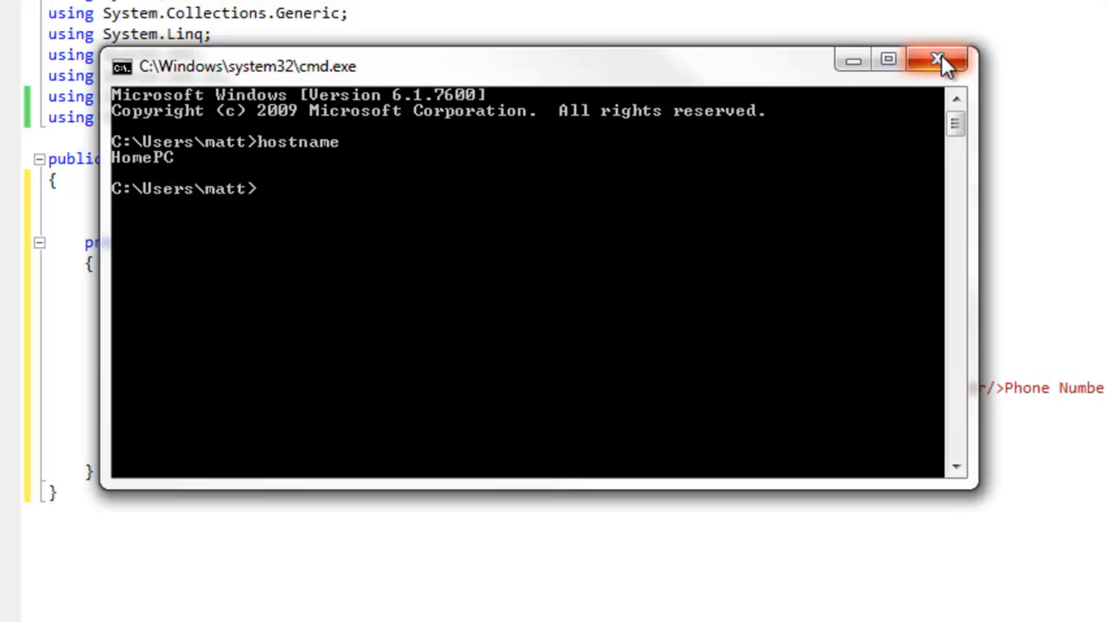
mouse_move(949, 68)
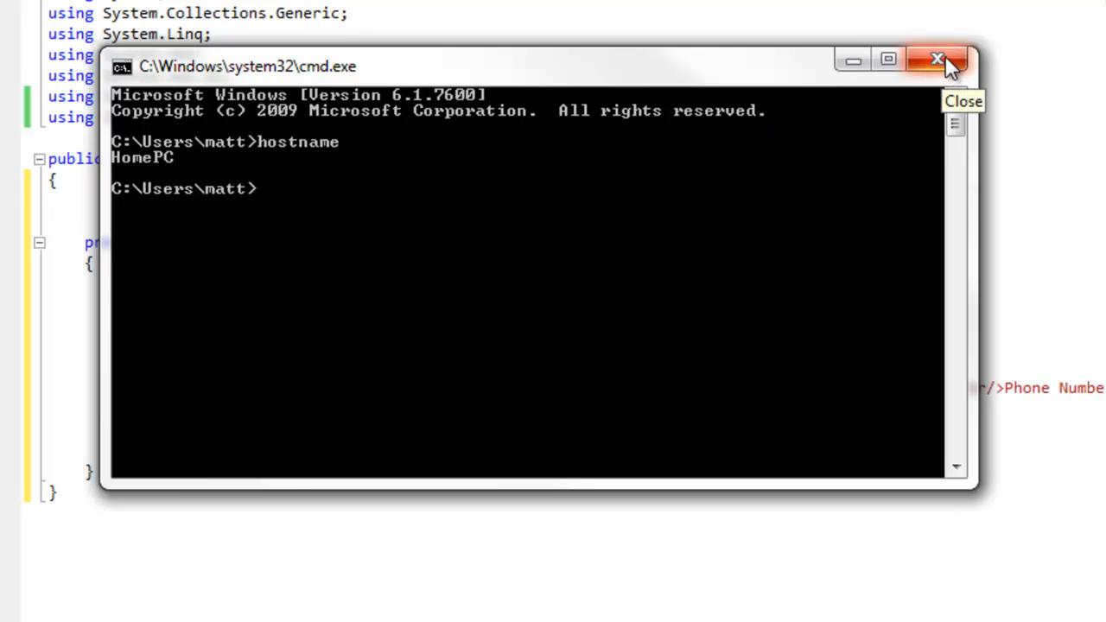
- Close Command Prompt and set SmtpMail.SmtpServer to "homepc"
left_click(937, 59)
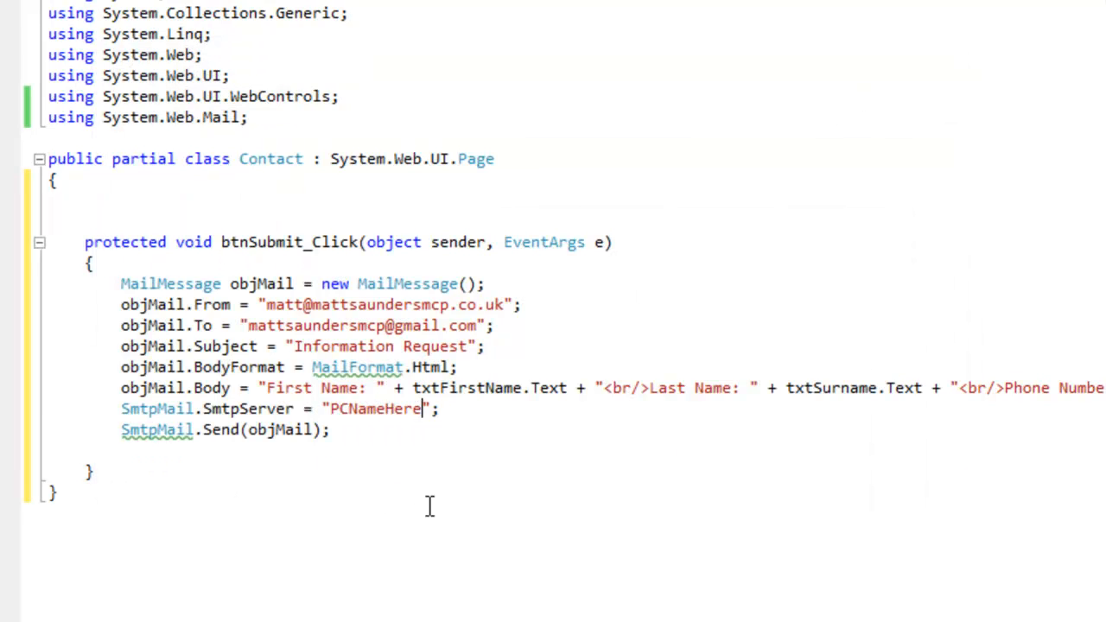
key("Backspace")
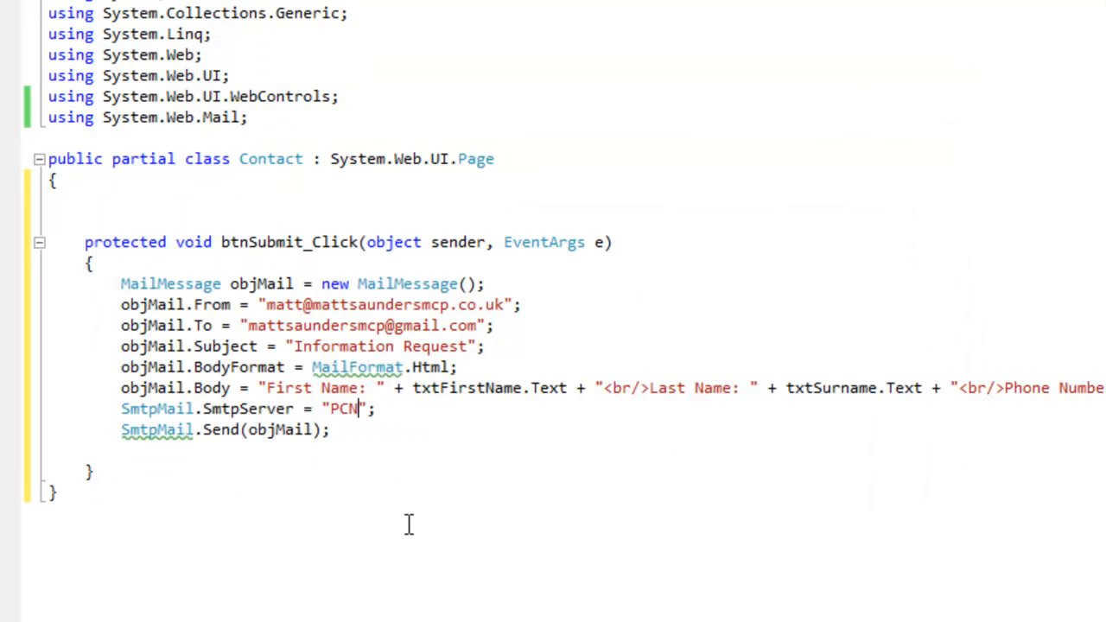
type("home")
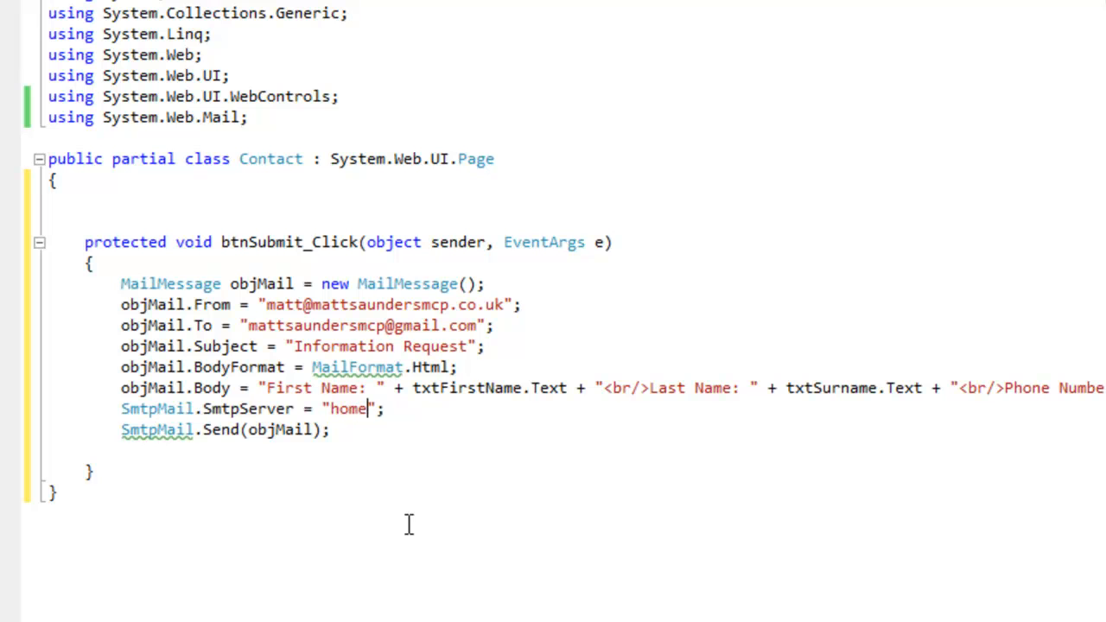
type("pc")
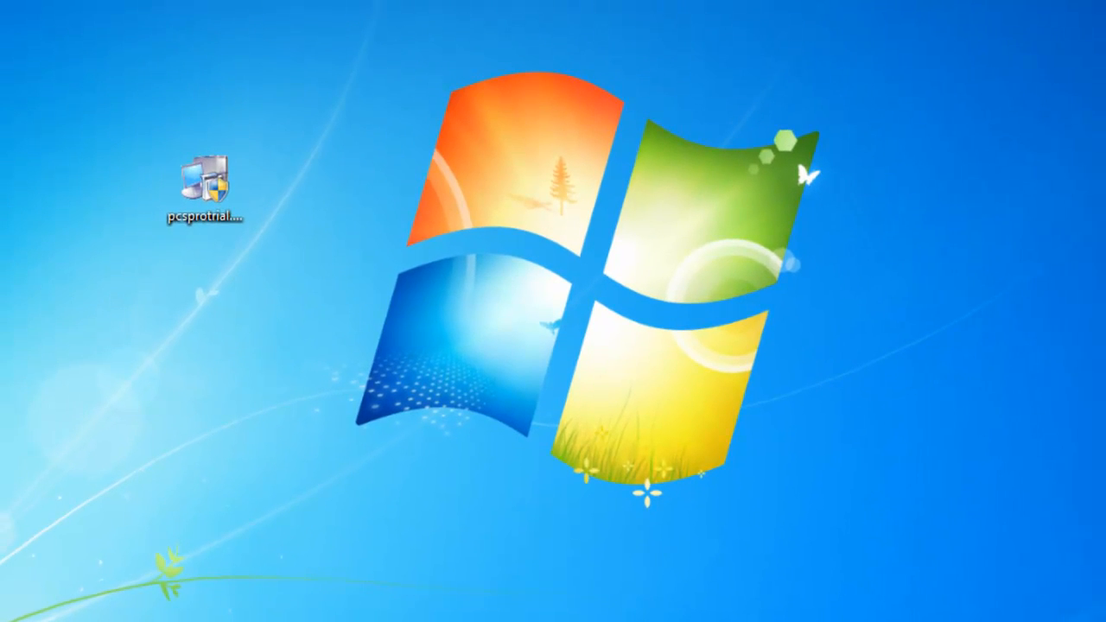
- Launch PostCast Server and start its Setup Wizard with a direct Internet connection
double_click(204, 182)
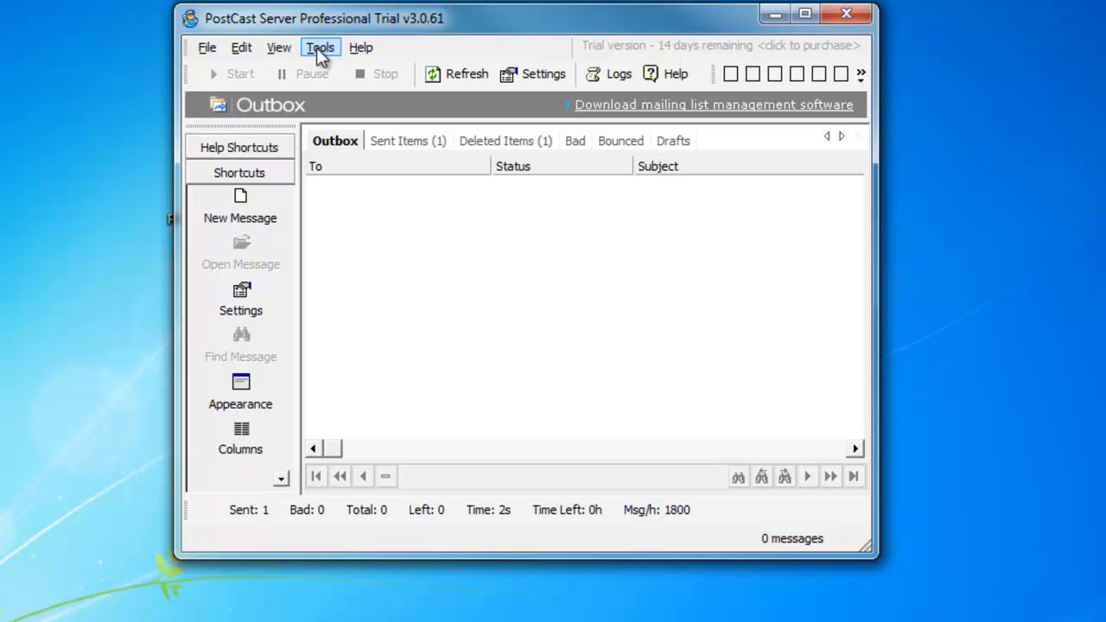
left_click(320, 46)
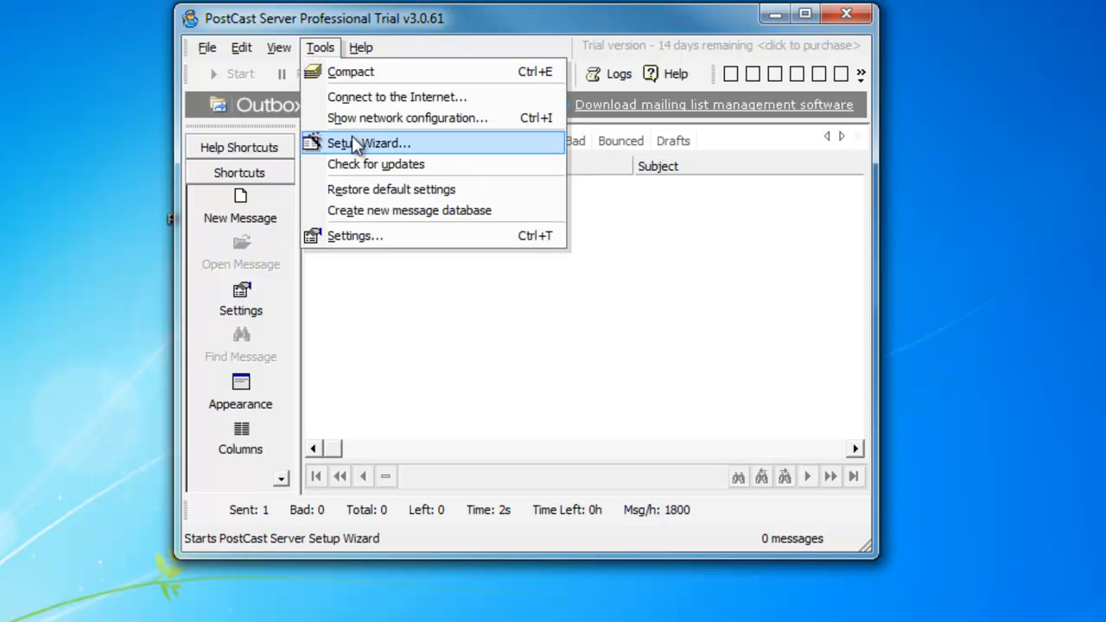
left_click(366, 141)
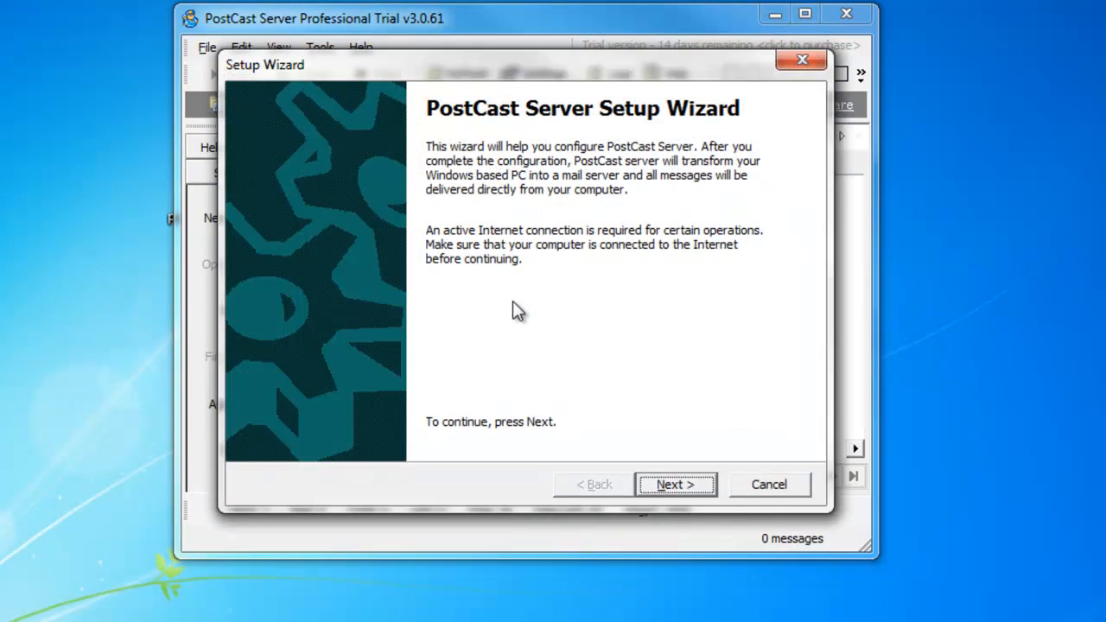
left_click(676, 484)
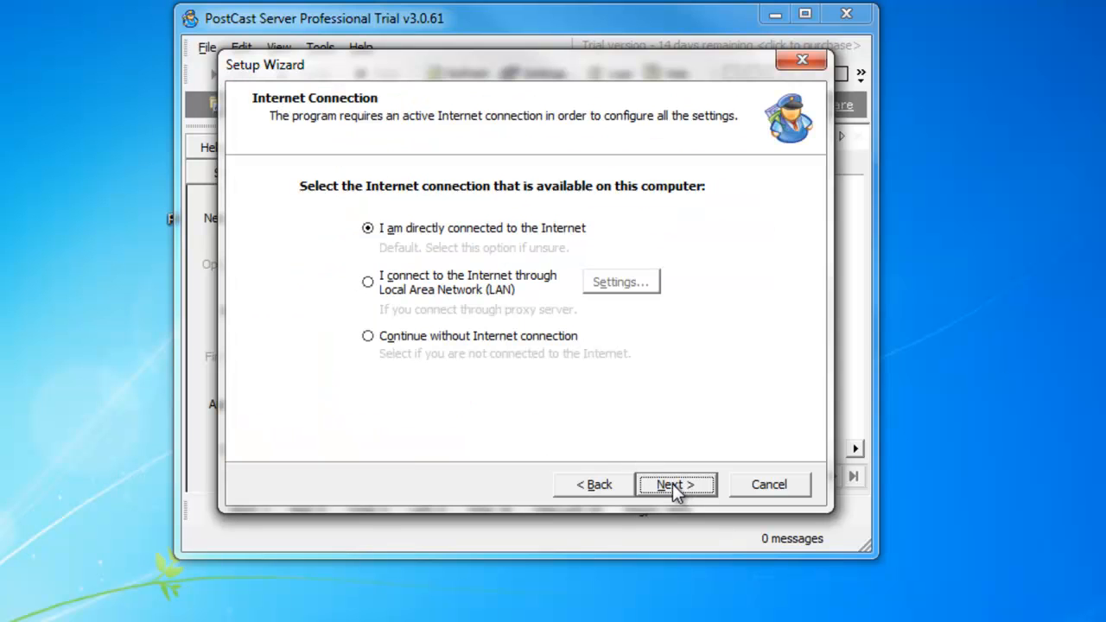
mouse_move(401, 235)
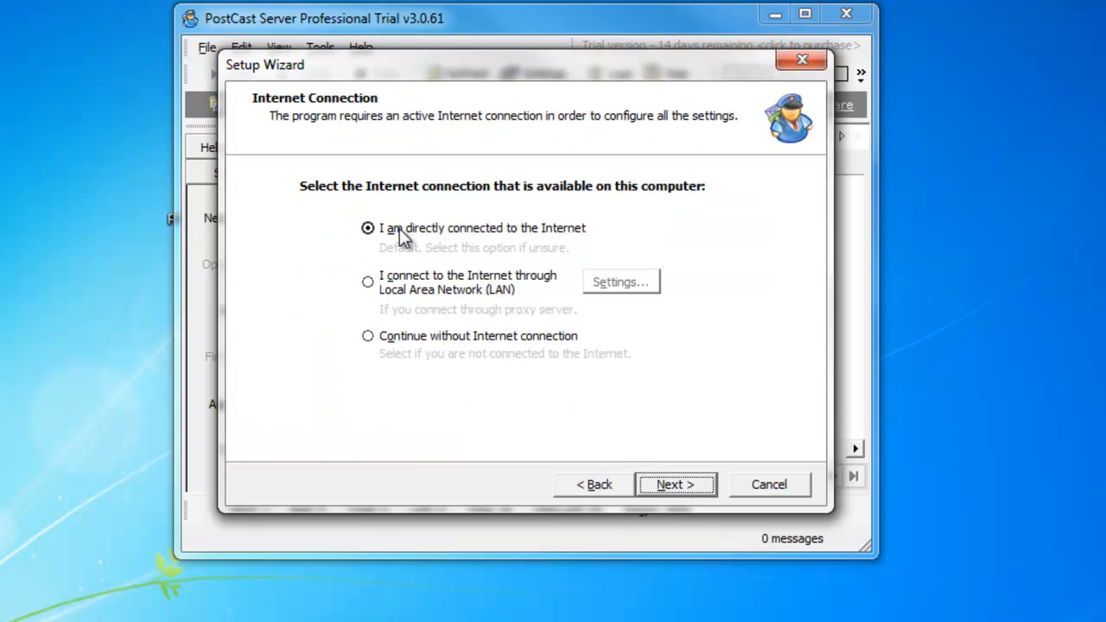
mouse_move(676, 484)
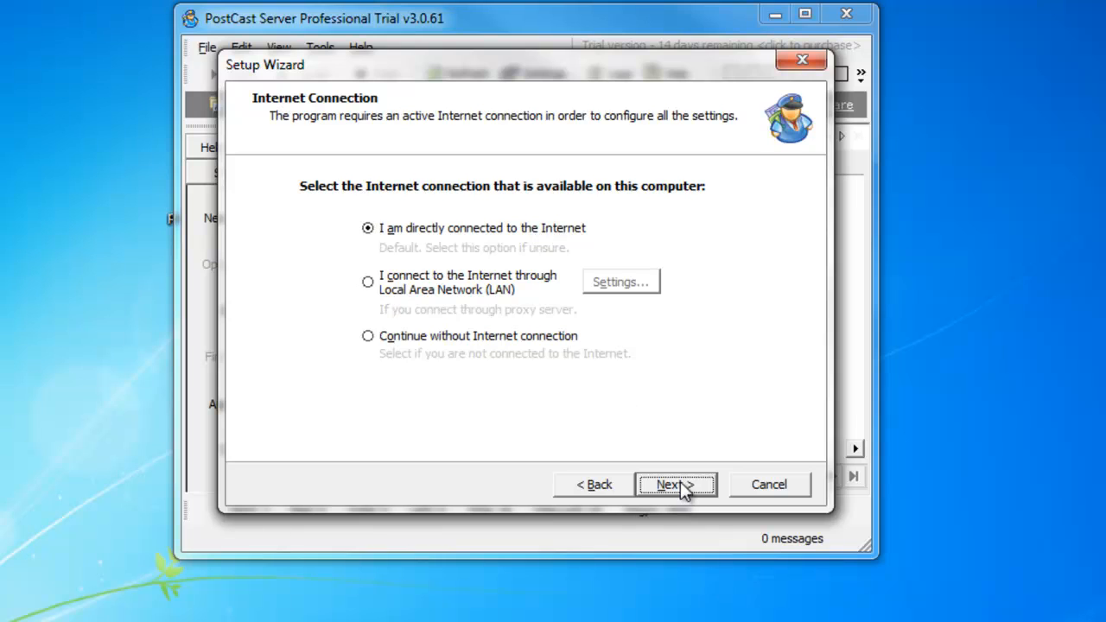
left_click(676, 484)
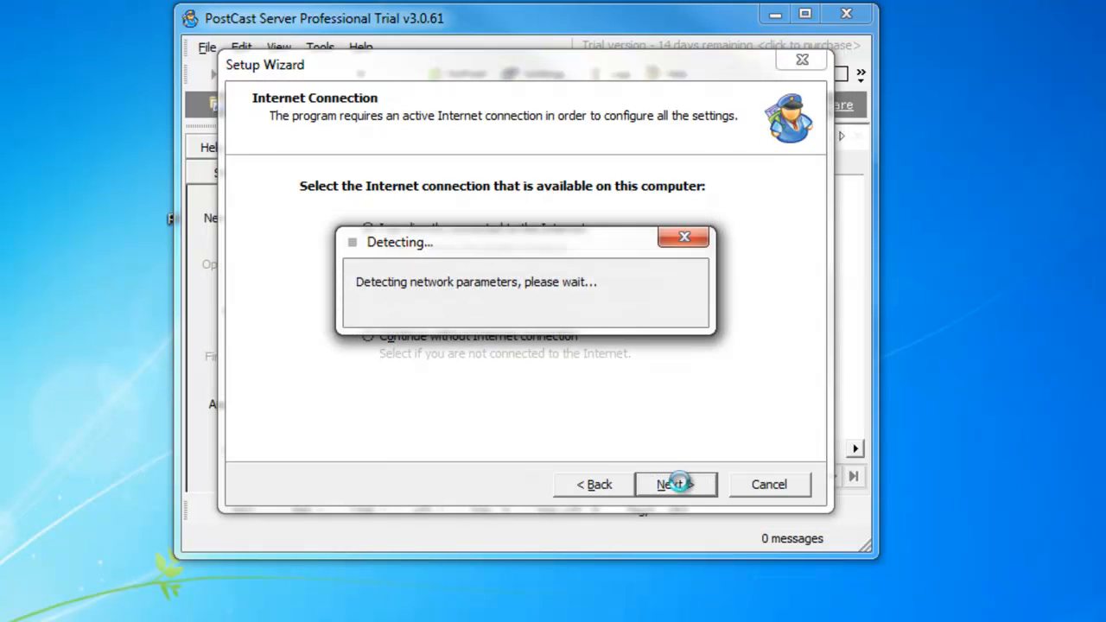
left_click(676, 484)
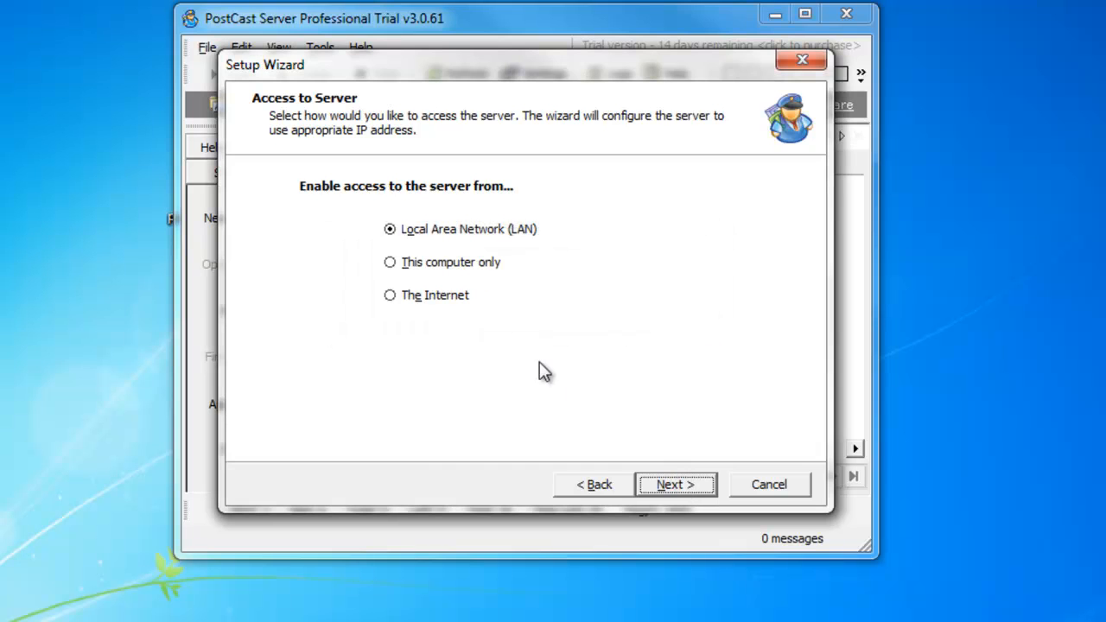
mouse_move(415, 245)
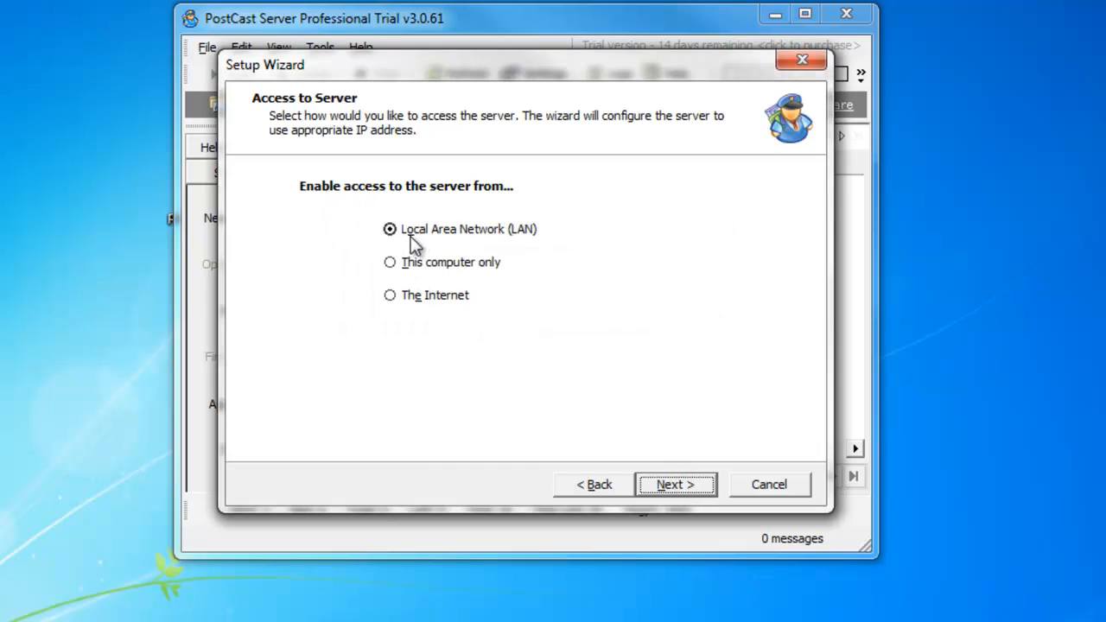
mouse_move(630, 463)
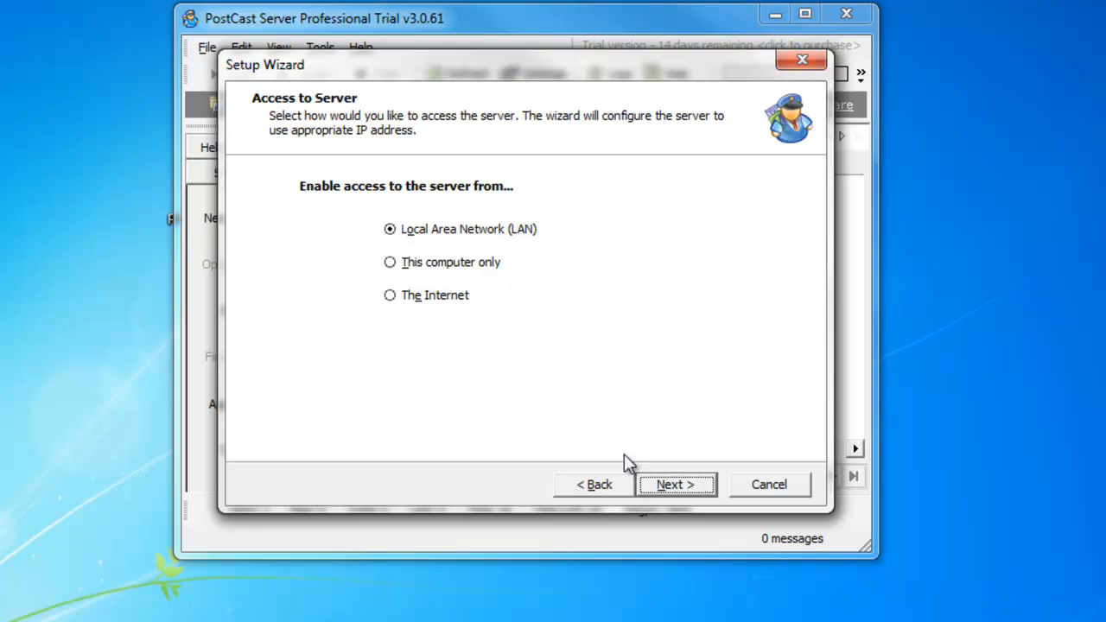
- Keep LAN access and choose 192.168.100.2 as the Internet IP address
left_click(675, 484)
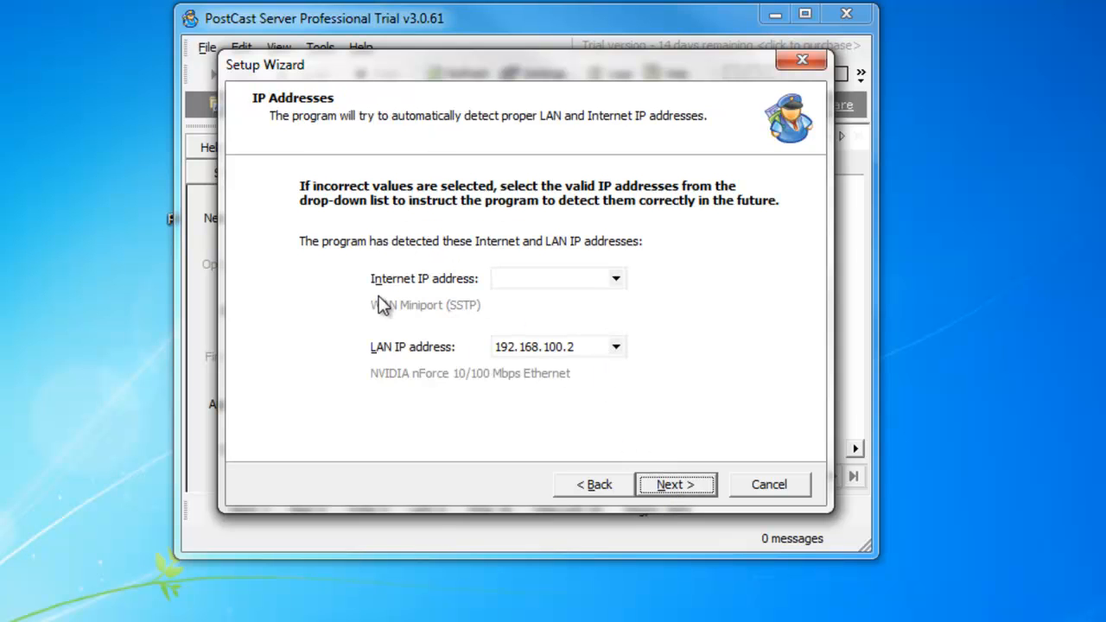
left_click(616, 279)
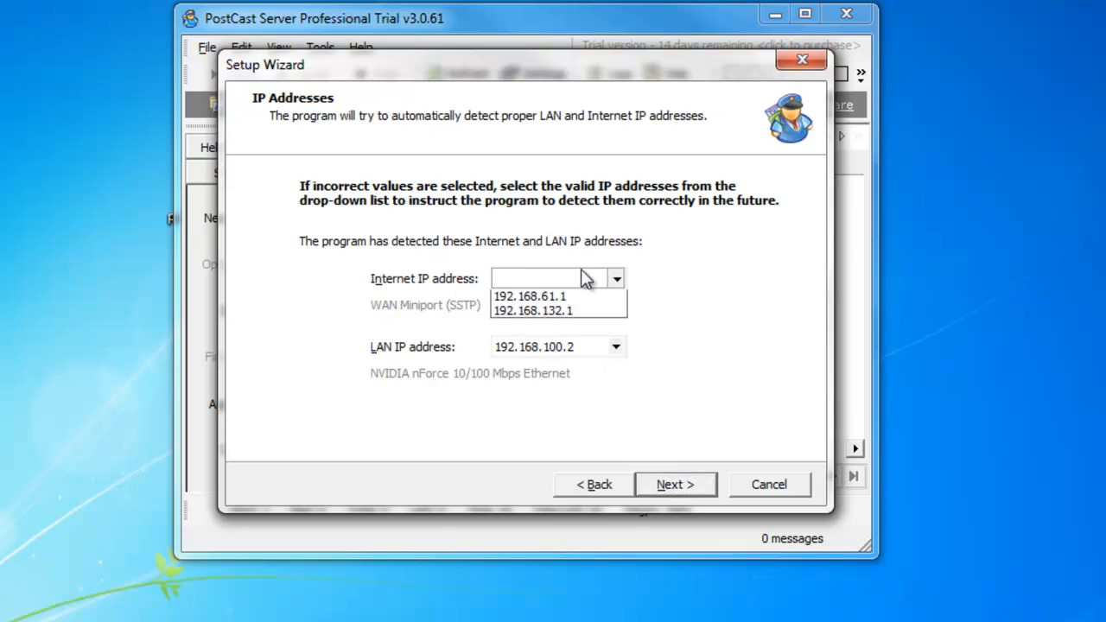
left_click(615, 278)
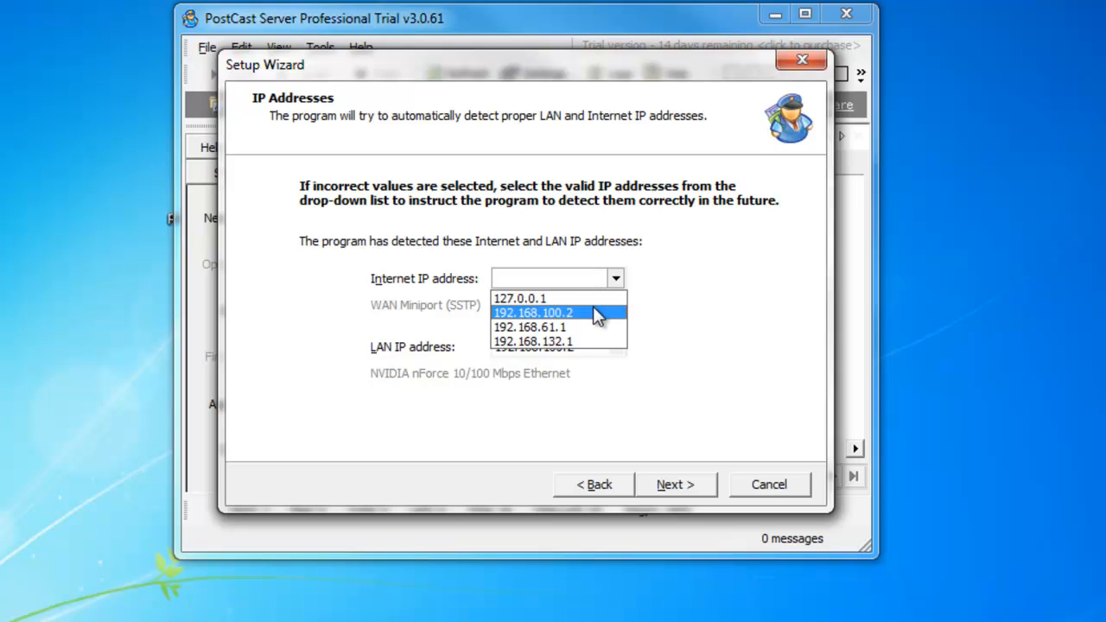
left_click(532, 313)
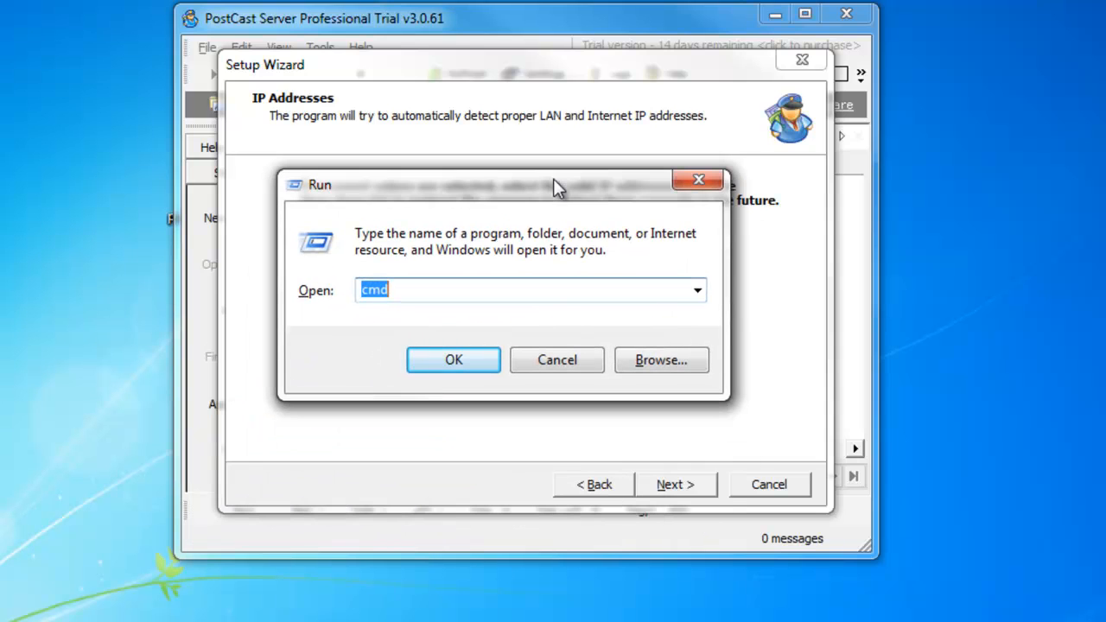
mouse_move(518, 283)
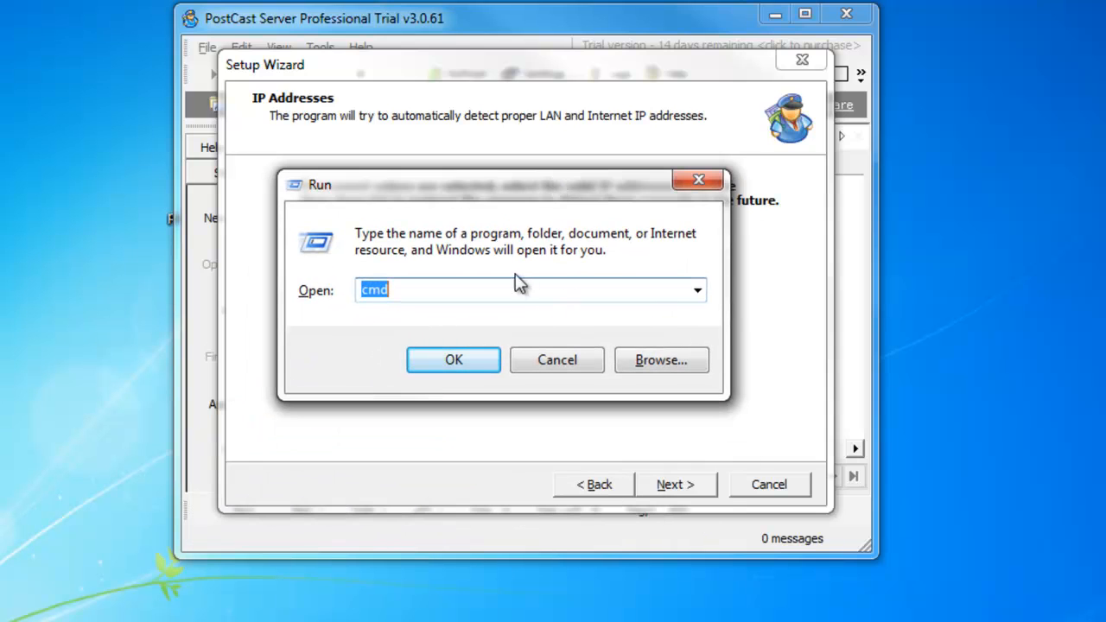
- Run ipconfig in Command Prompt and find the LAN IPv4 address 192.168.100.2
left_click(452, 360)
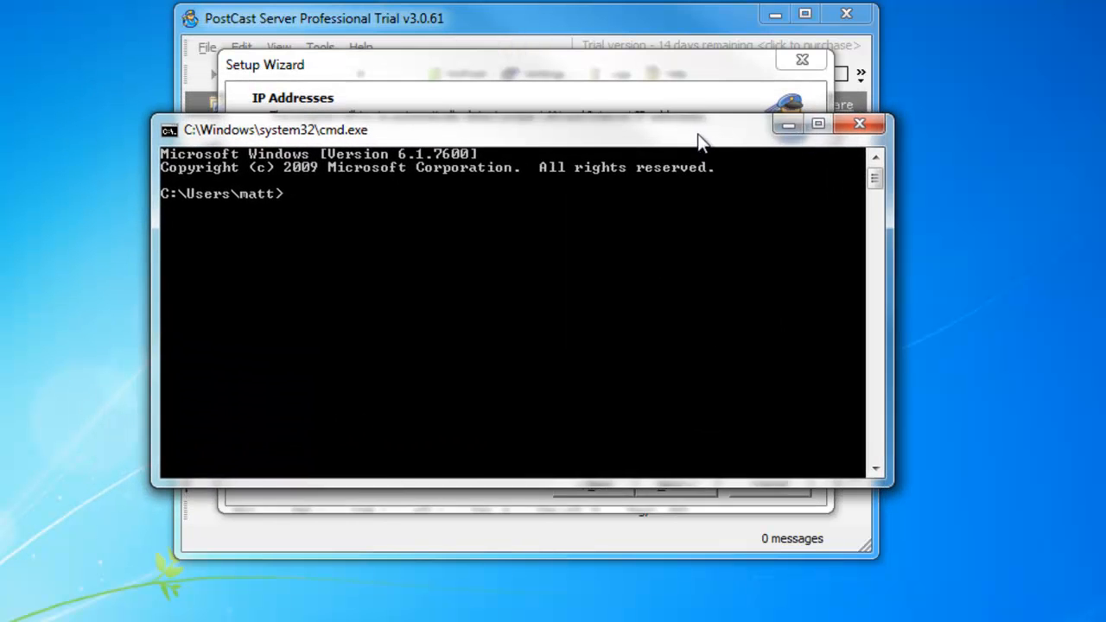
type("ip")
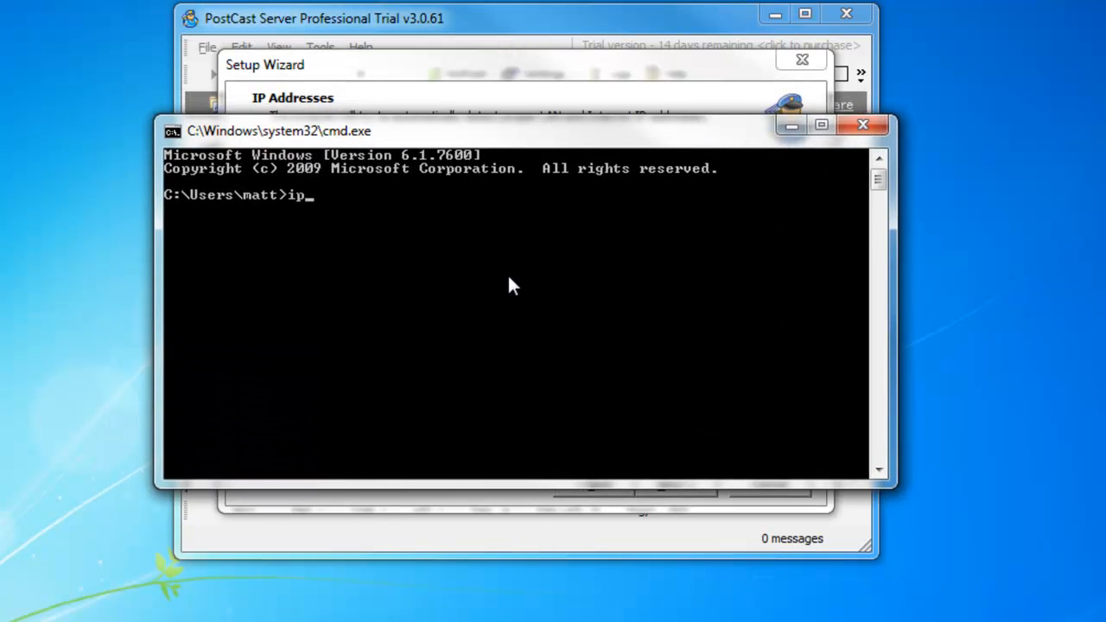
type("config")
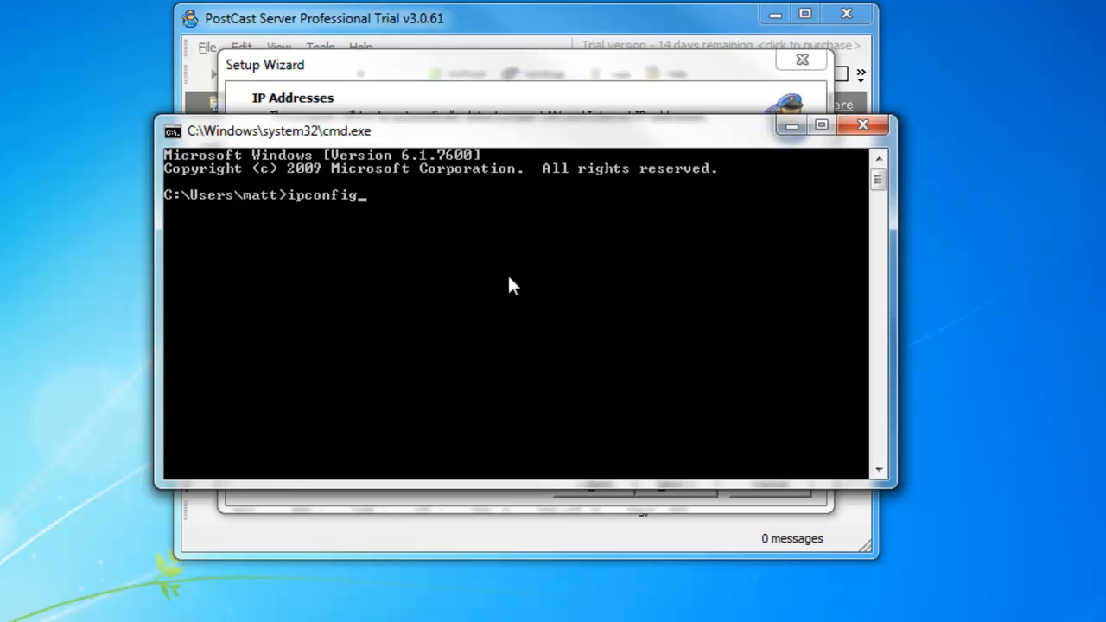
key("Return")
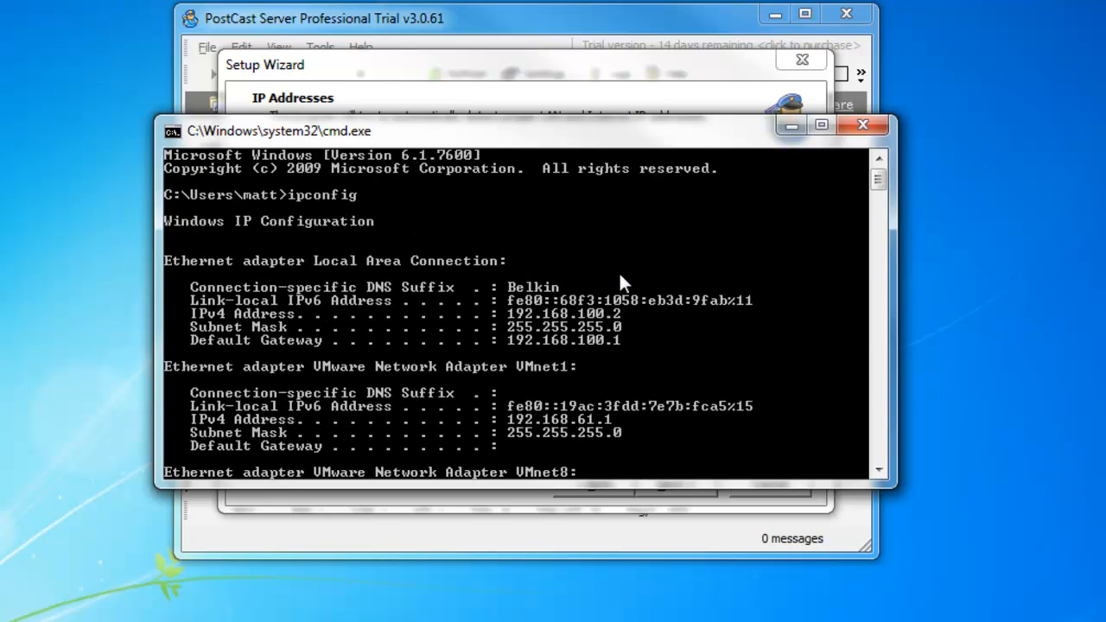
mouse_move(285, 280)
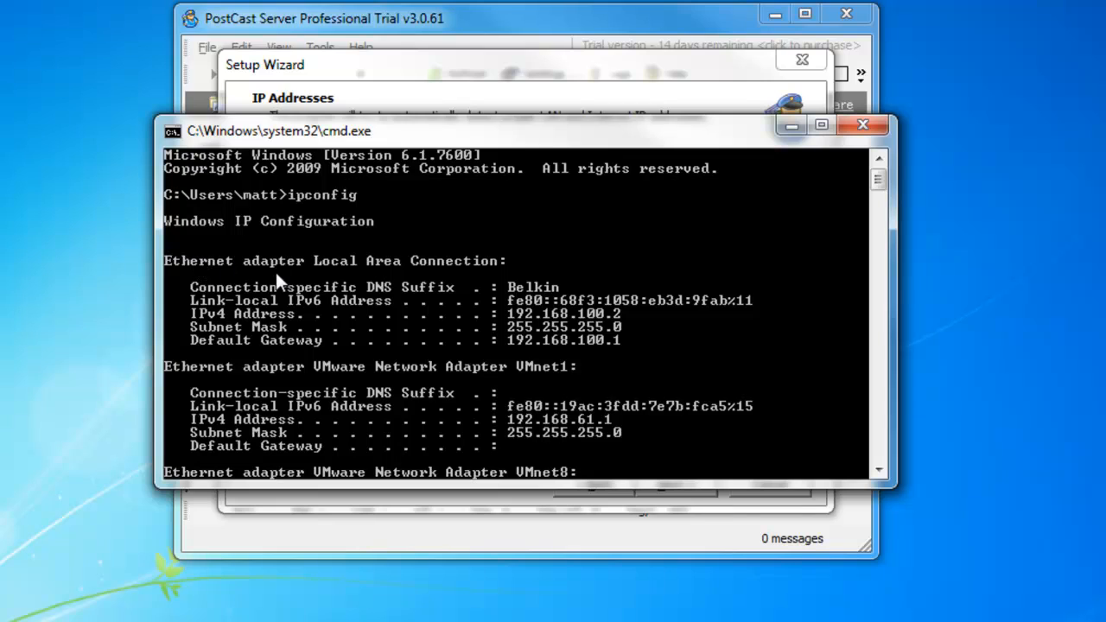
mouse_move(228, 273)
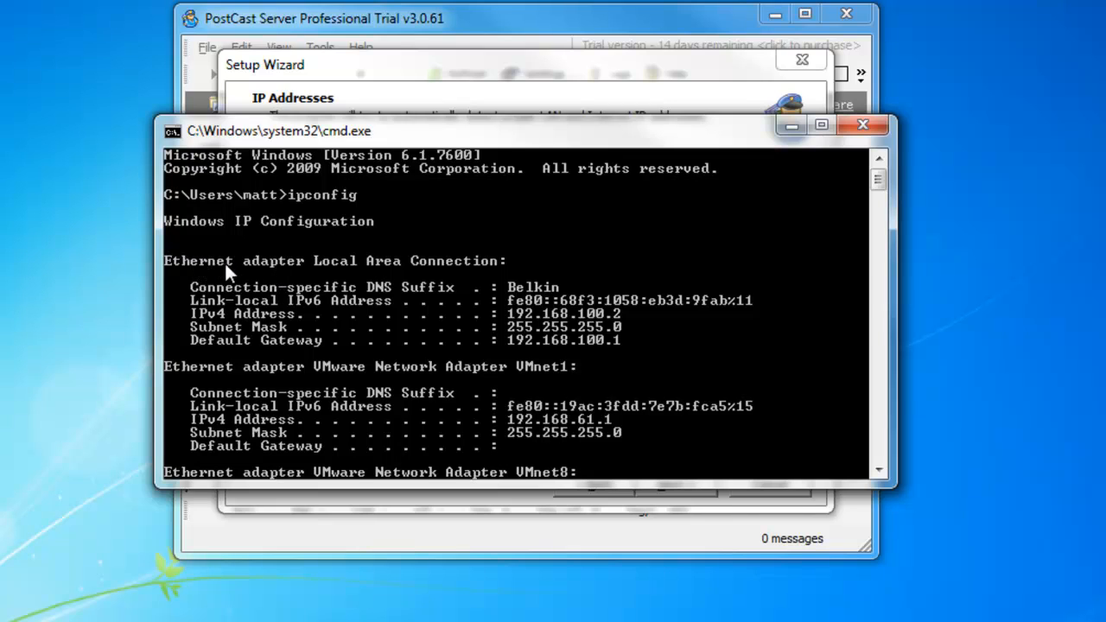
mouse_move(216, 325)
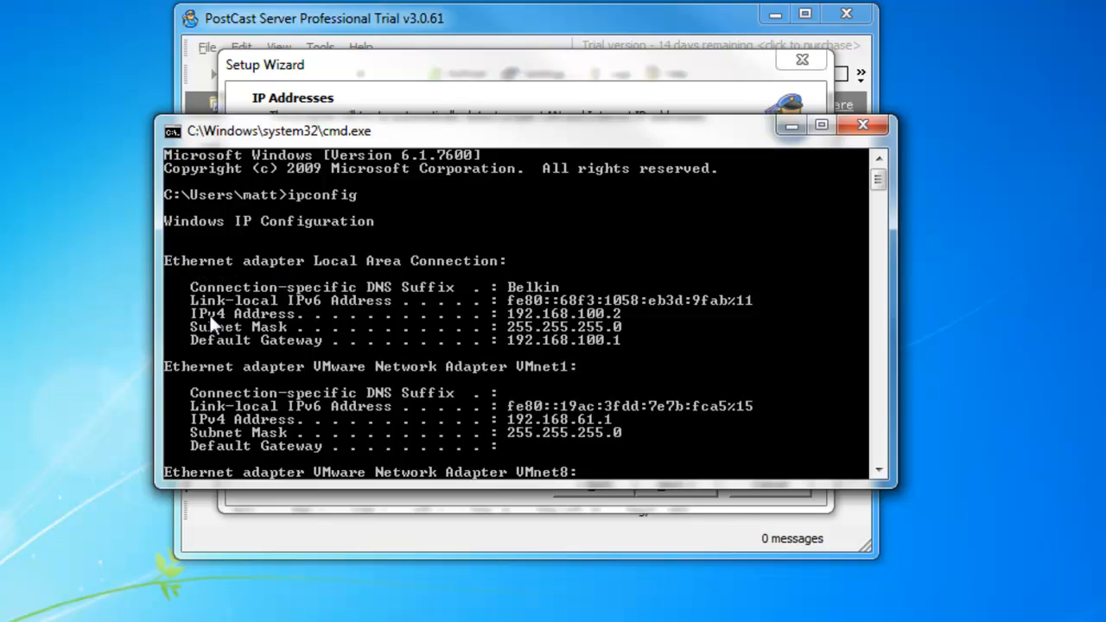
mouse_move(550, 327)
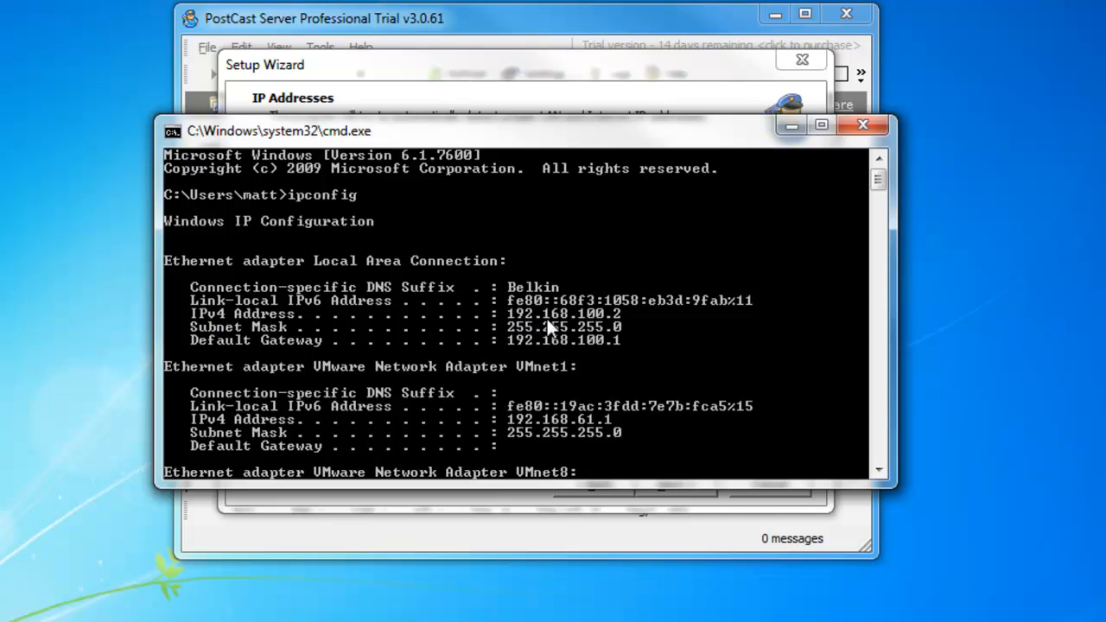
mouse_move(622, 328)
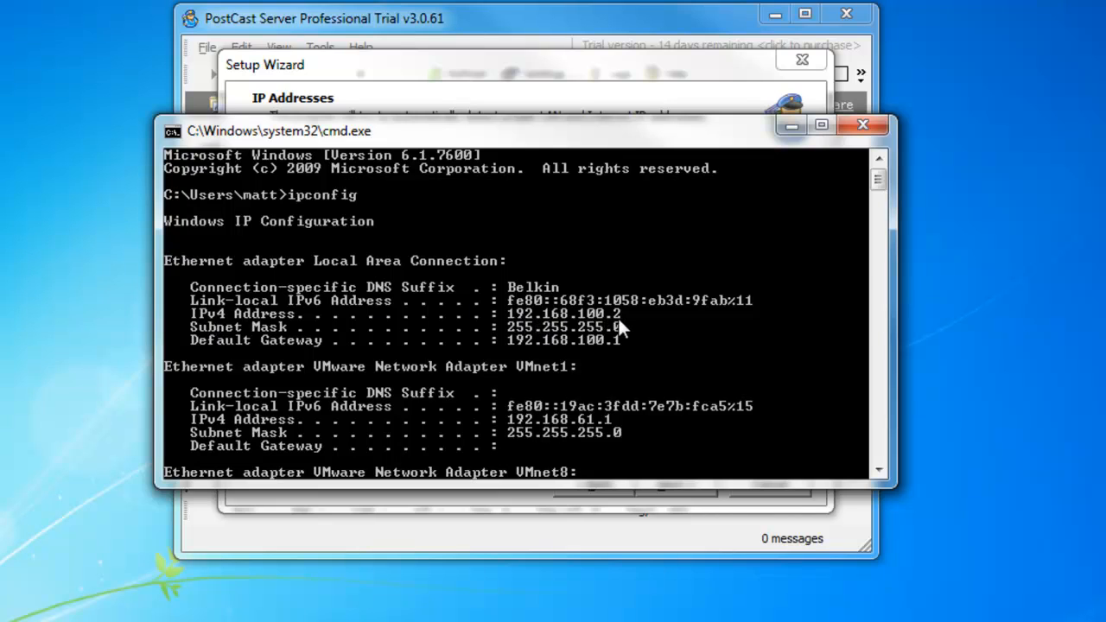
scroll("down", 3)
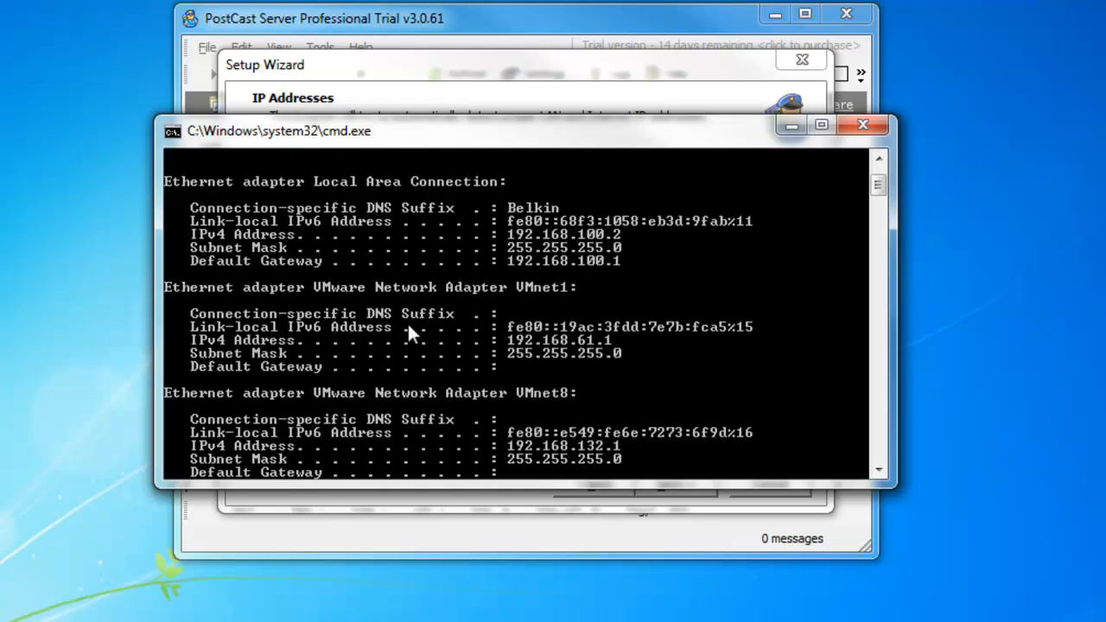
scroll("up", 3)
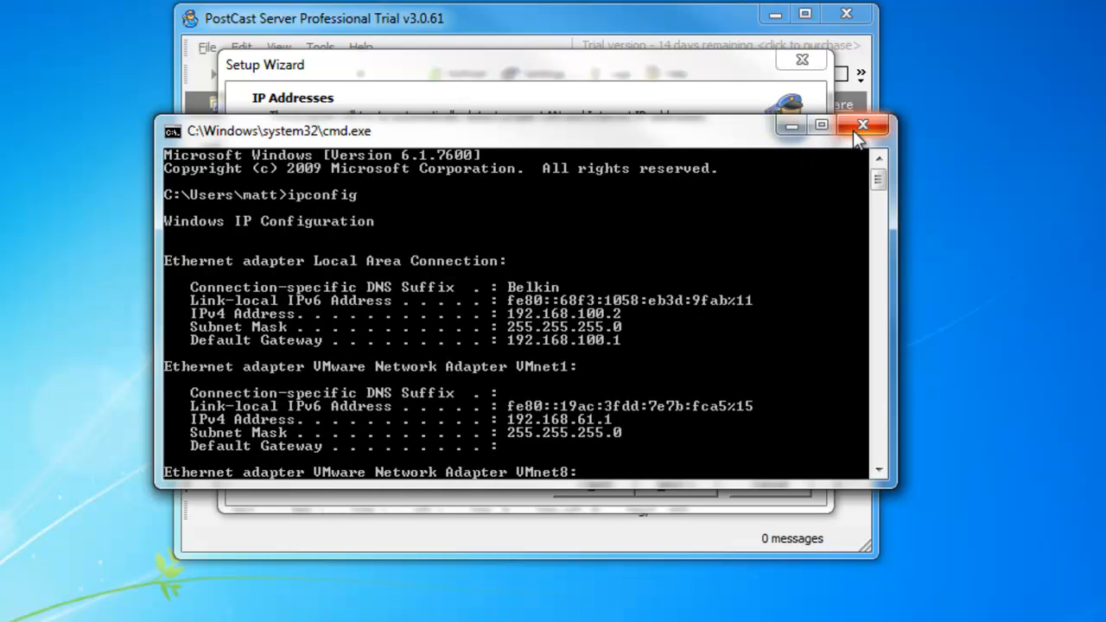
- Close cmd.exe and accept IP addresses 192.168.100.2, e-mail client, access and run-time settings
left_click(877, 125)
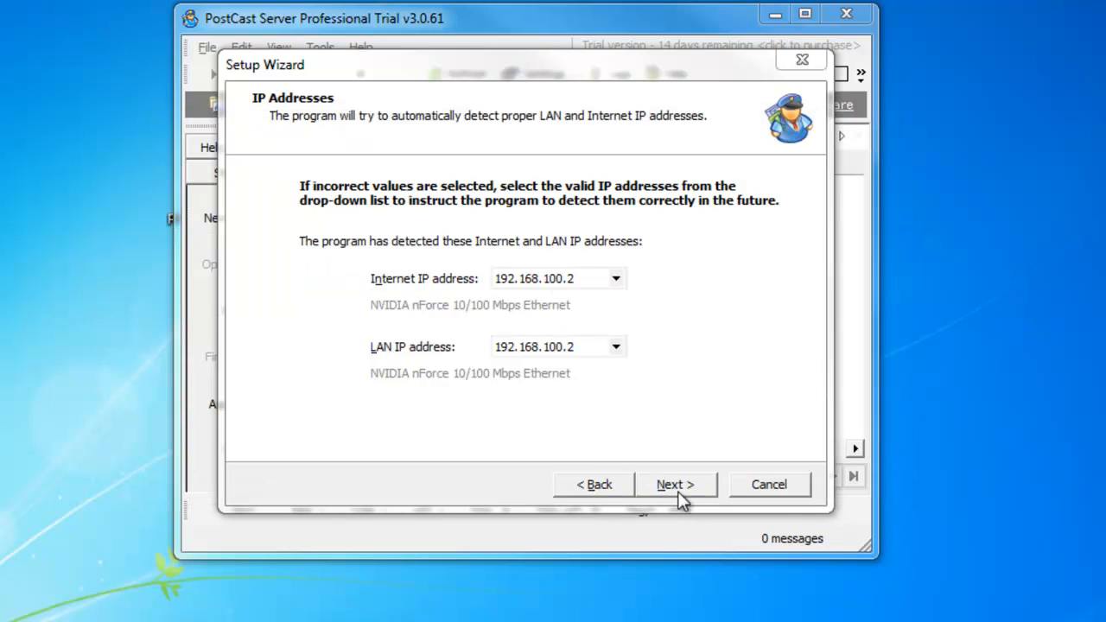
left_click(676, 484)
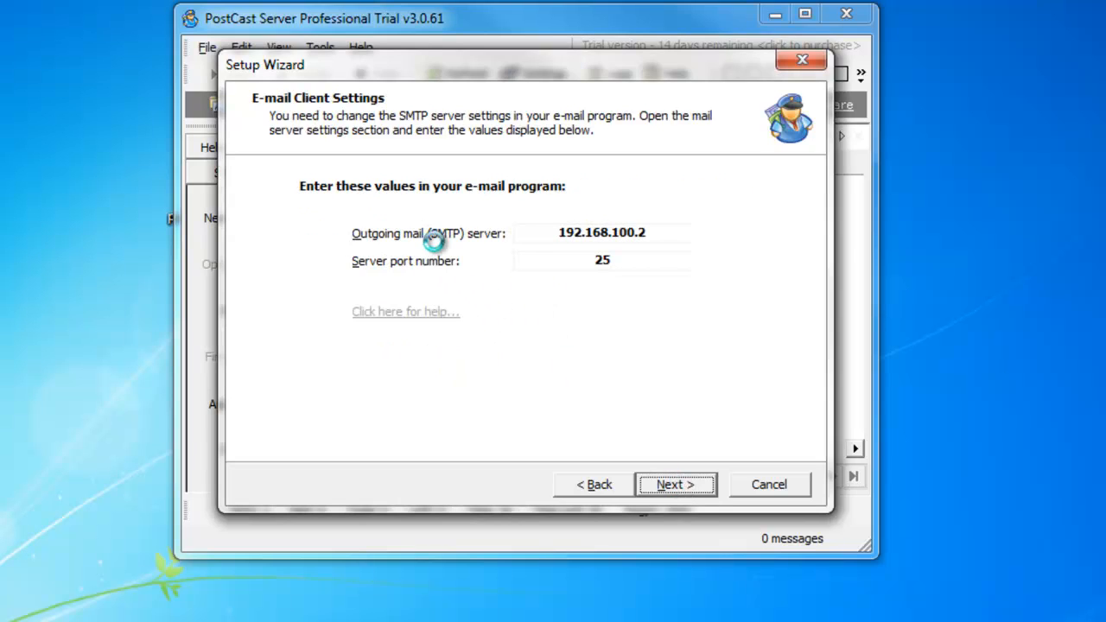
left_click(676, 483)
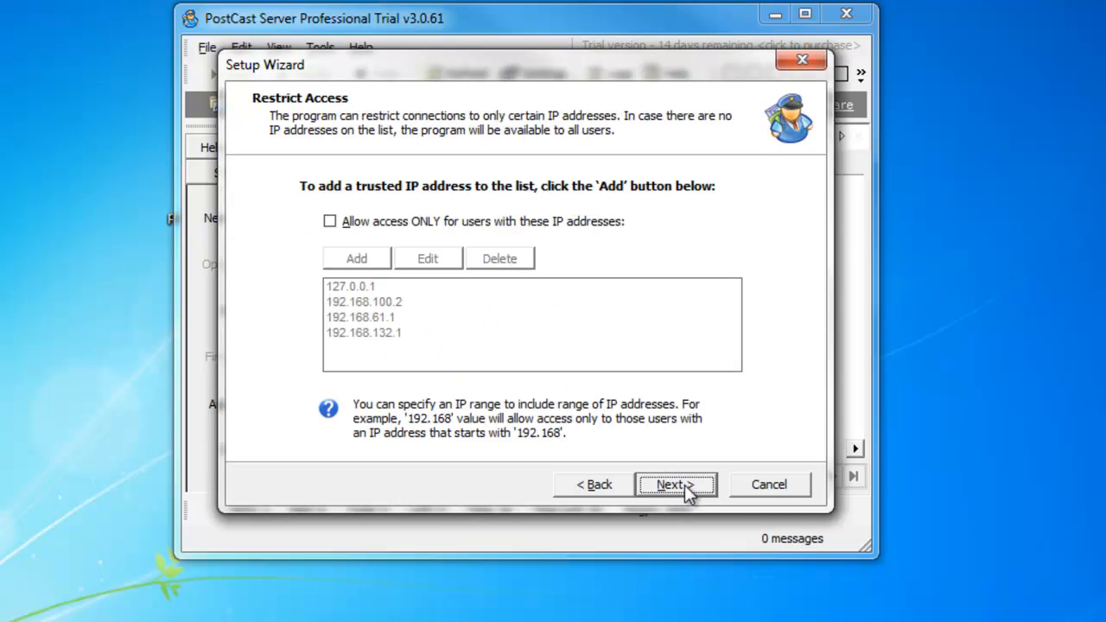
left_click(675, 484)
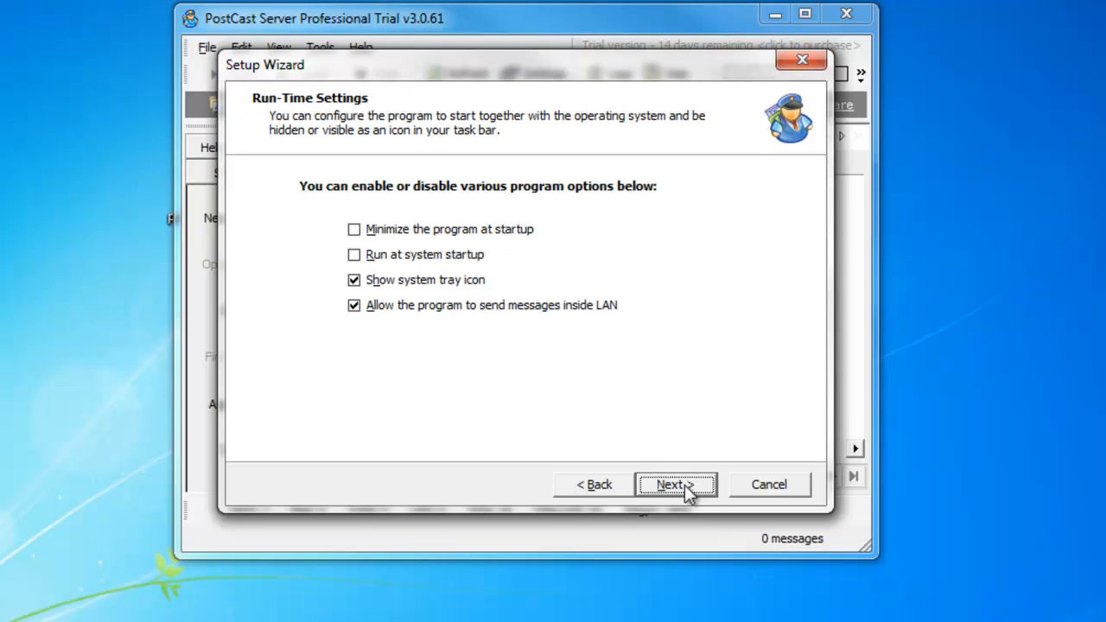
left_click(675, 484)
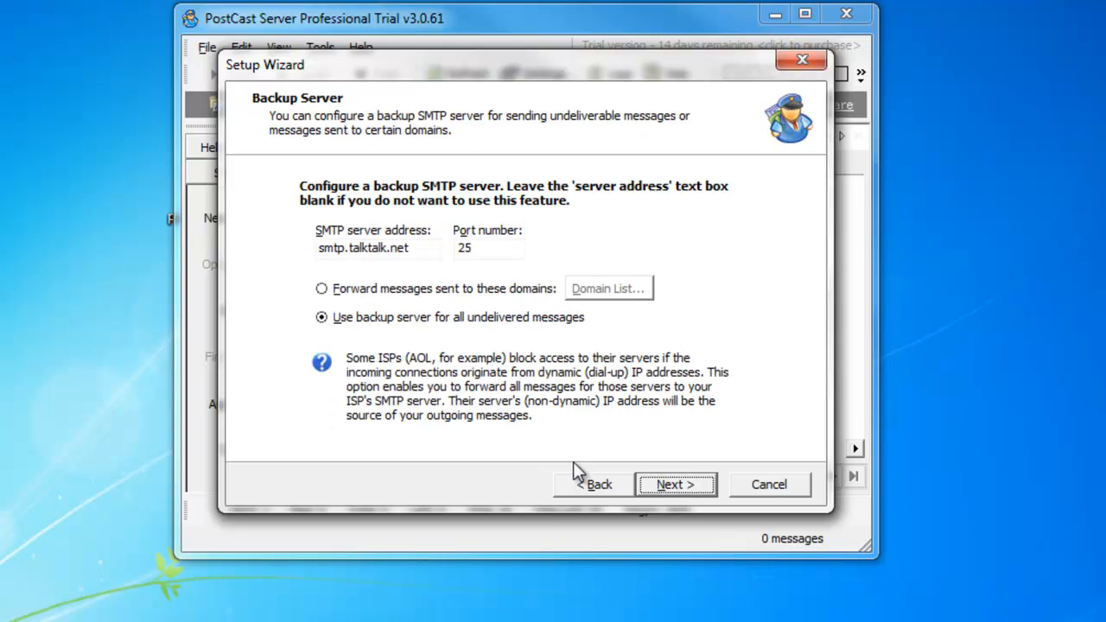
- Keep the backup SMTP server smtp.talktalk.net on port 25 and continue to Network Diagnostics
triple_click(377, 249)
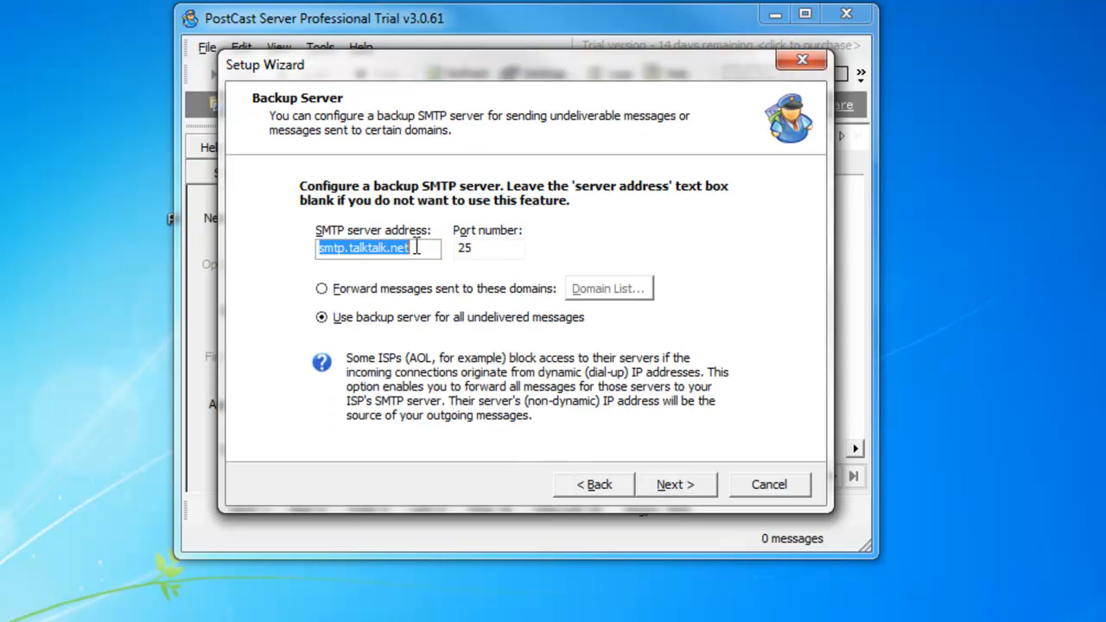
mouse_move(349, 238)
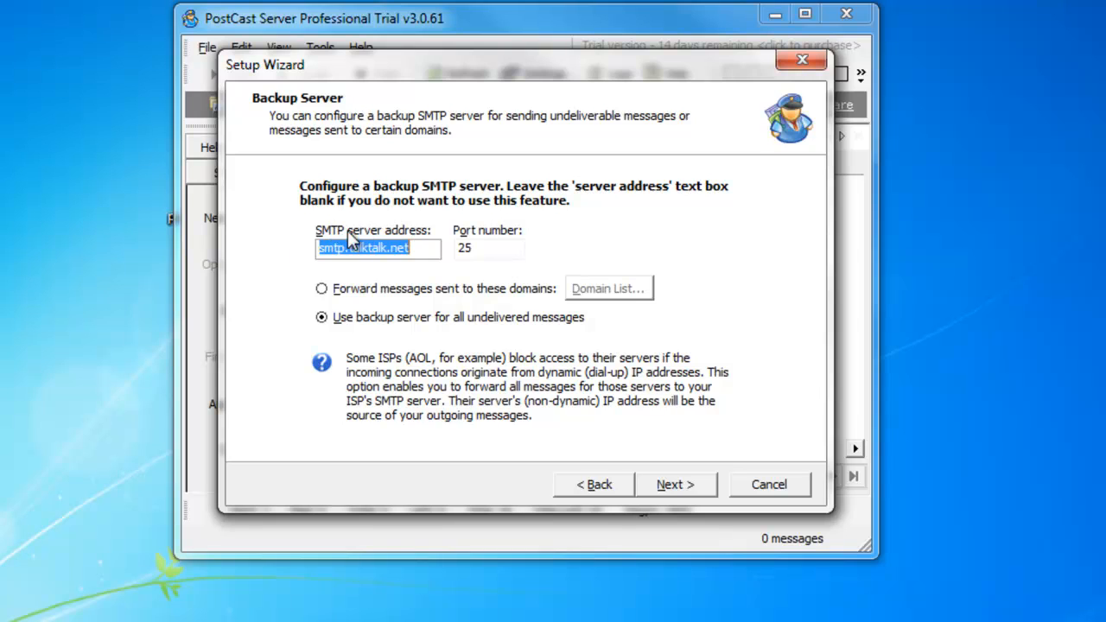
left_click(422, 248)
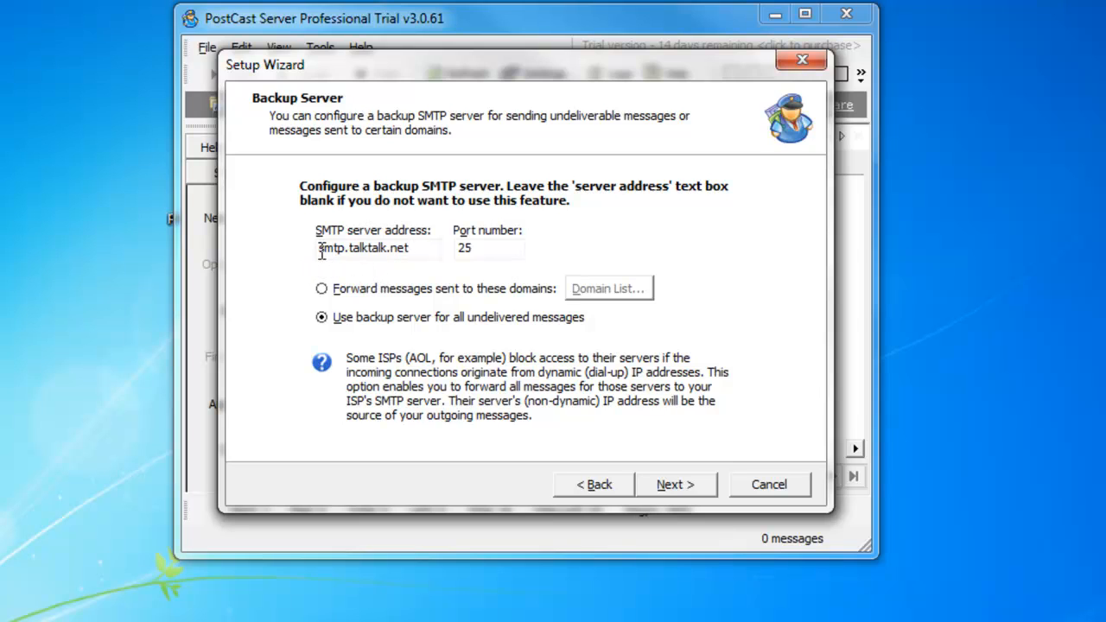
mouse_move(405, 266)
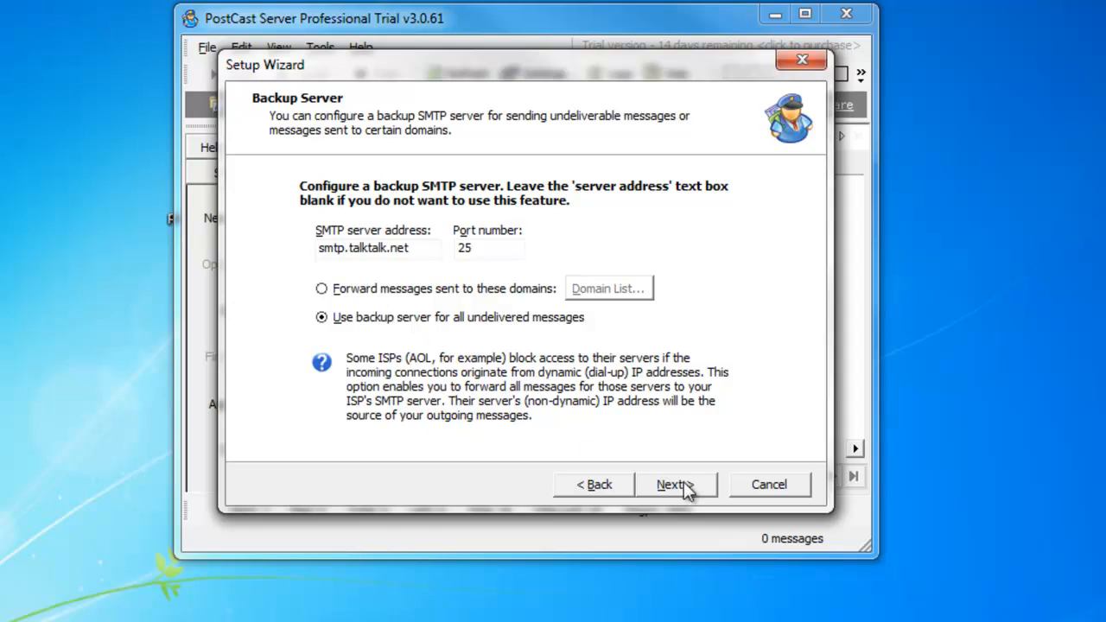
left_click(676, 484)
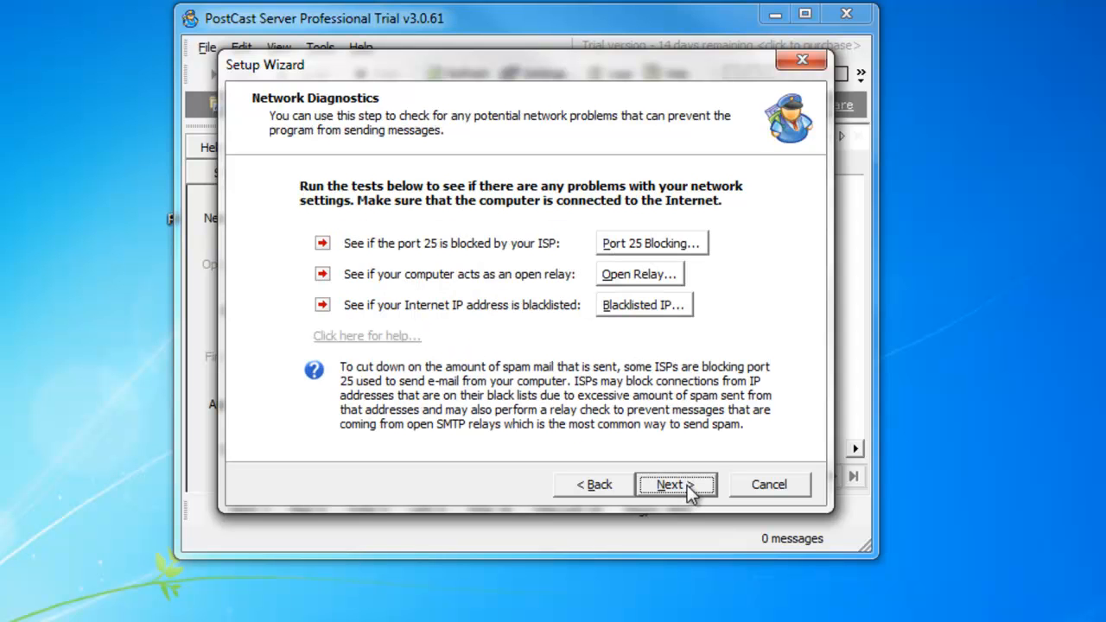
mouse_move(474, 286)
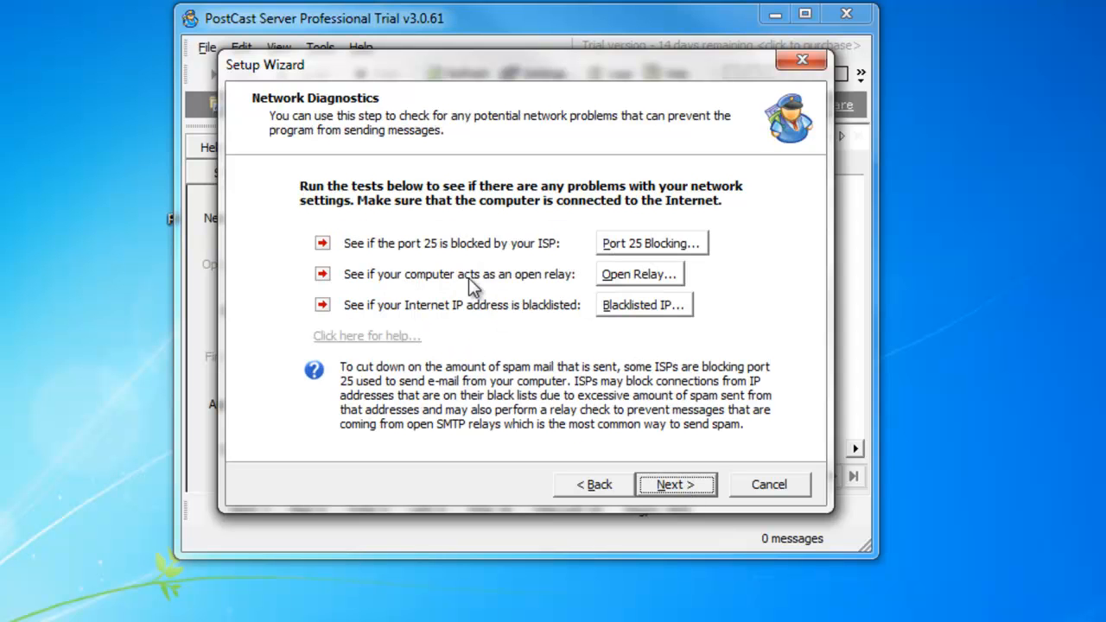
- Run the Port 25 Blocking test, dismiss its result and finish the setup wizard
left_click(649, 242)
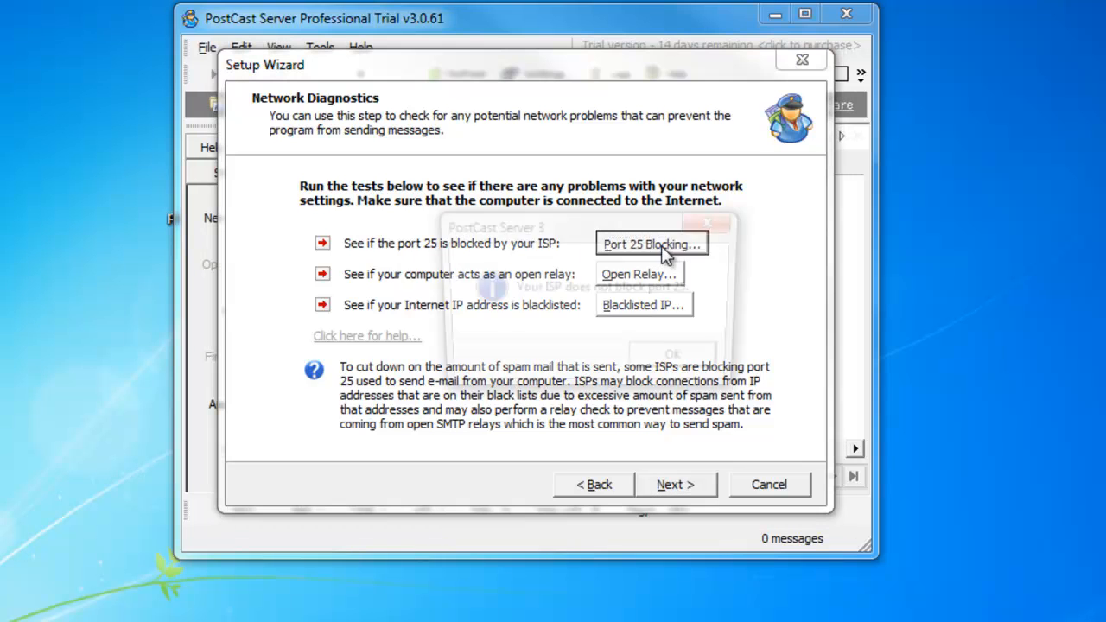
left_click(652, 243)
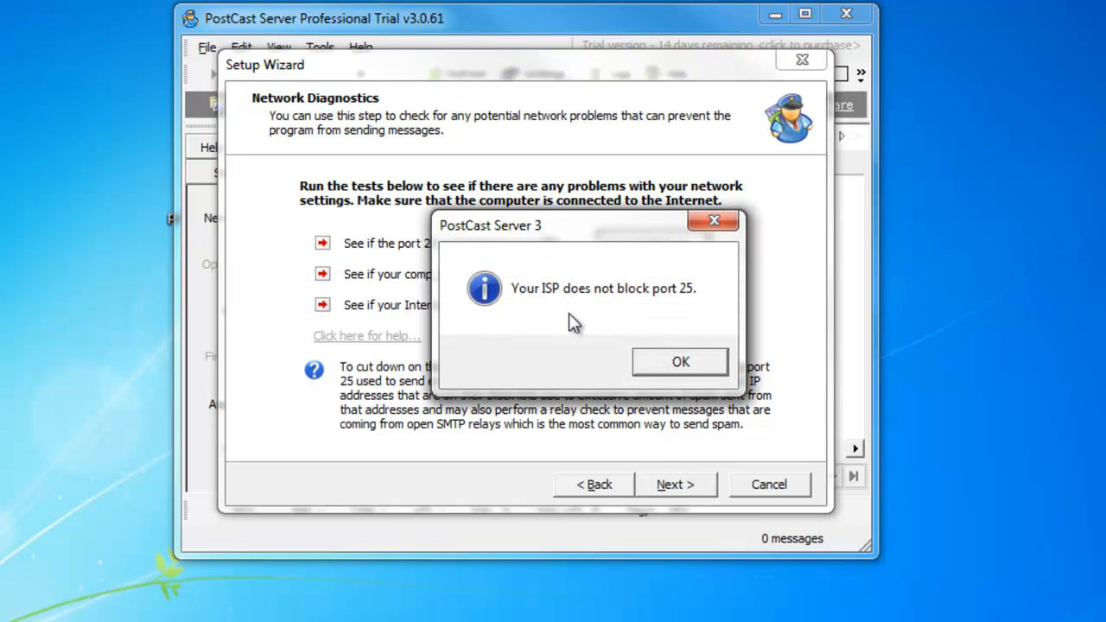
left_click(681, 361)
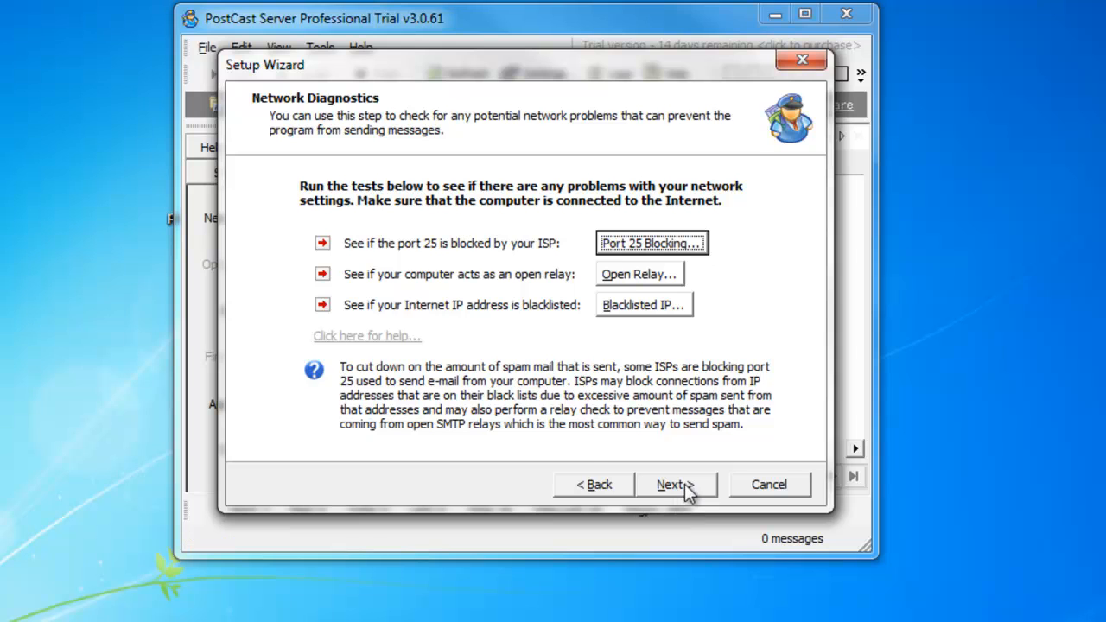
left_click(674, 483)
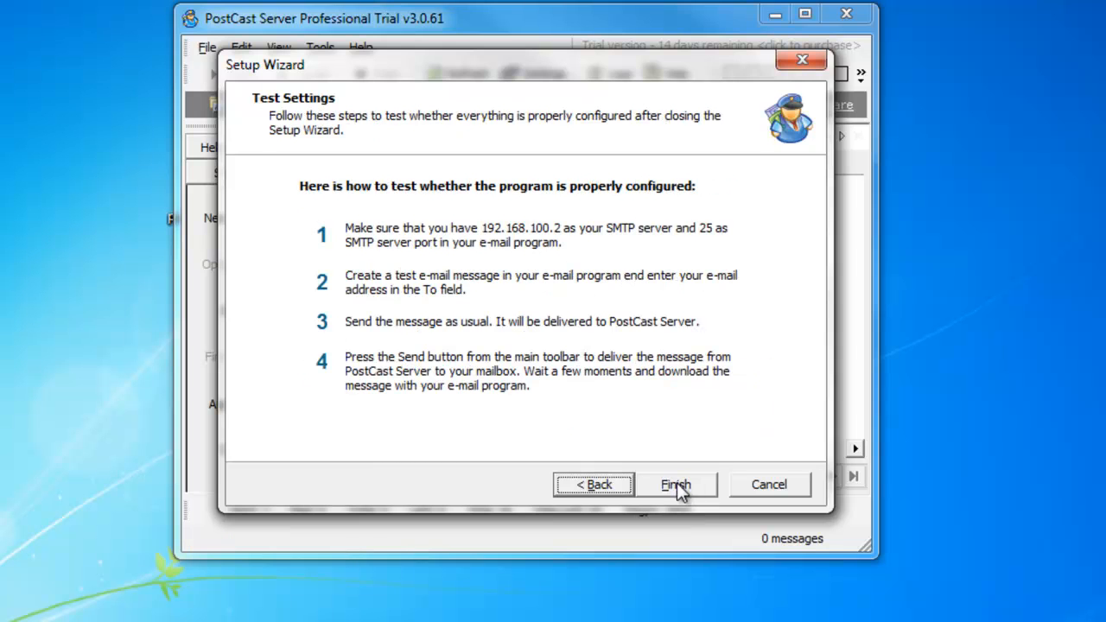
left_click(676, 484)
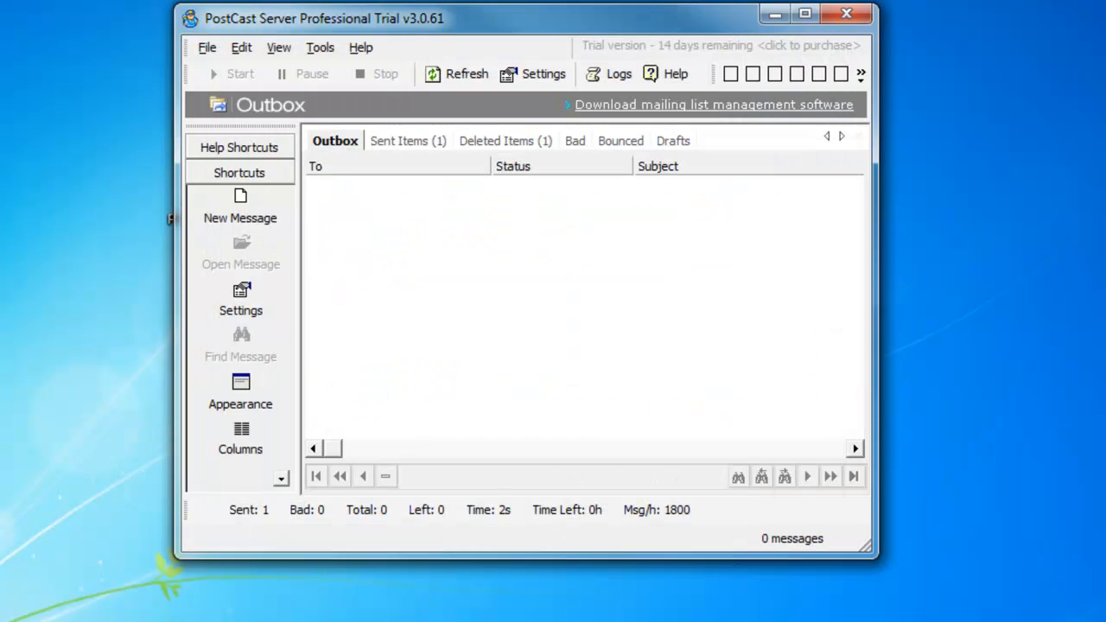
- Minimize PostCast Server to reveal the Contact.aspx page in Chrome
left_click(847, 14)
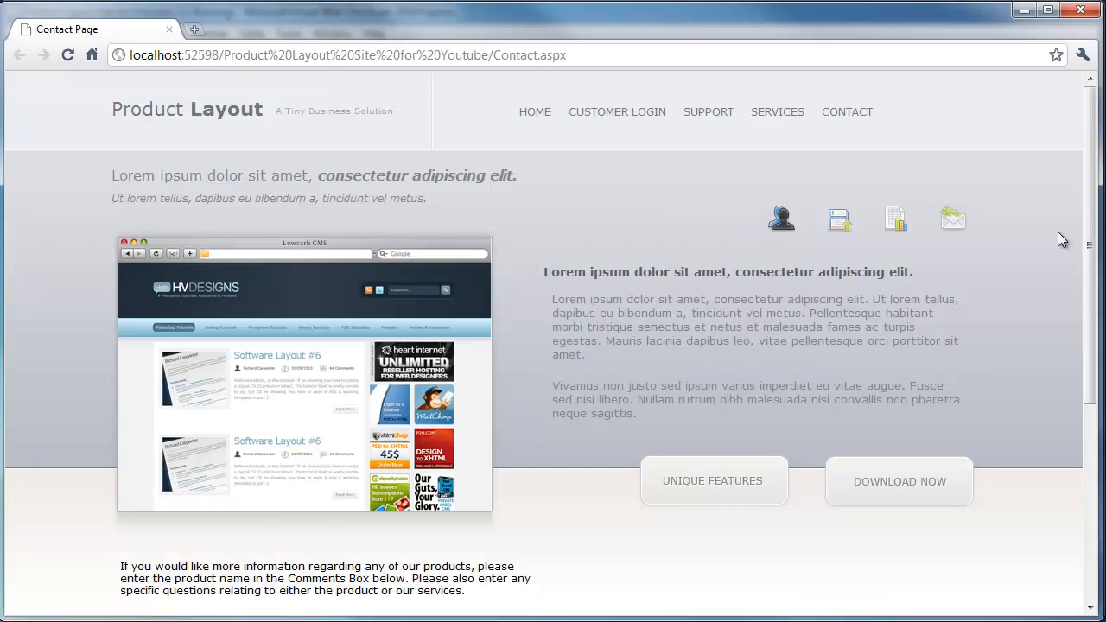
scroll("down", 3)
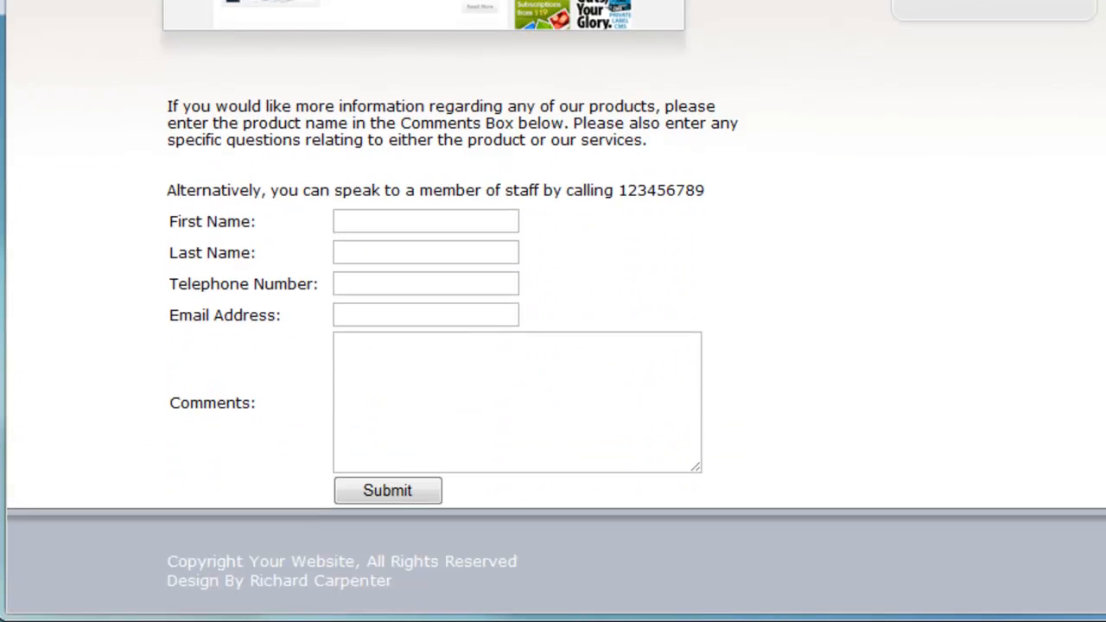
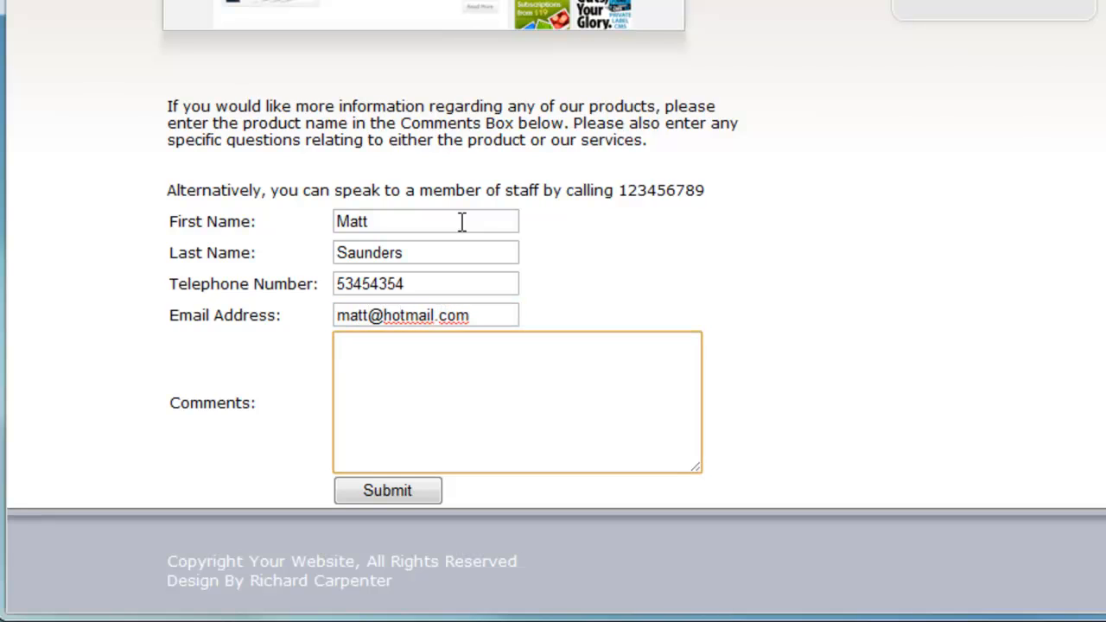
type("Hello")
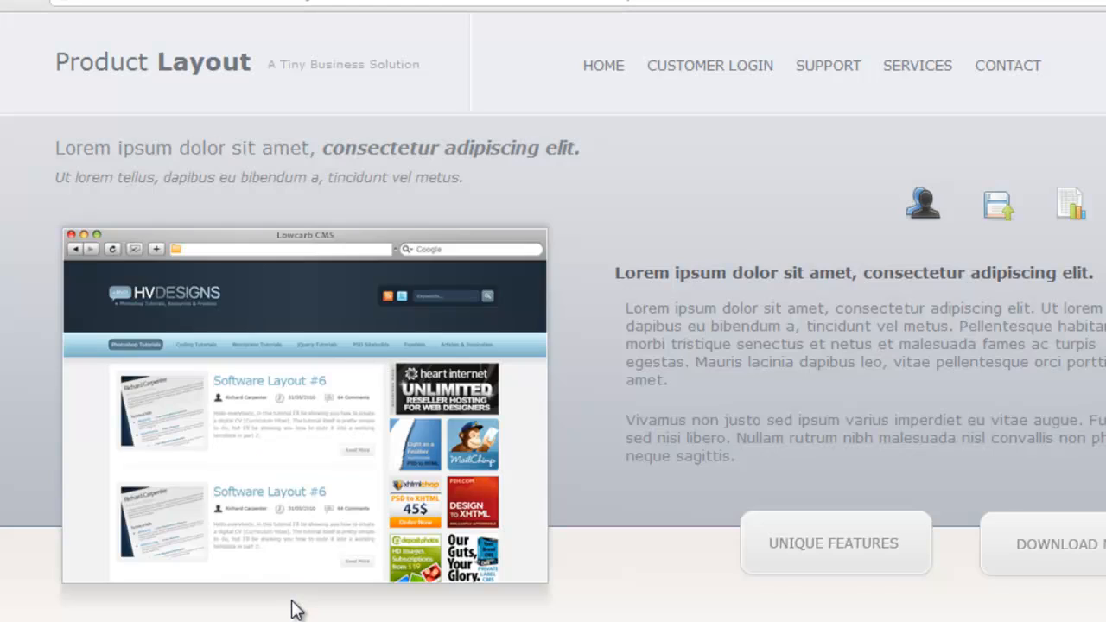
scroll("down", 3)
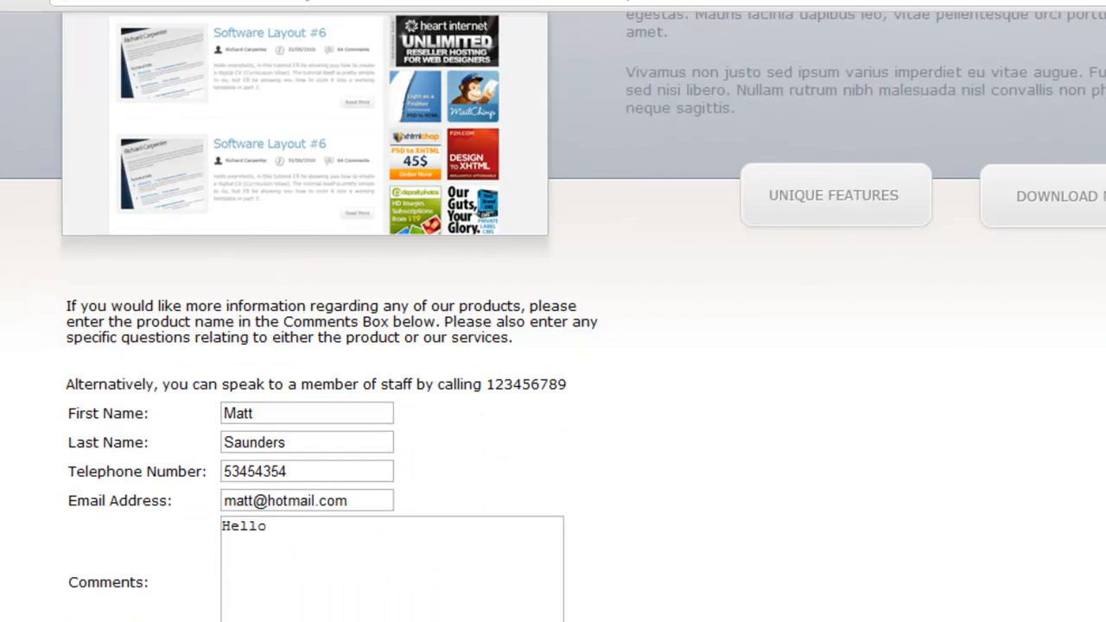
scroll("up", 3)
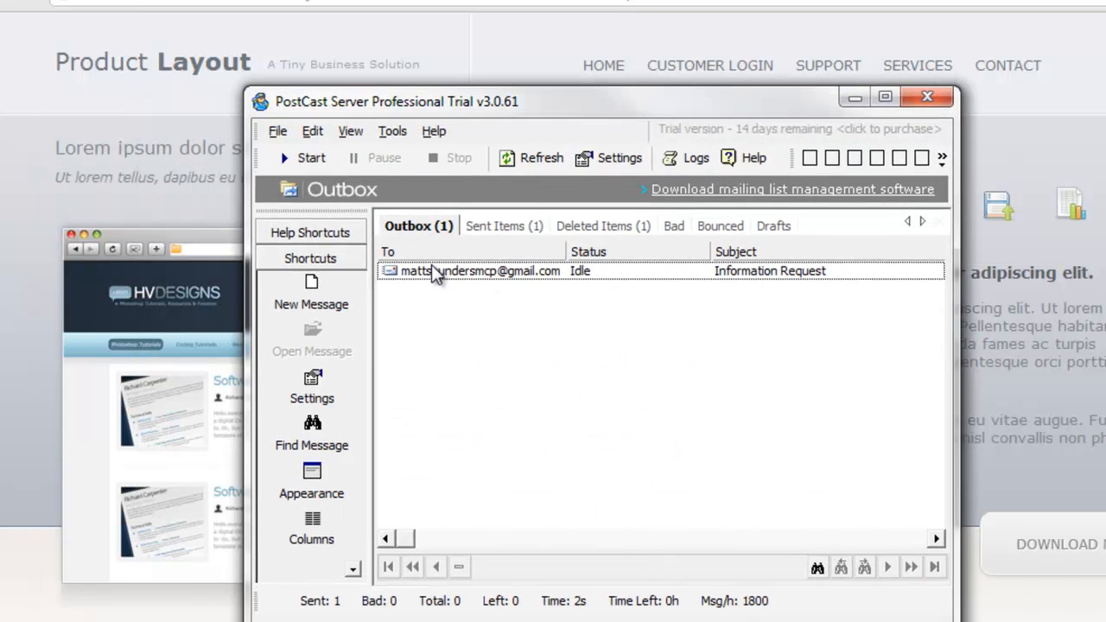
mouse_move(638, 345)
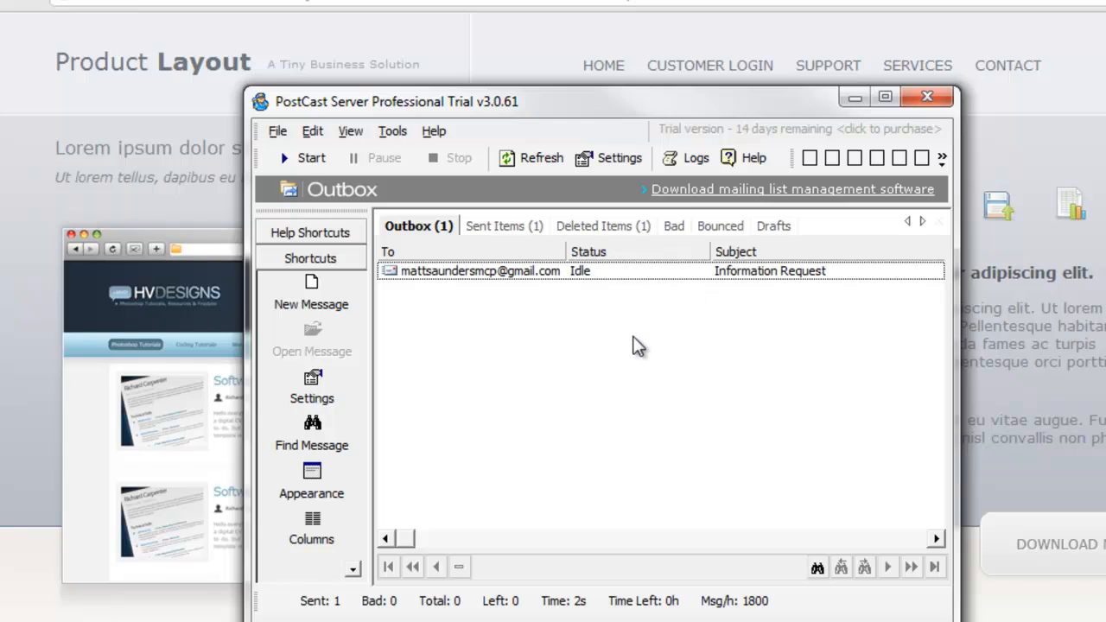
mouse_move(508, 293)
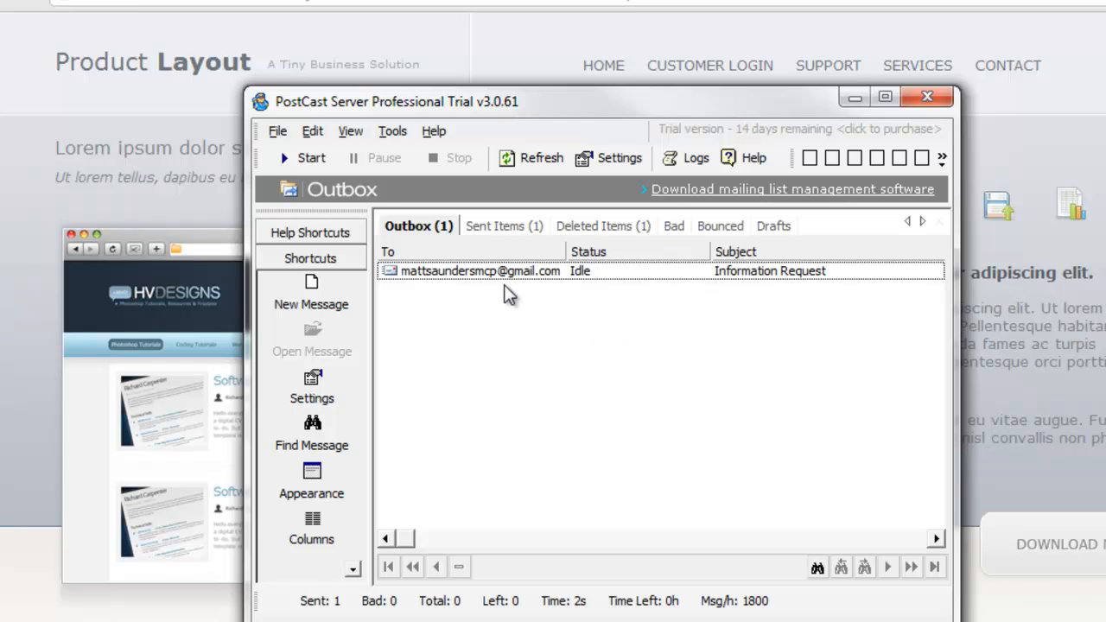
mouse_move(505, 285)
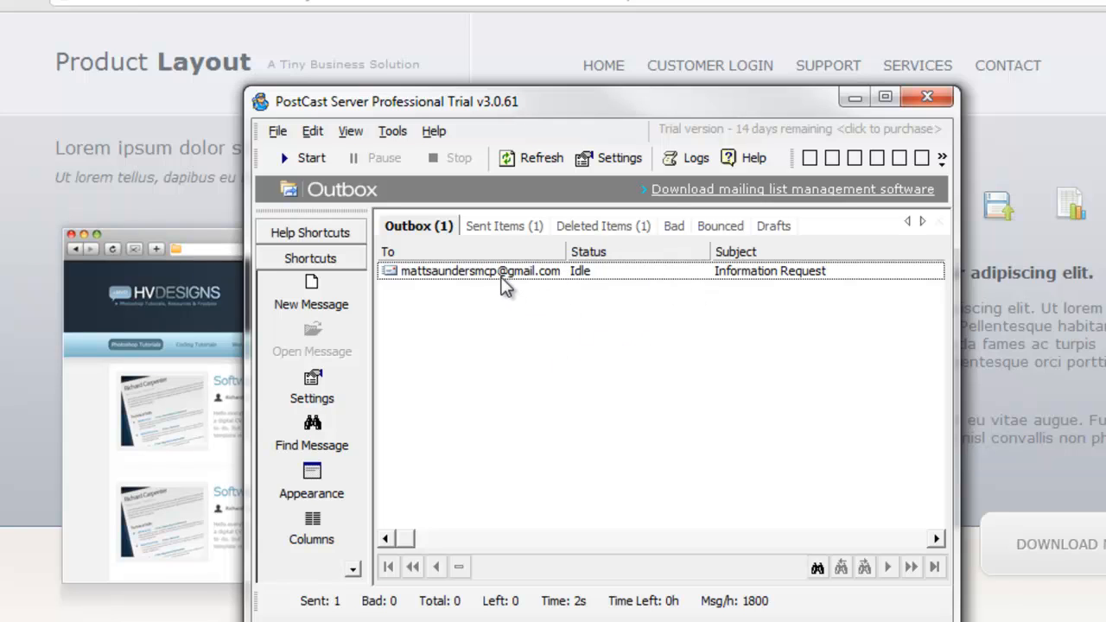
- Send the queued Information Request message with Start (F5), emptying the Outbox
left_click(467, 270)
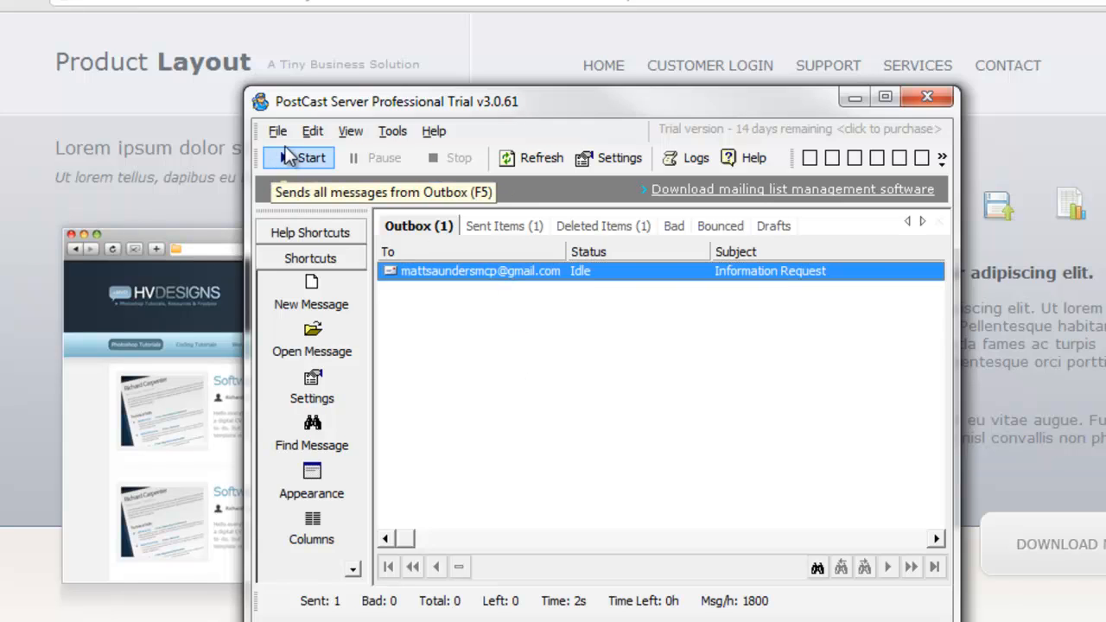
mouse_move(93, 478)
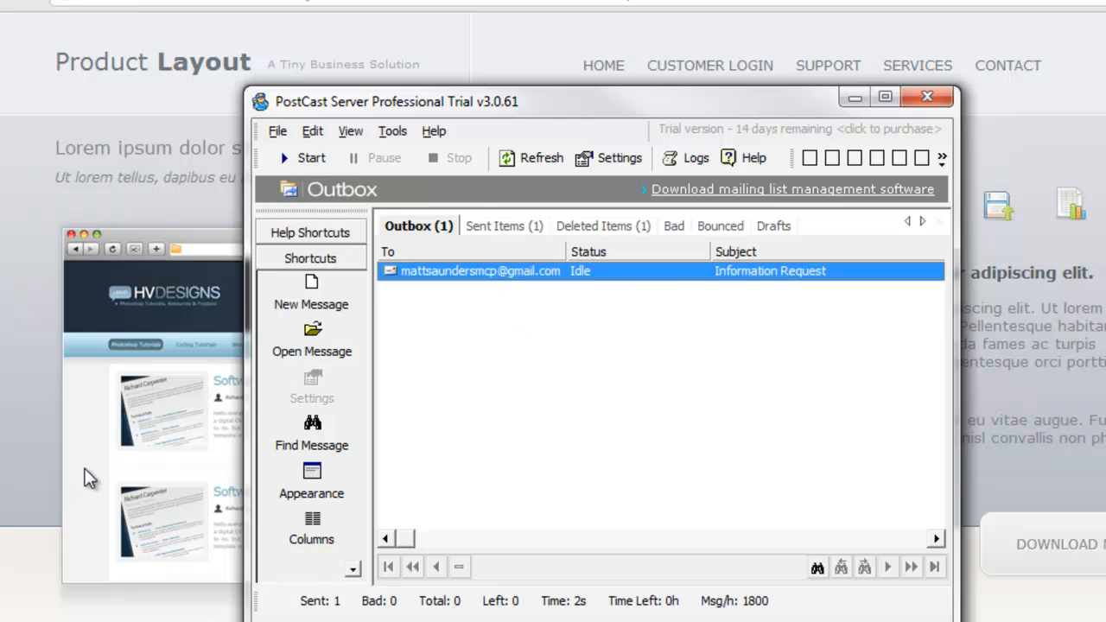
left_click(311, 158)
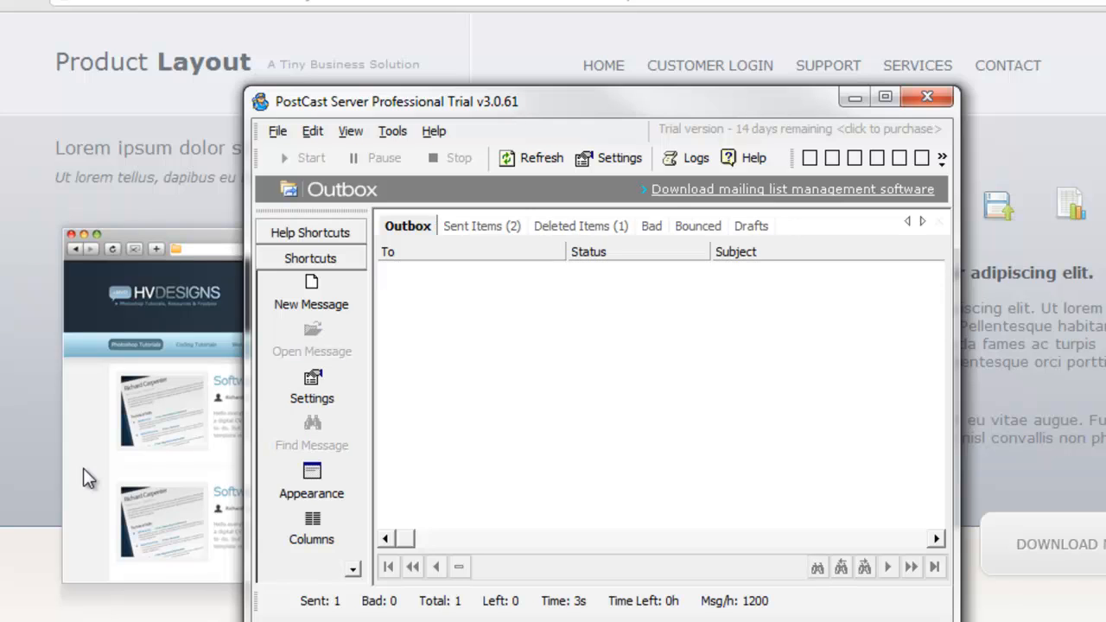
mouse_move(593, 328)
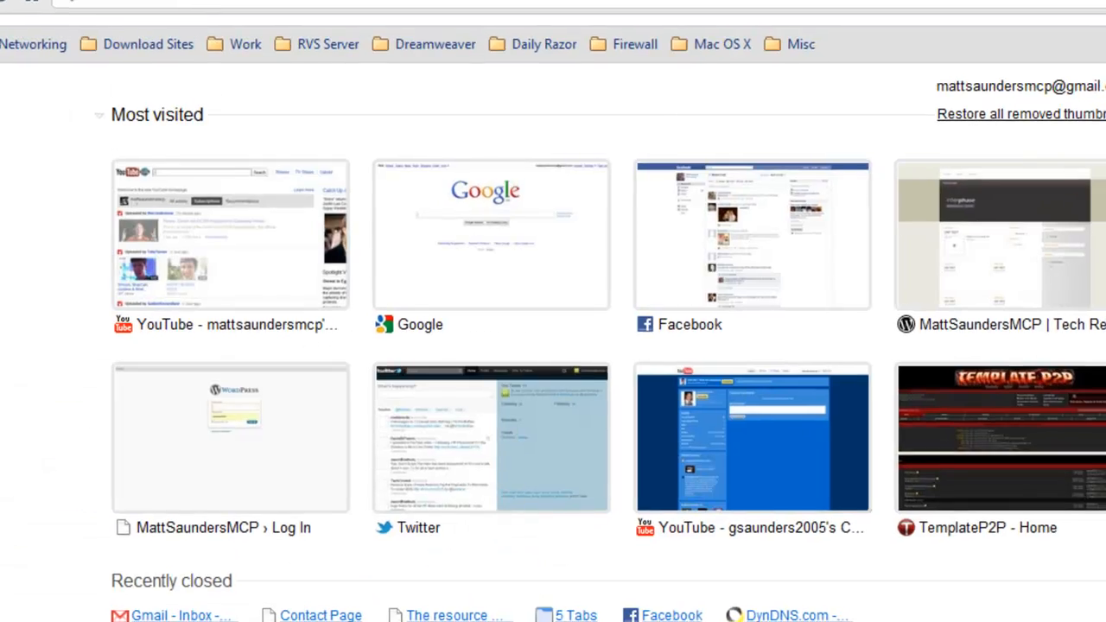
- Read the Information Request email in Gmail, then return to the Contact Page tab
left_click(491, 235)
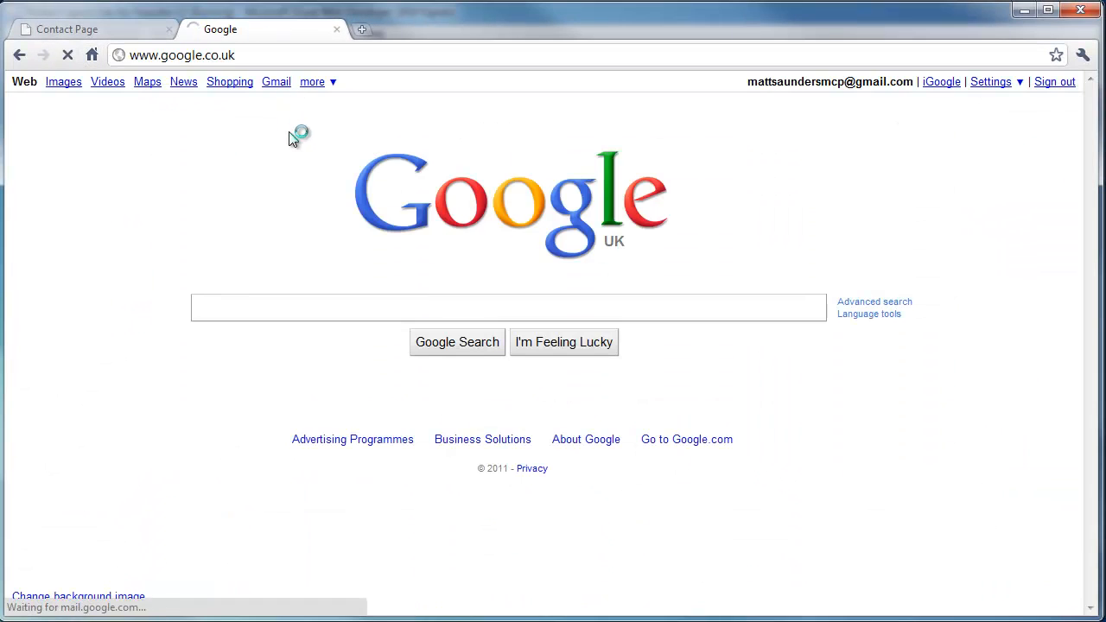
left_click(276, 81)
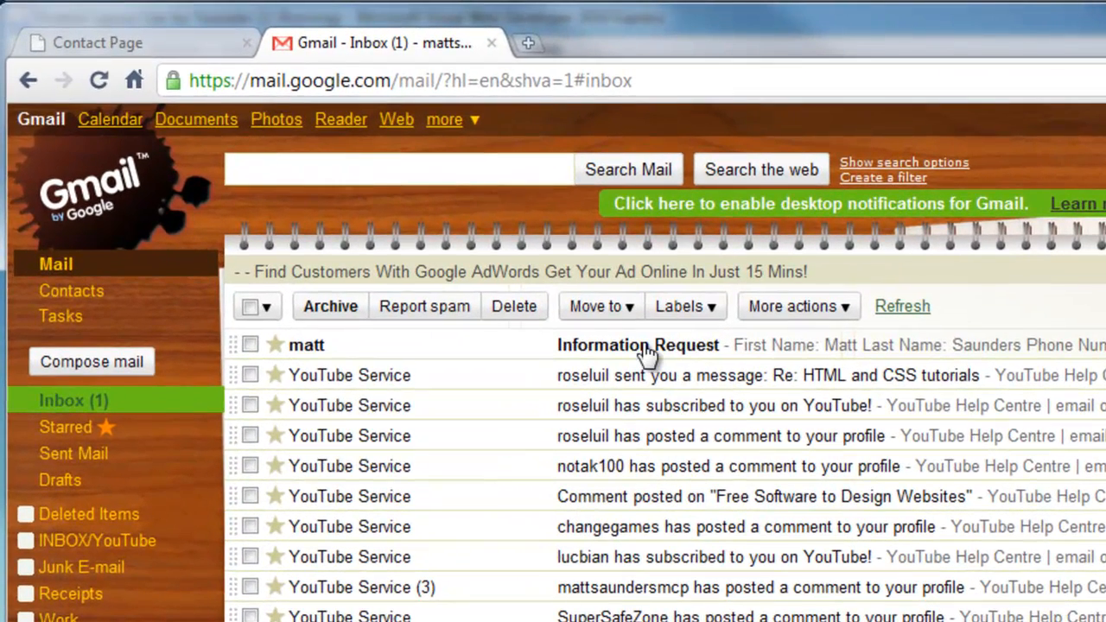
left_click(638, 345)
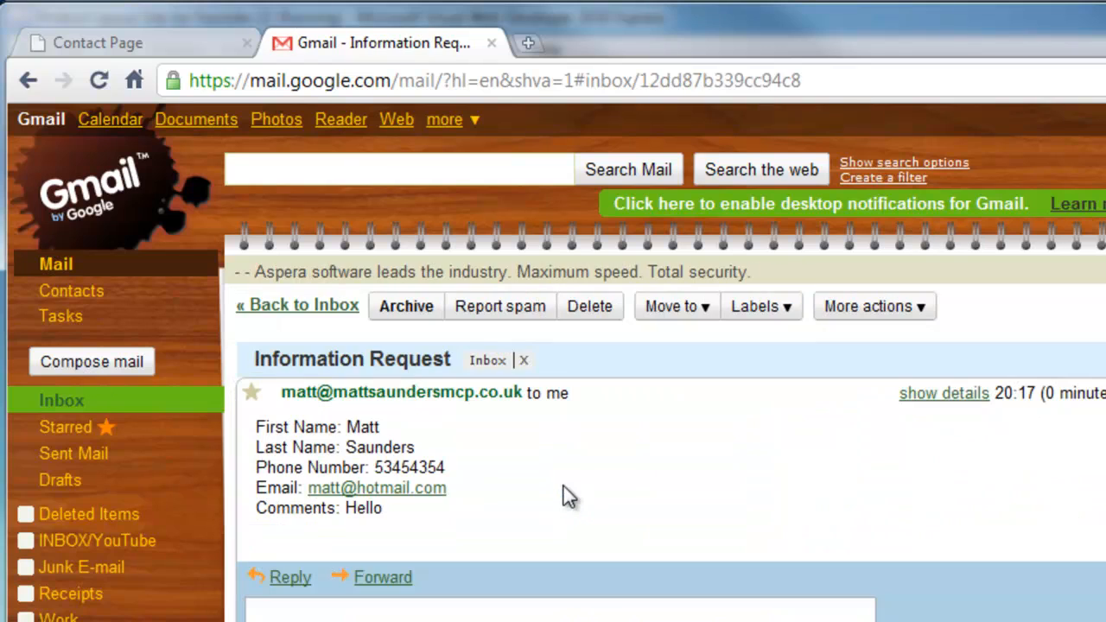
mouse_move(311, 463)
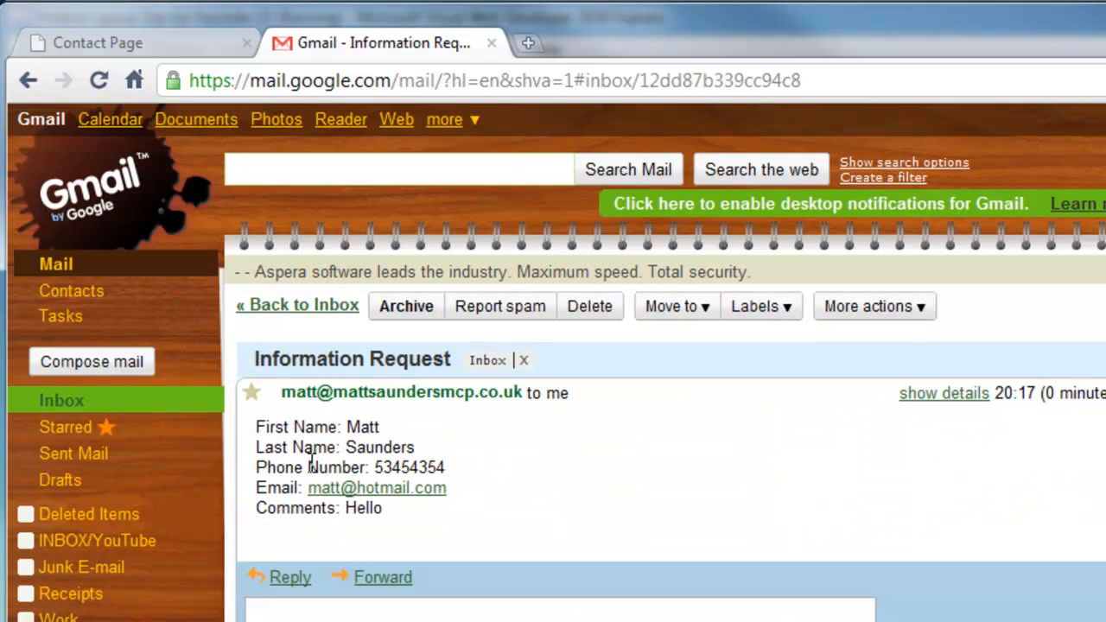
mouse_move(313, 463)
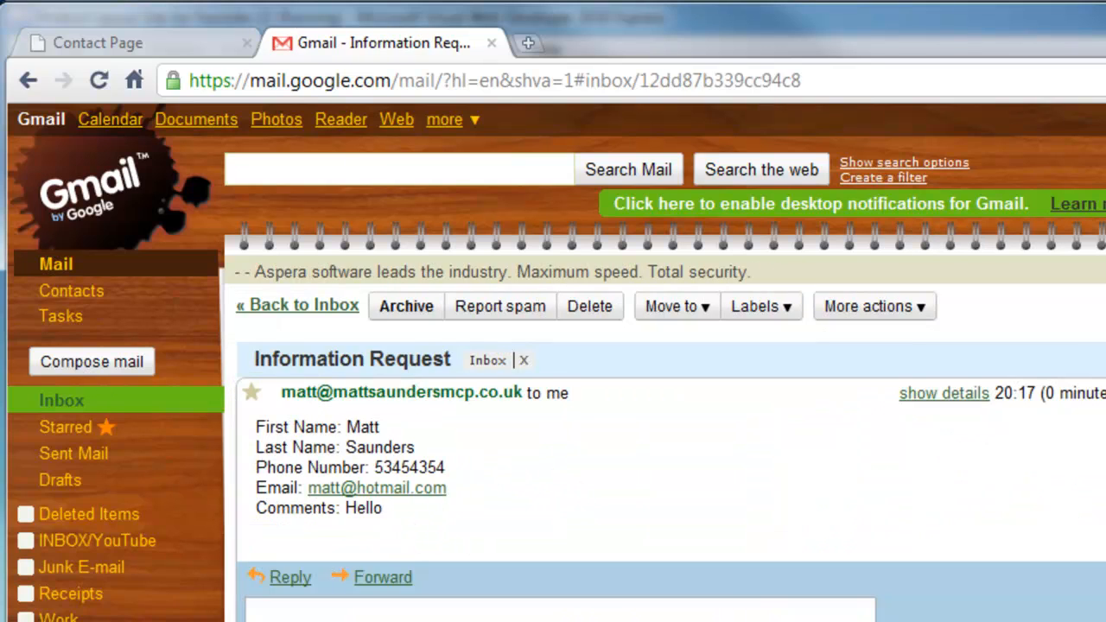
left_click(97, 41)
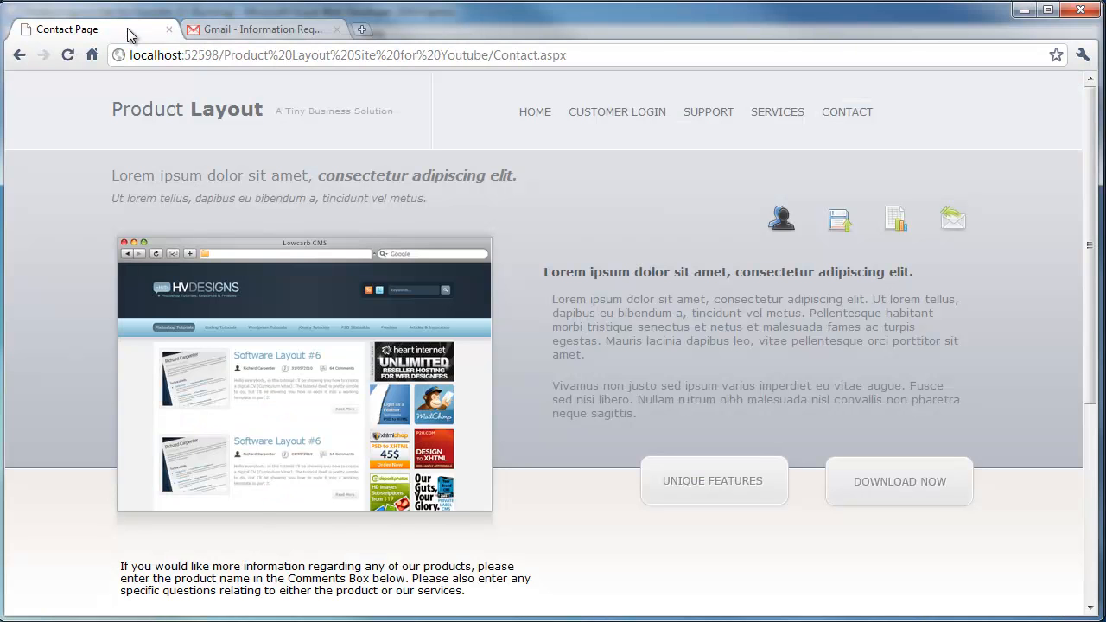
mouse_move(361, 216)
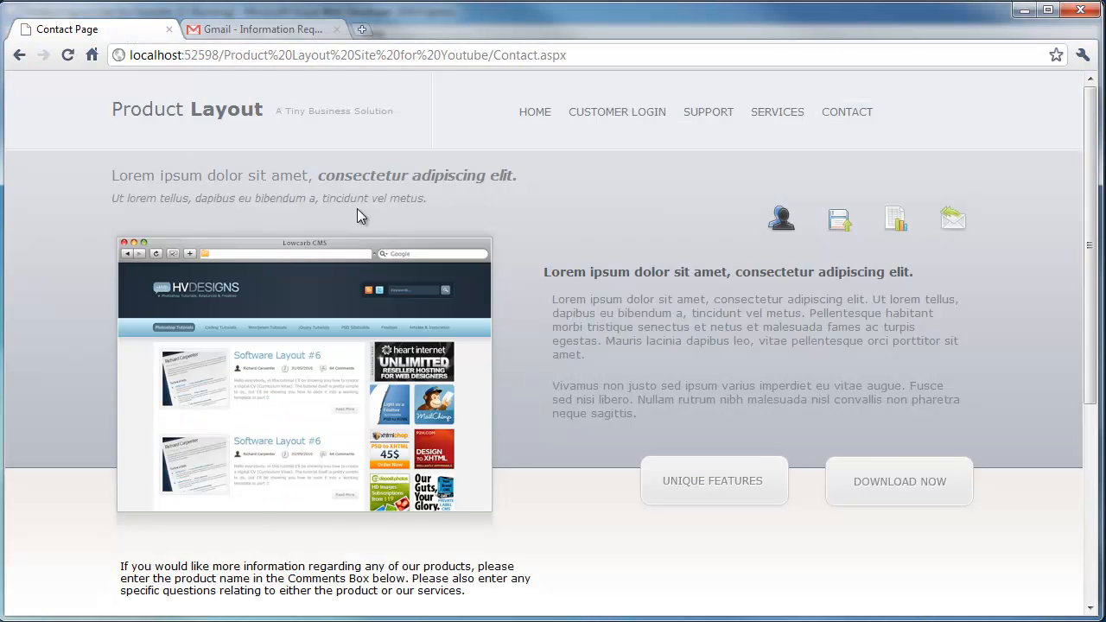
mouse_move(667, 380)
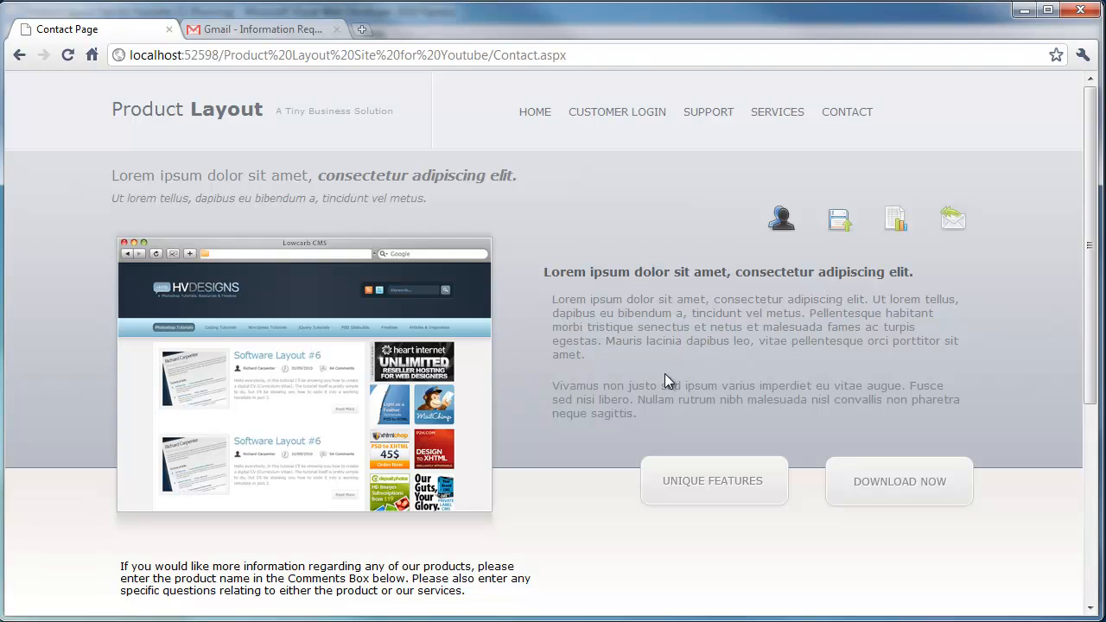
mouse_move(365, 458)
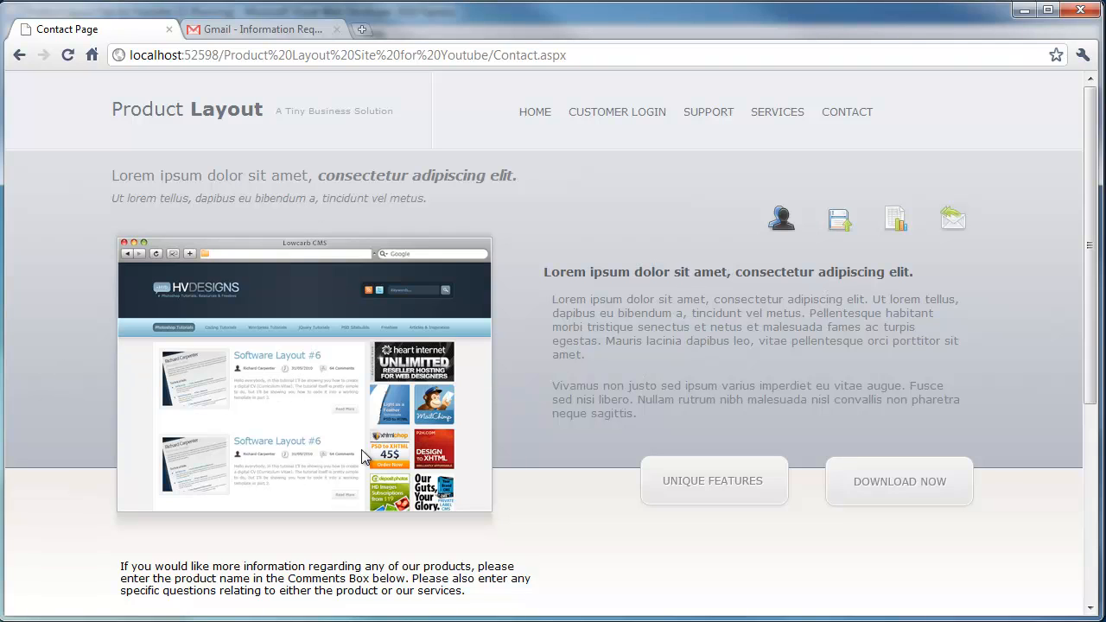
mouse_move(602, 391)
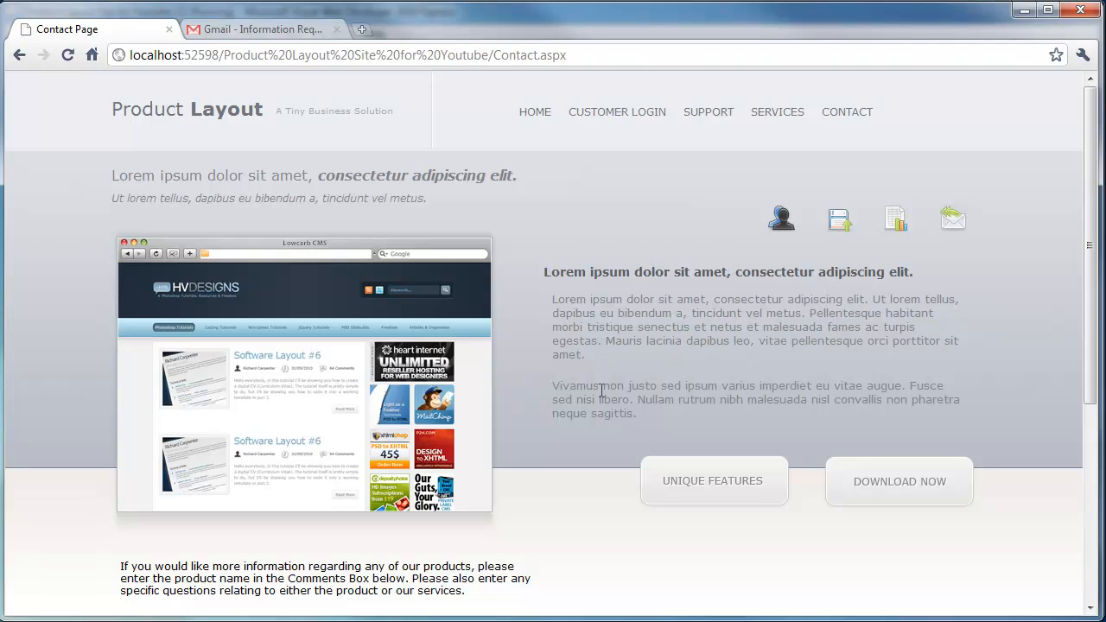
mouse_move(505, 373)
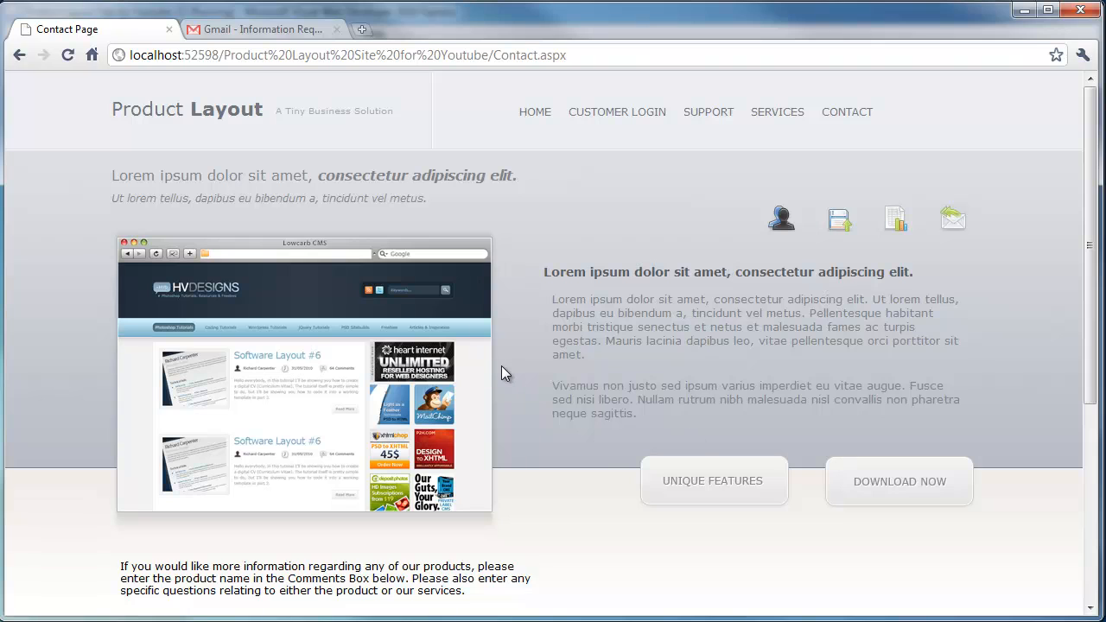
mouse_move(491, 266)
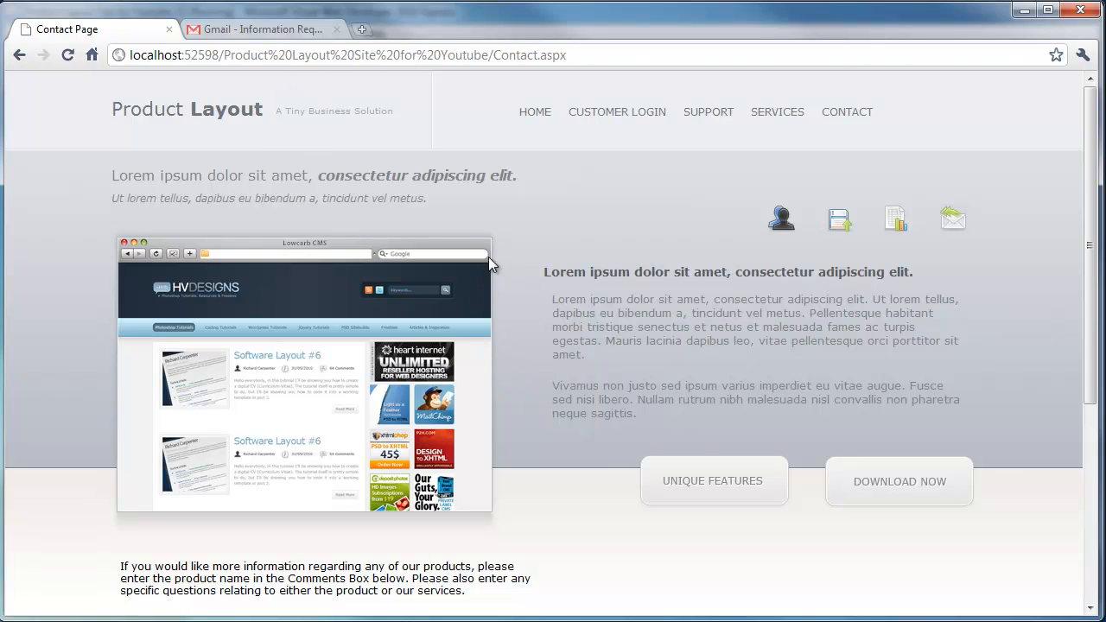
mouse_move(207, 424)
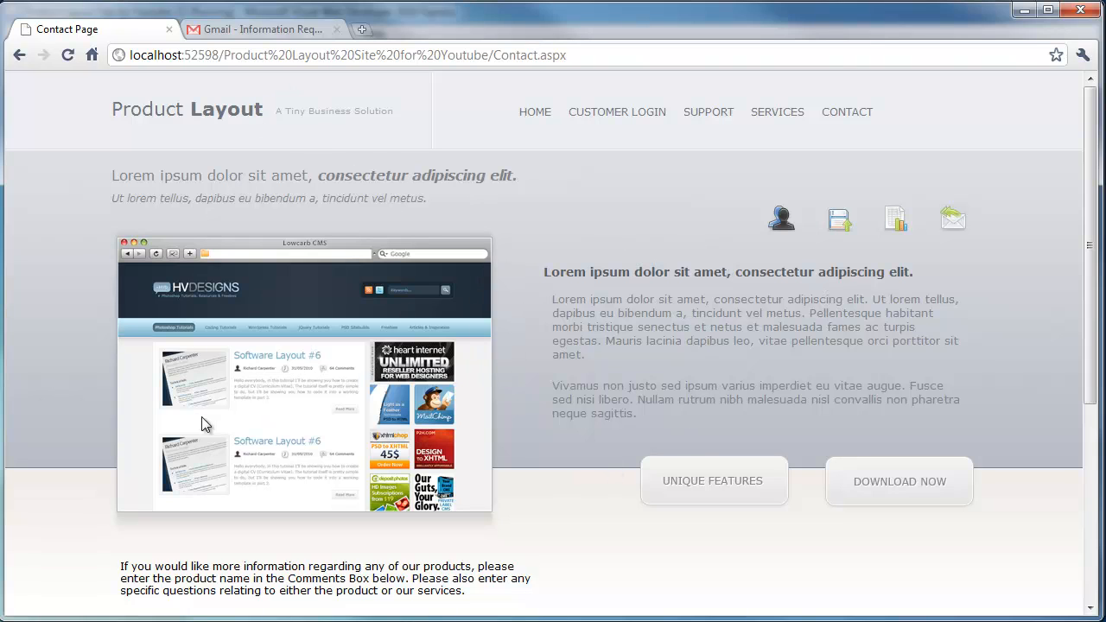
mouse_move(124, 453)
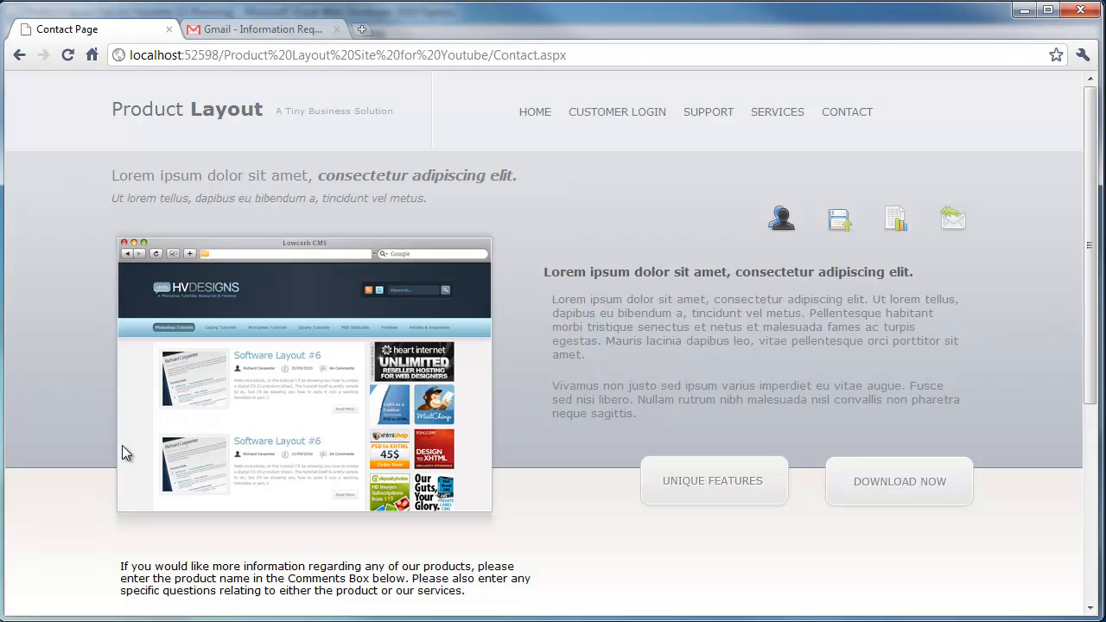
mouse_move(547, 443)
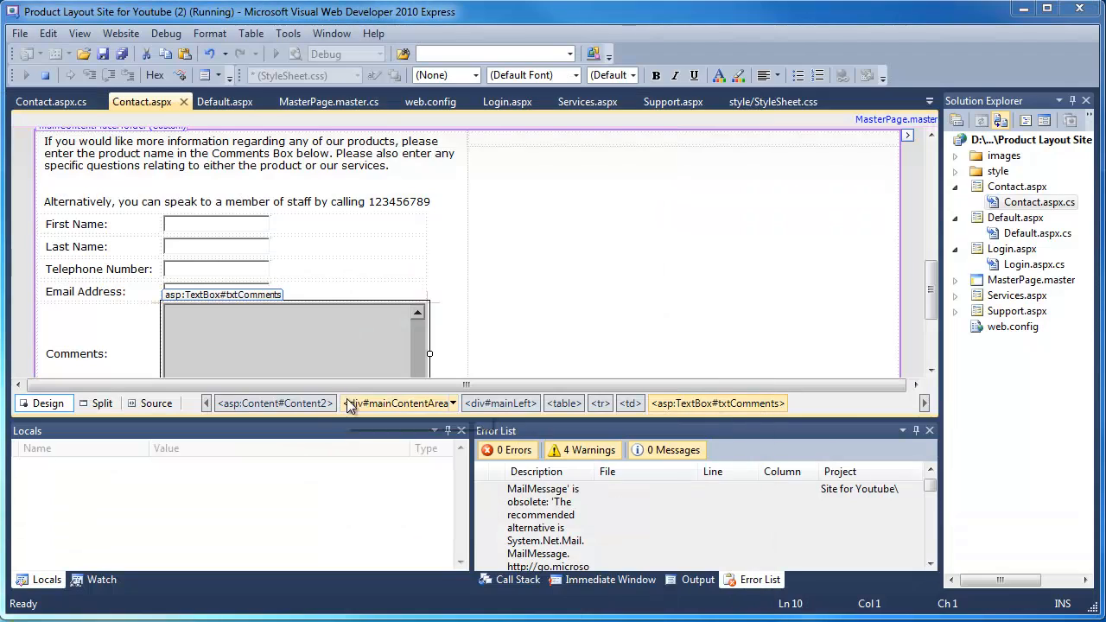
- Stop debugging the running site via Debug > Stop Debugging
left_click(166, 33)
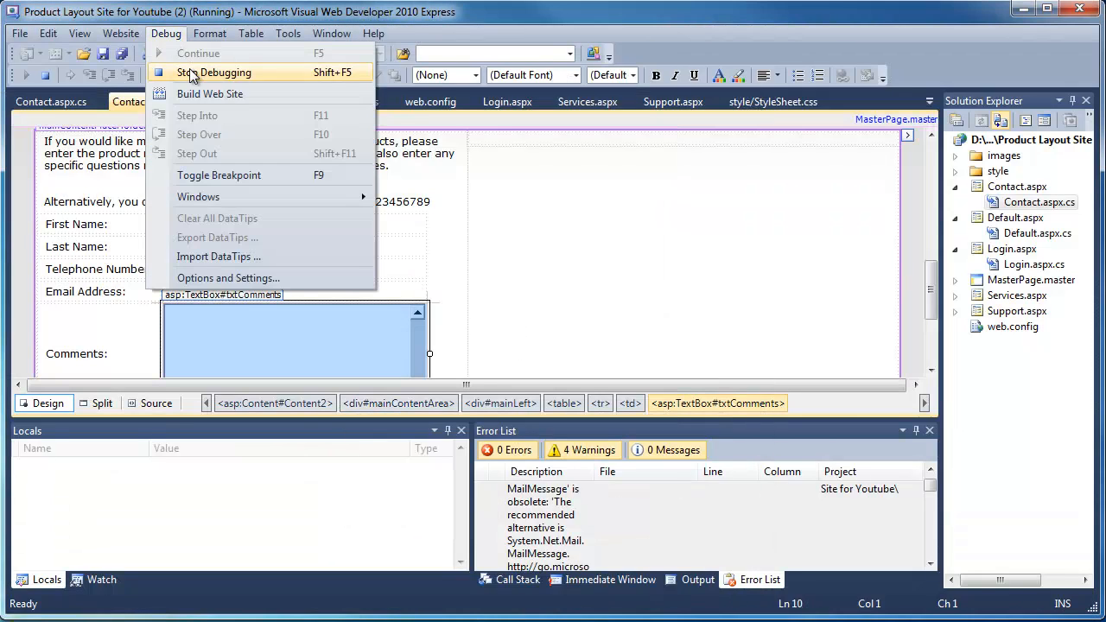
left_click(221, 72)
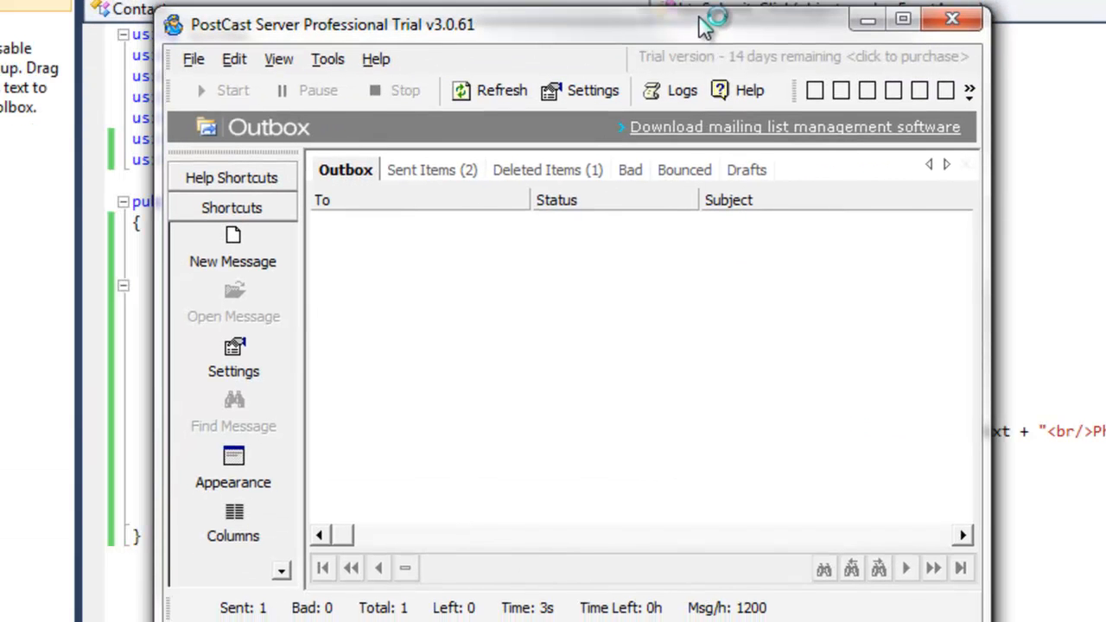
left_click(328, 59)
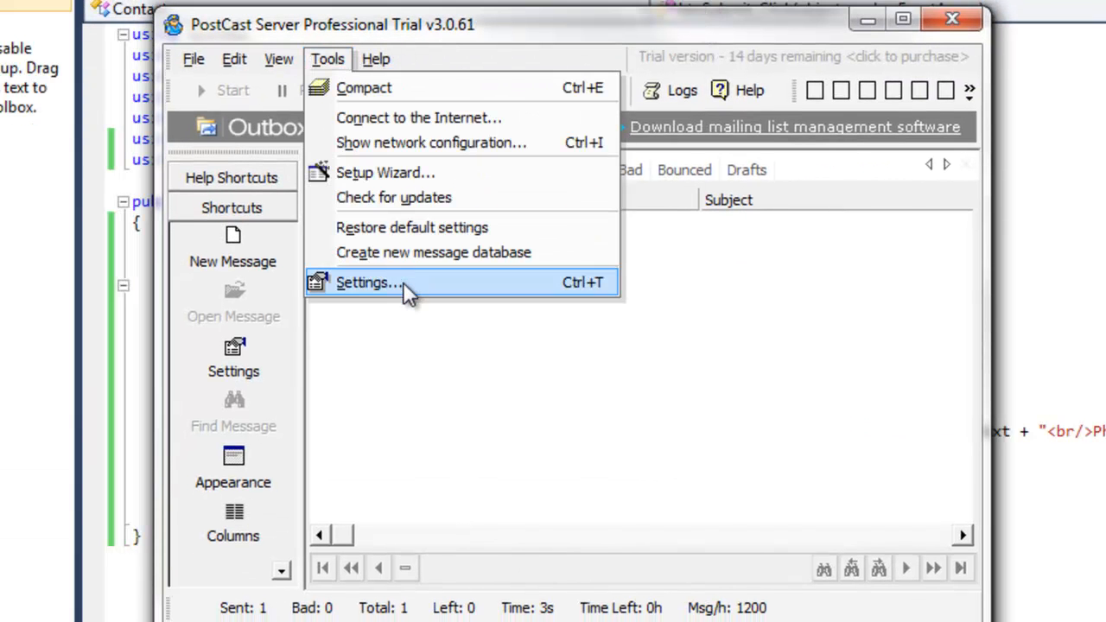
left_click(370, 282)
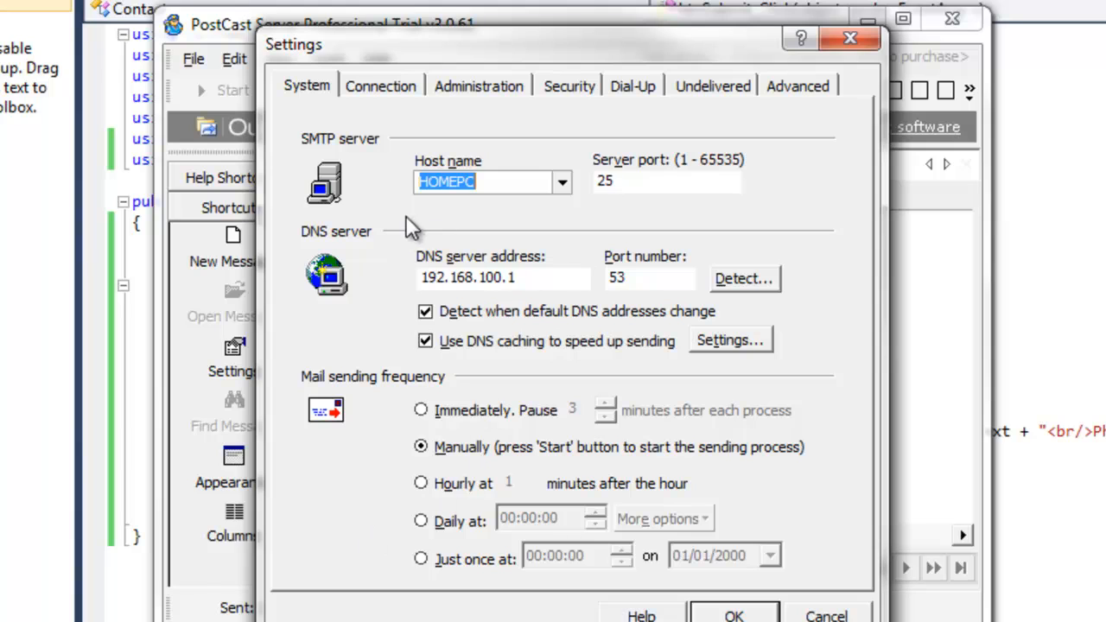
mouse_move(373, 211)
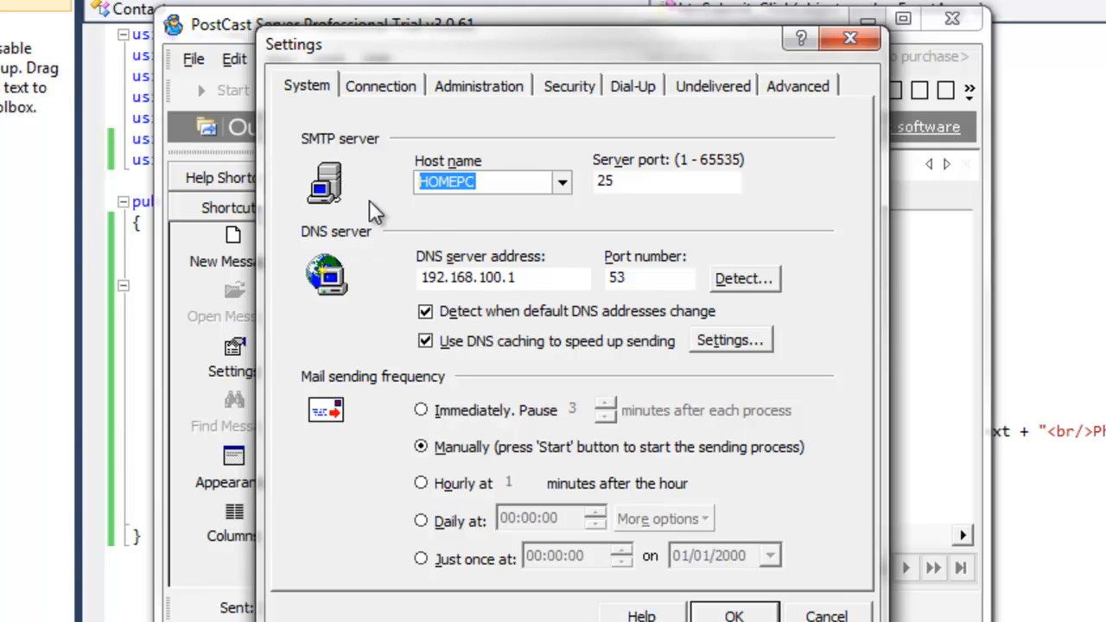
mouse_move(442, 211)
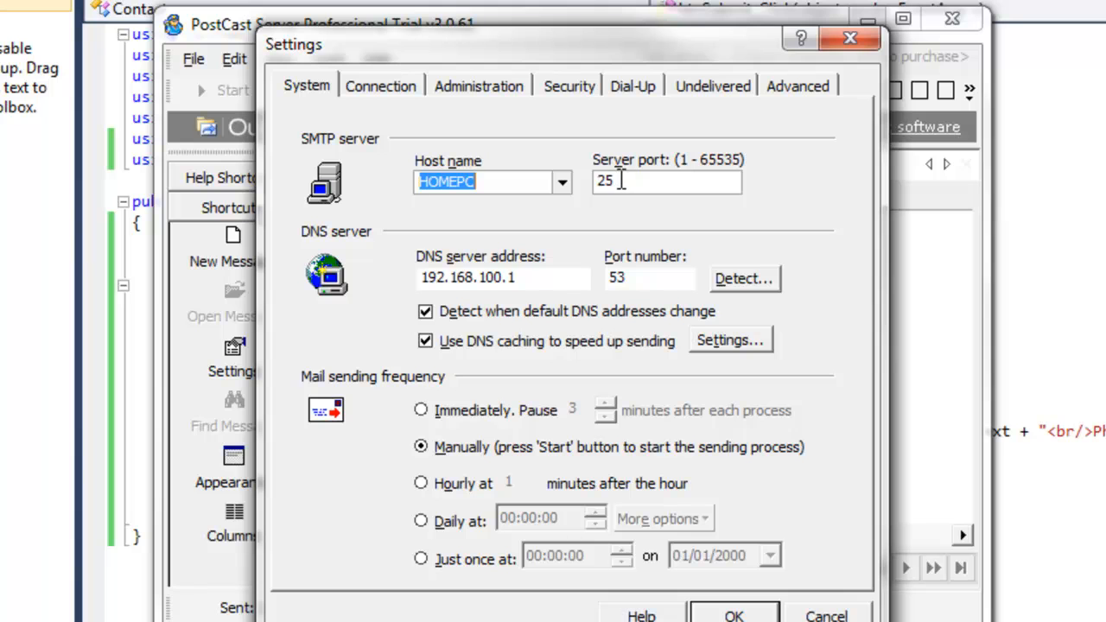
mouse_move(655, 217)
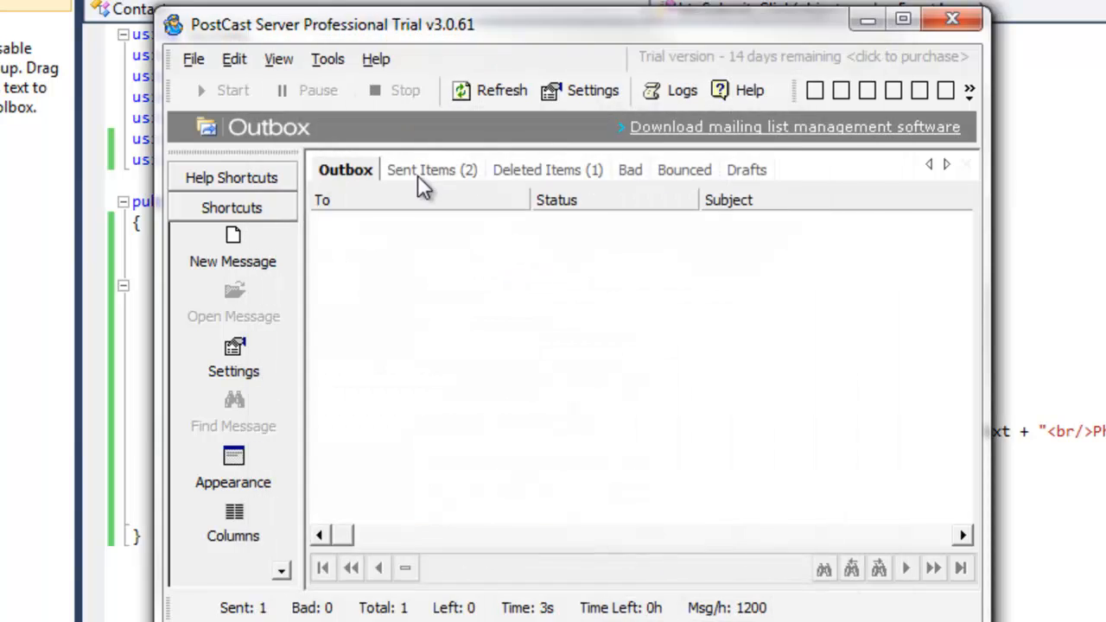
mouse_move(411, 251)
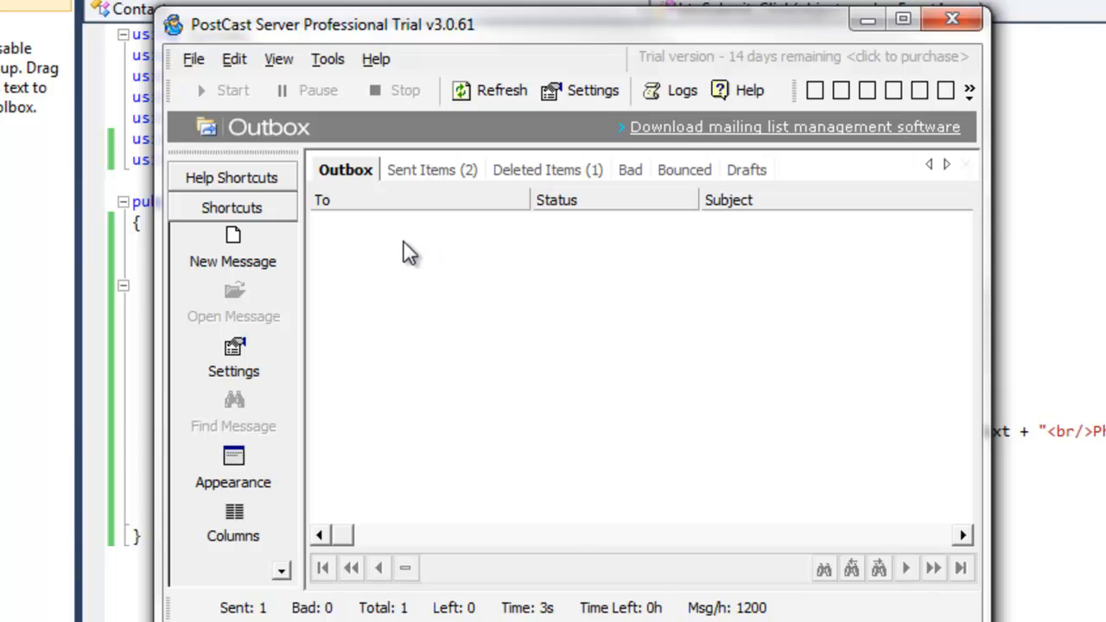
mouse_move(403, 217)
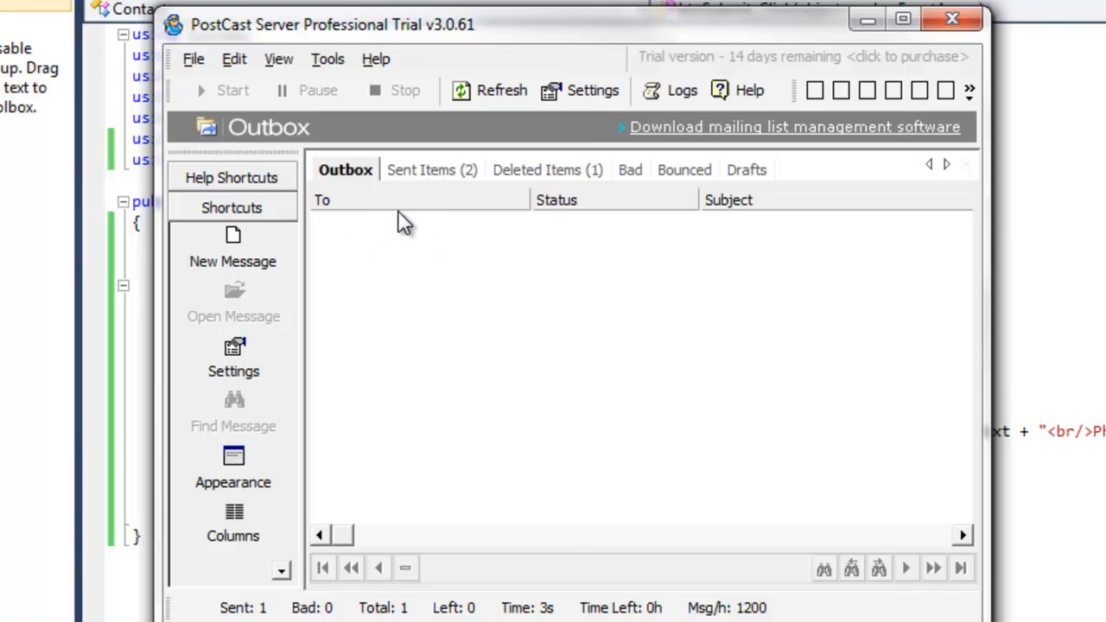
mouse_move(394, 235)
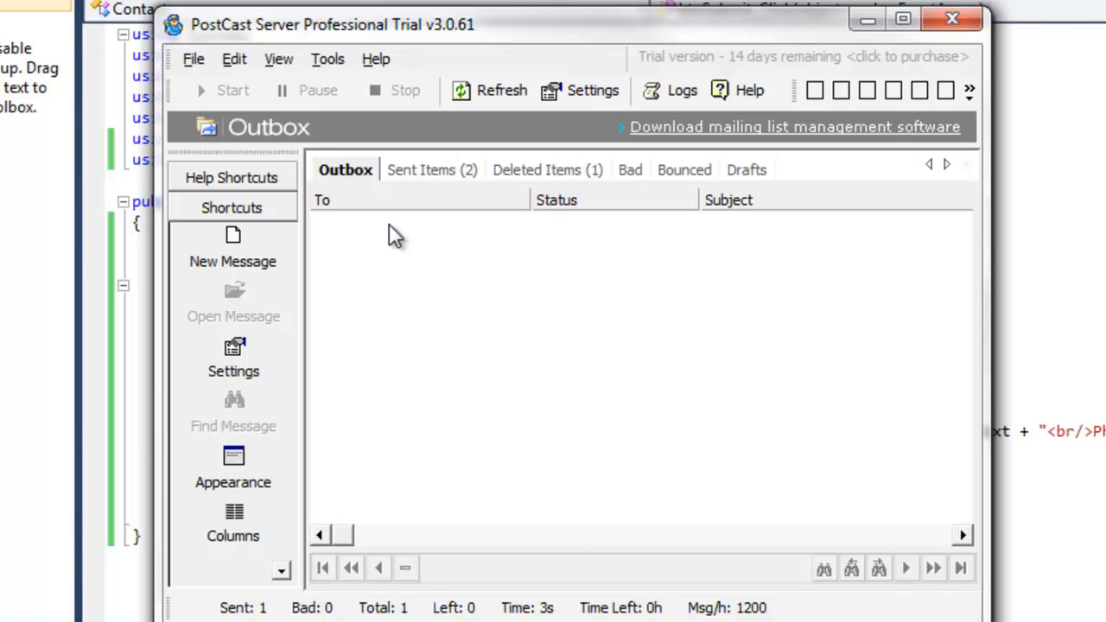
mouse_move(591, 226)
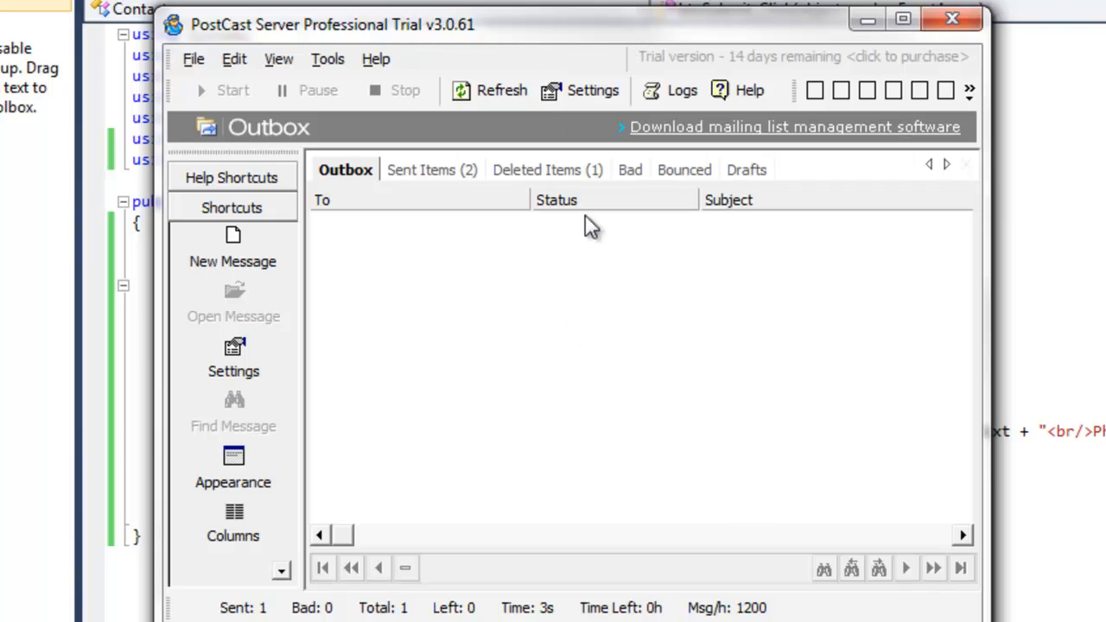
mouse_move(501, 242)
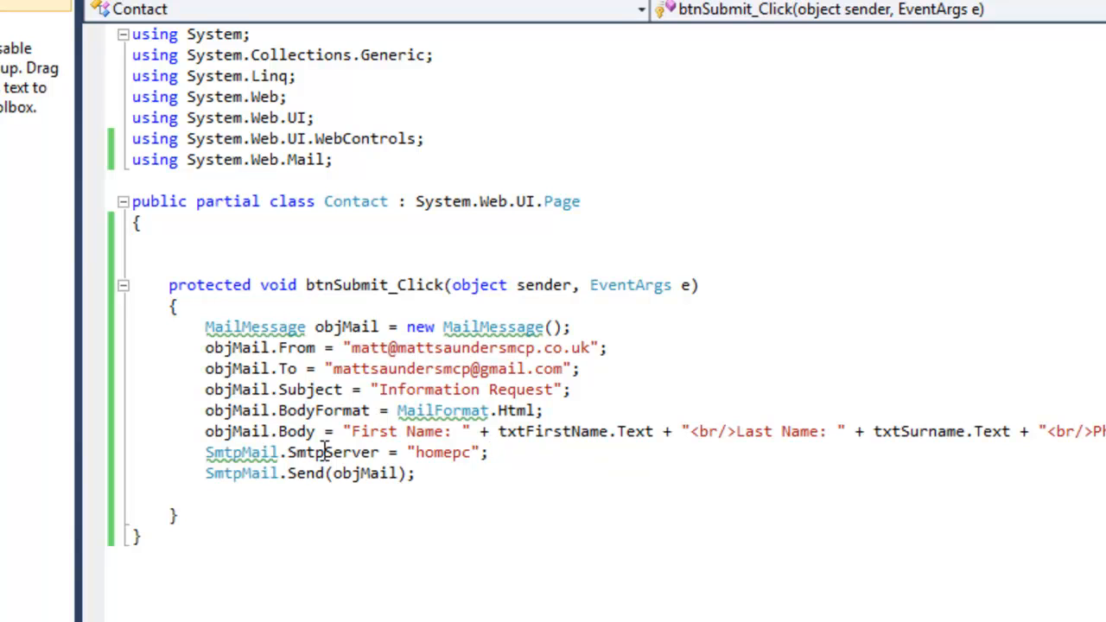
double_click(441, 453)
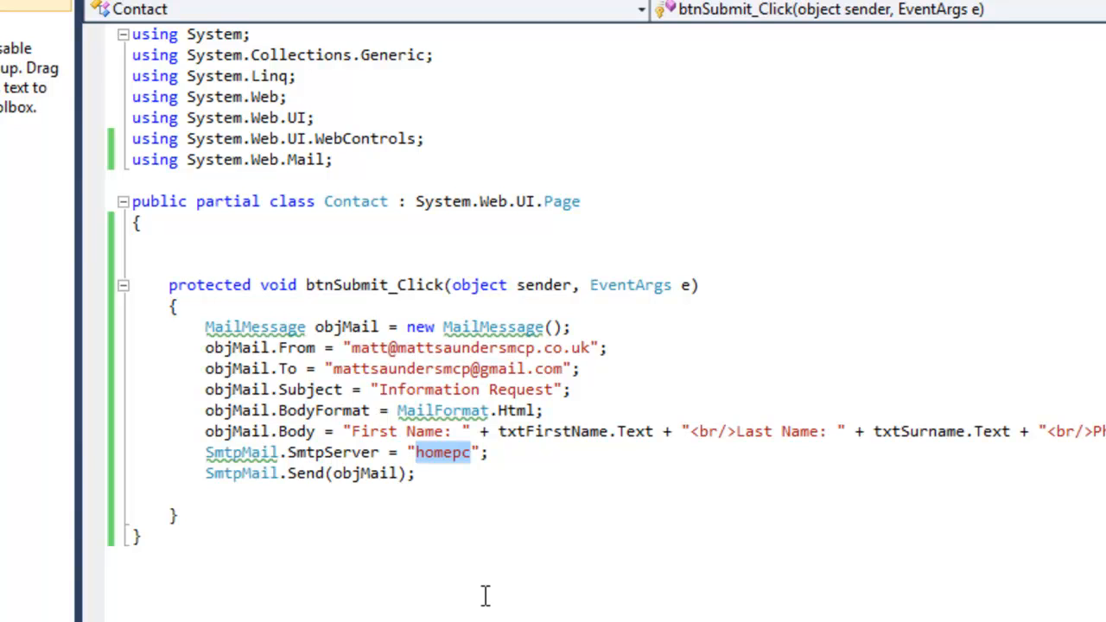
mouse_move(626, 397)
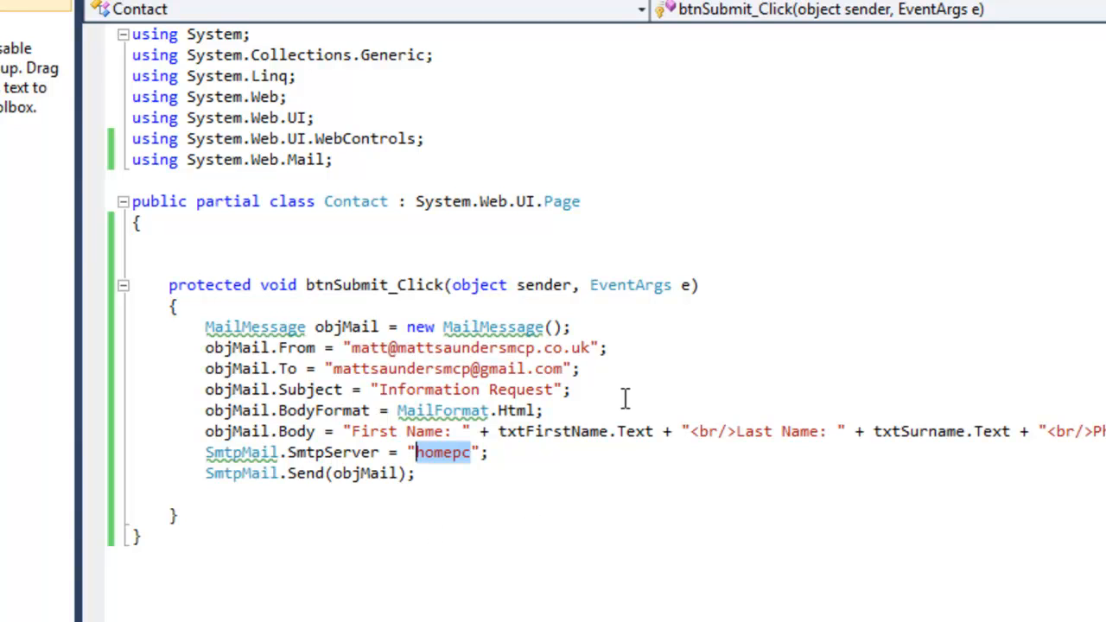
mouse_move(525, 497)
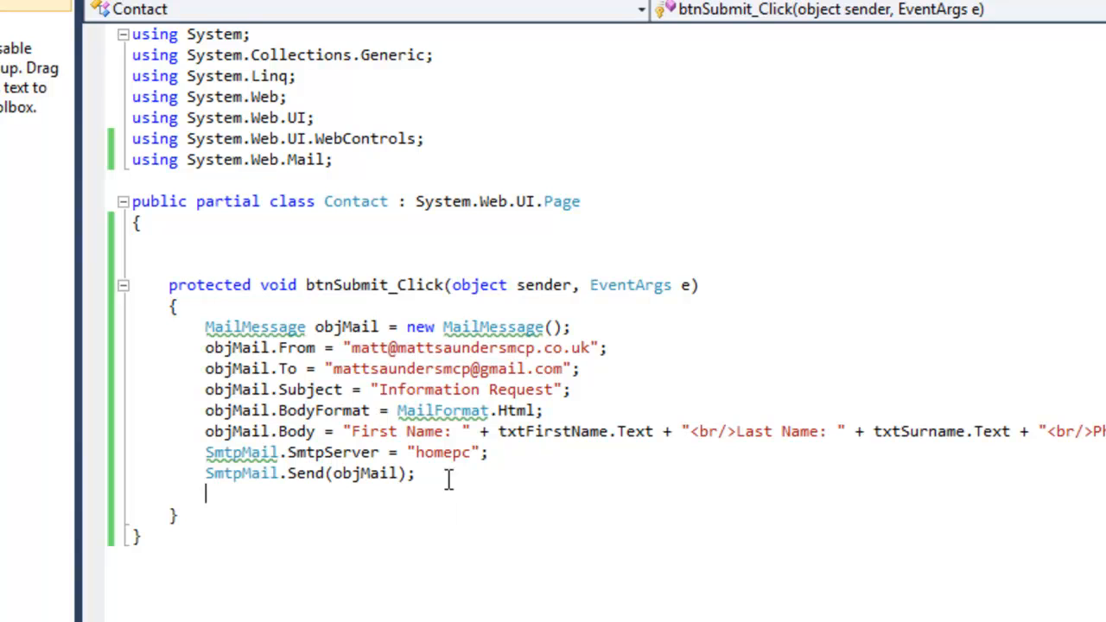
mouse_move(460, 517)
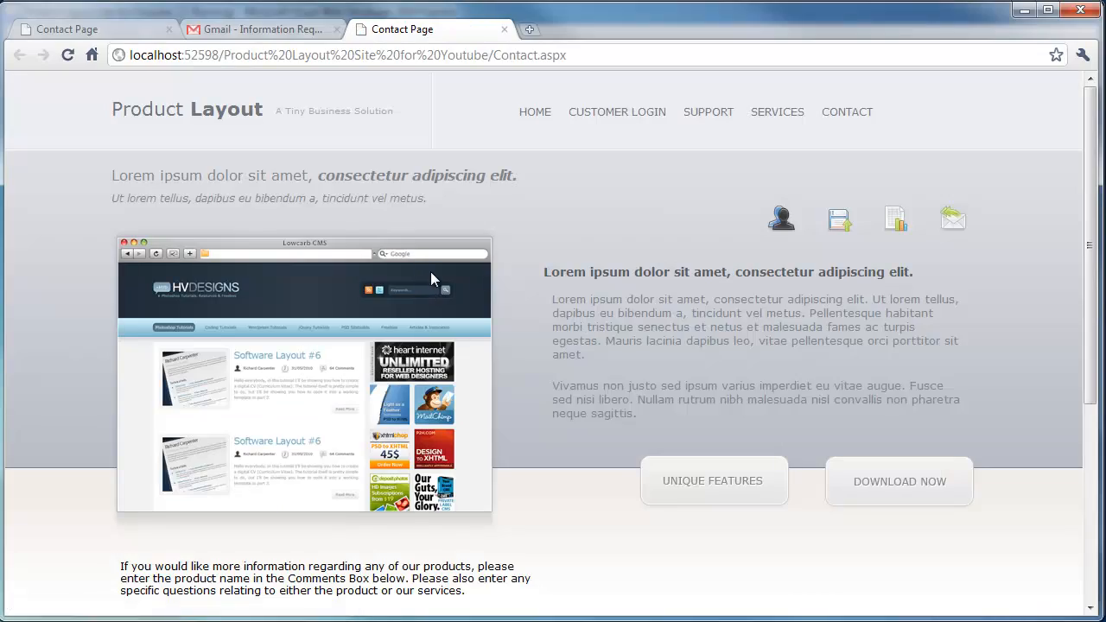
- Scroll the reloaded Contact page to the filled form and focus the address bar
scroll("down", 3)
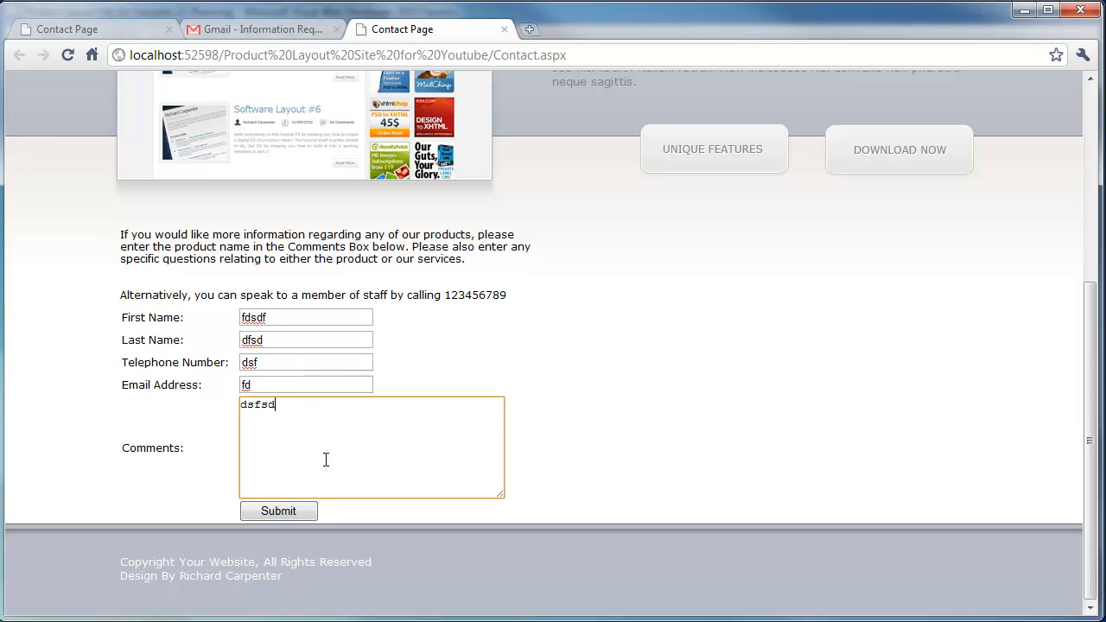
scroll("up", 3)
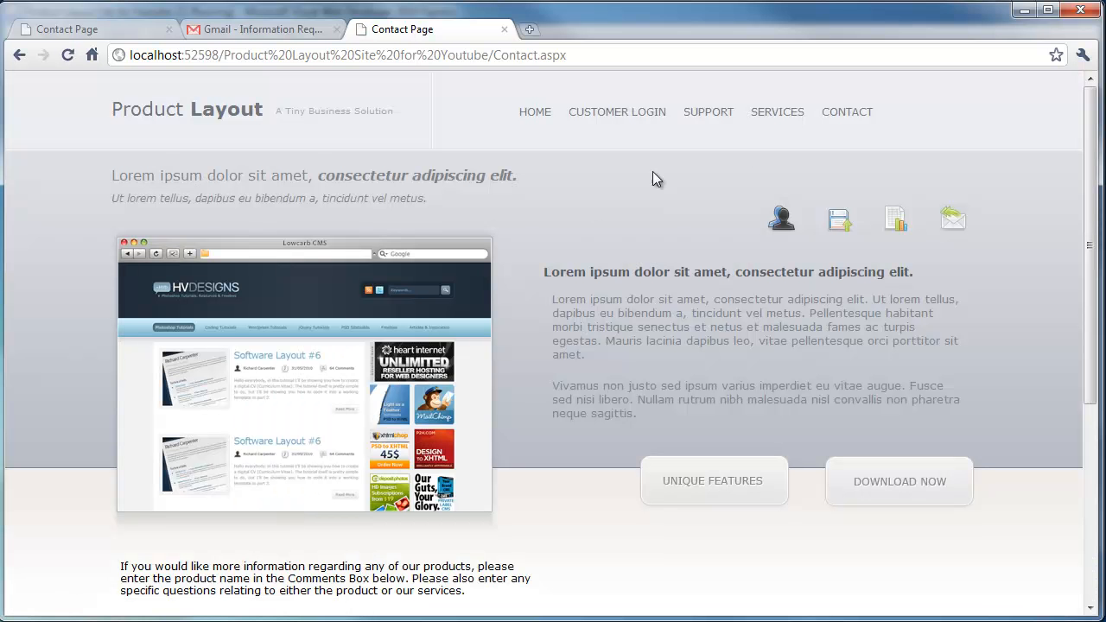
scroll("down", 3)
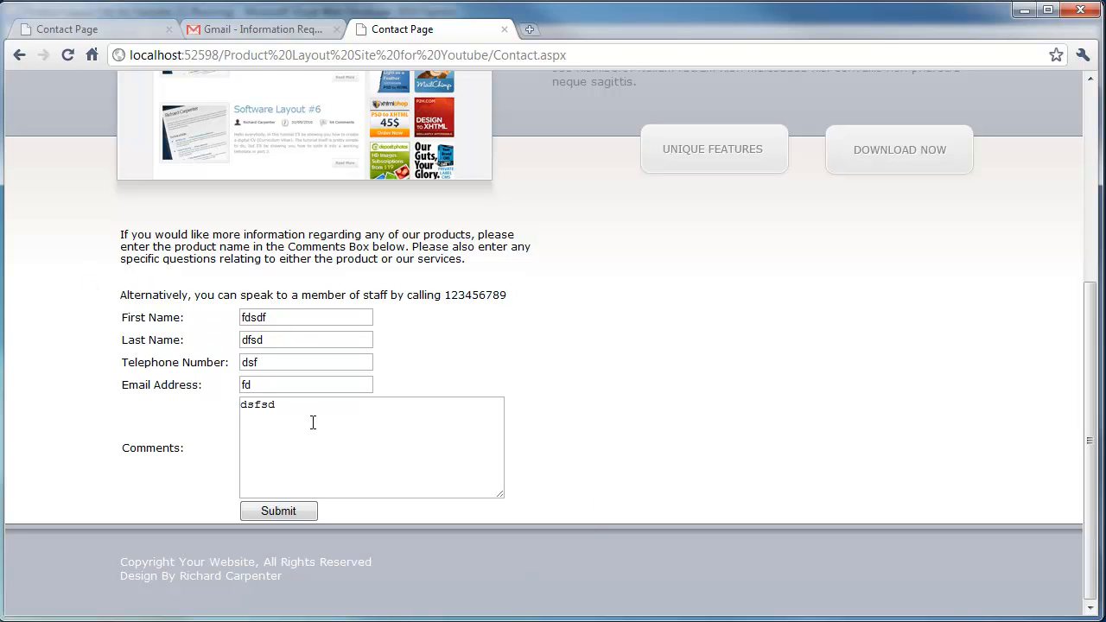
mouse_move(629, 275)
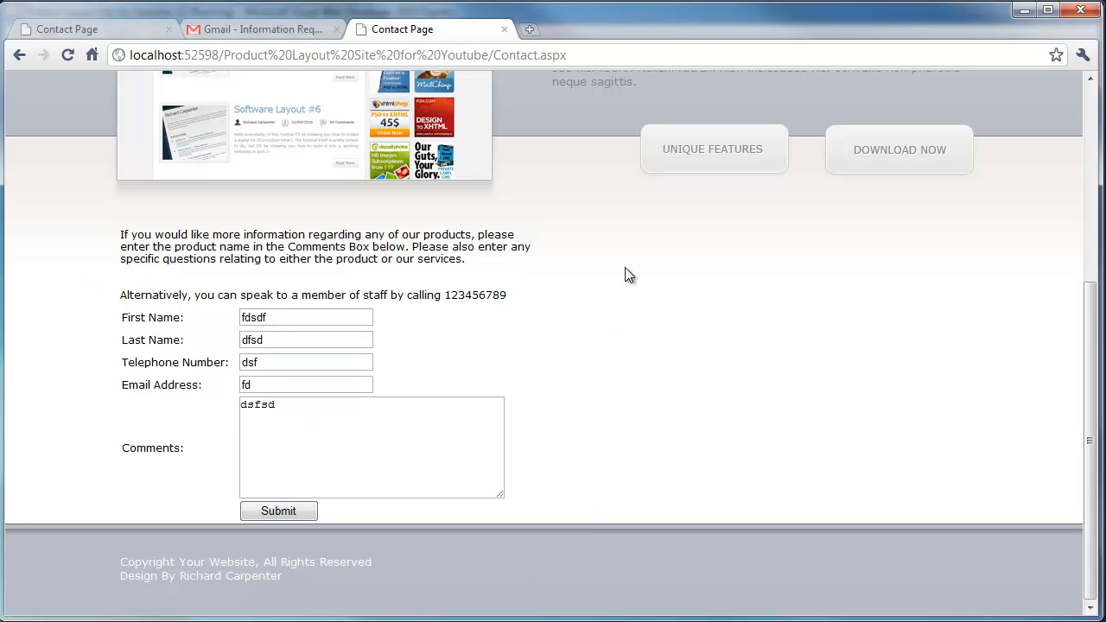
mouse_move(622, 261)
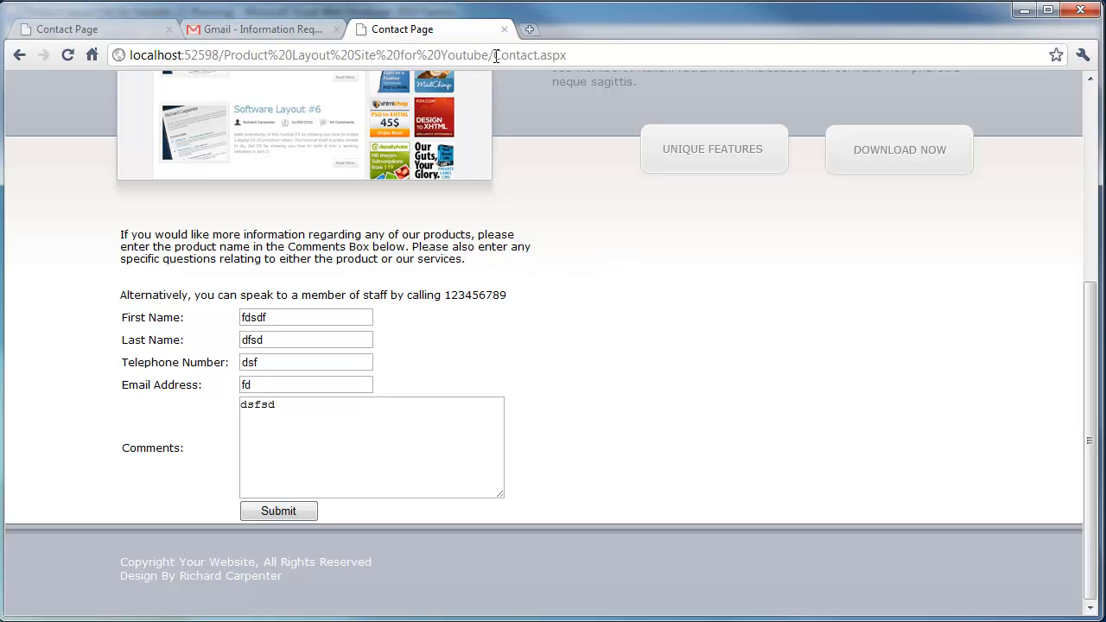
left_click(263, 28)
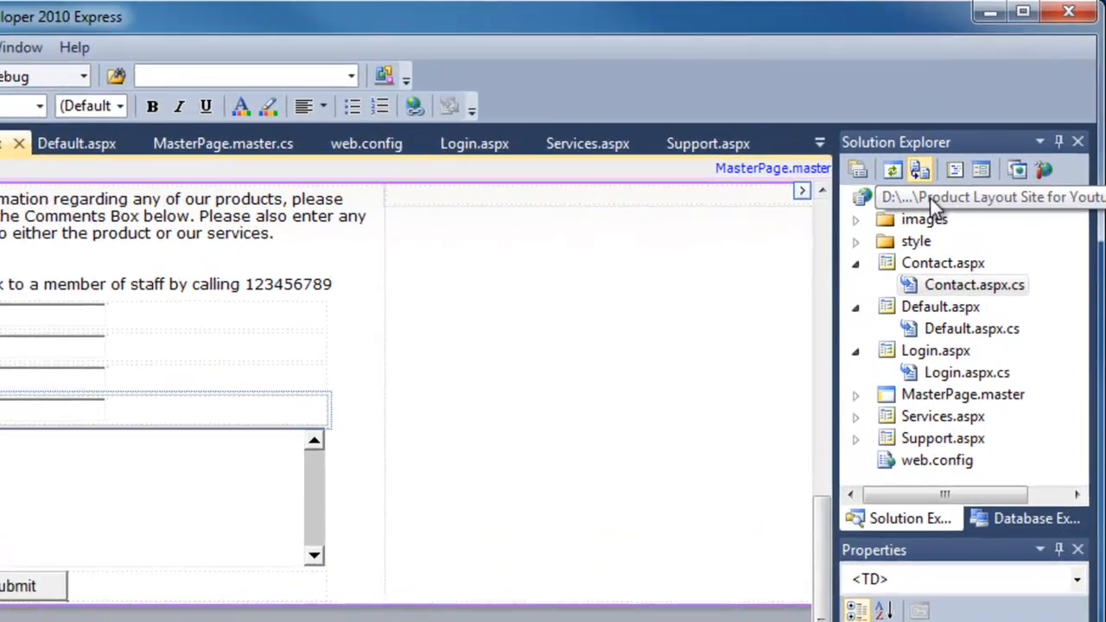
- Add web form email-confirmation.aspx based on MasterPage.master via Add New Item
right_click(951, 197)
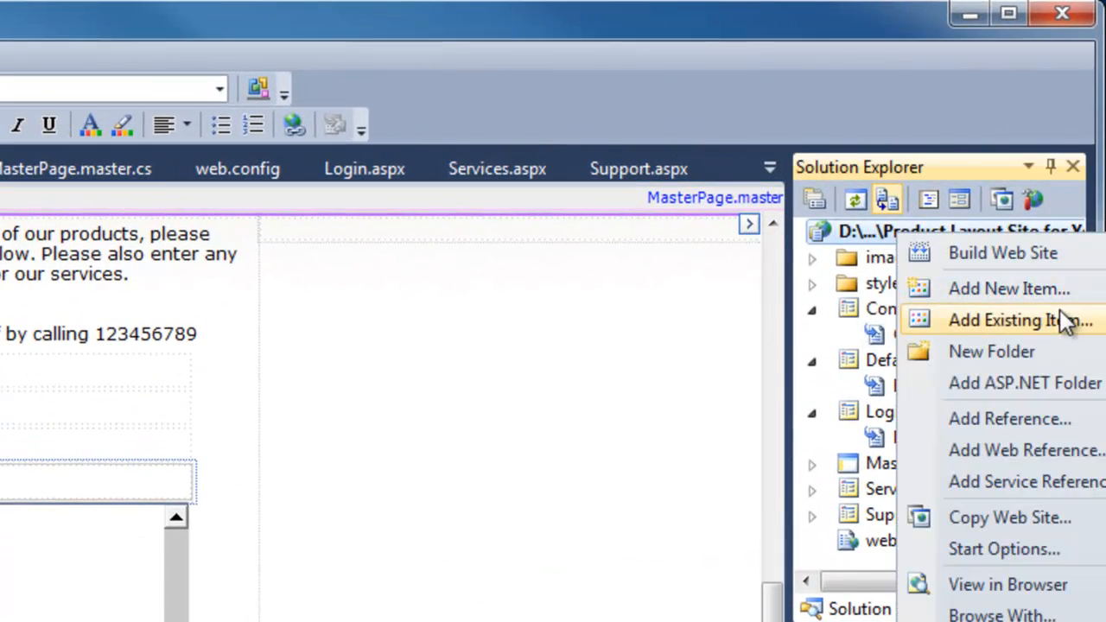
left_click(1020, 320)
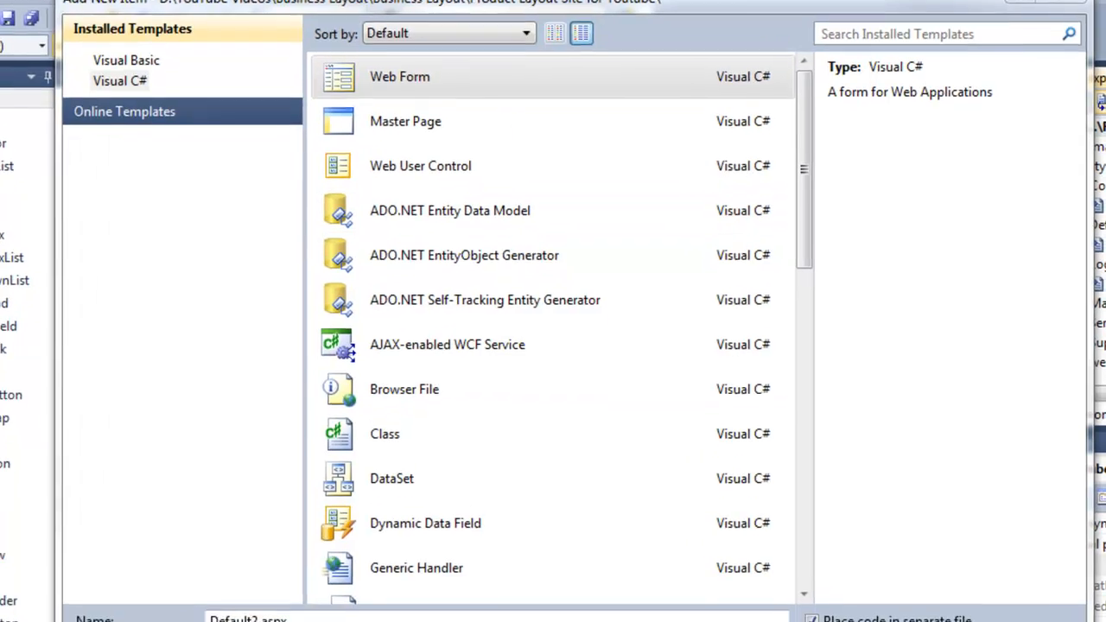
type("email-confirmation.aspx")
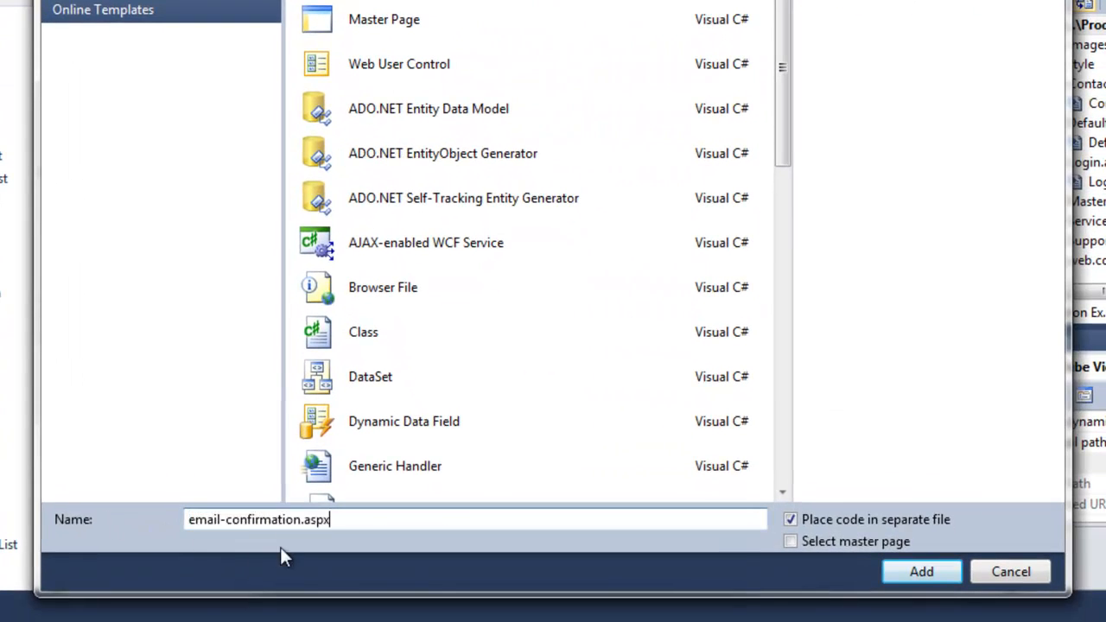
mouse_move(757, 579)
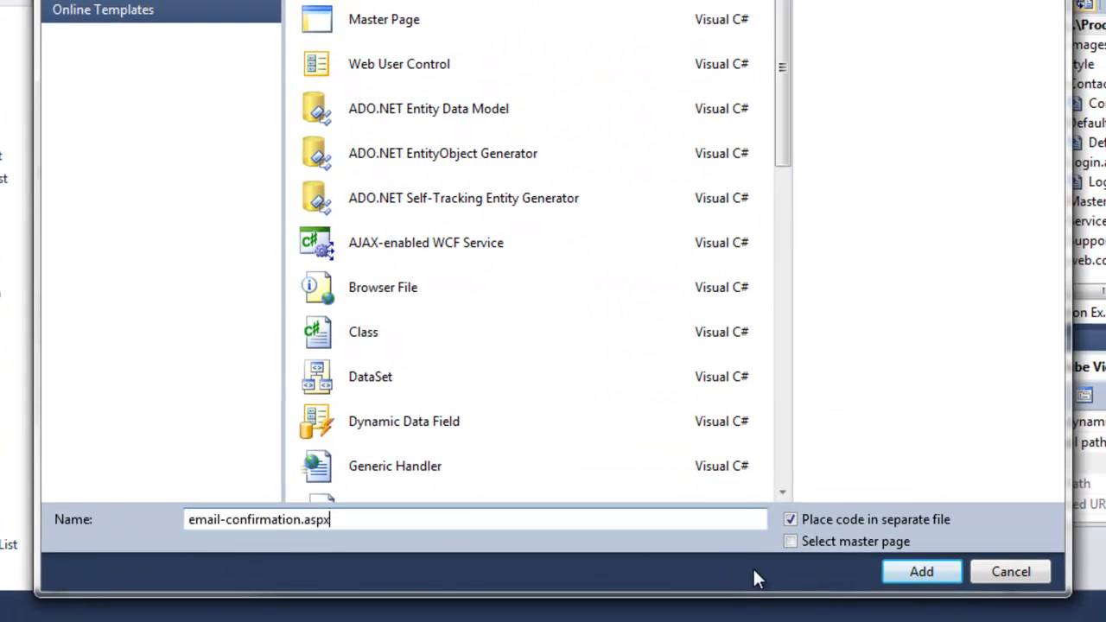
left_click(790, 541)
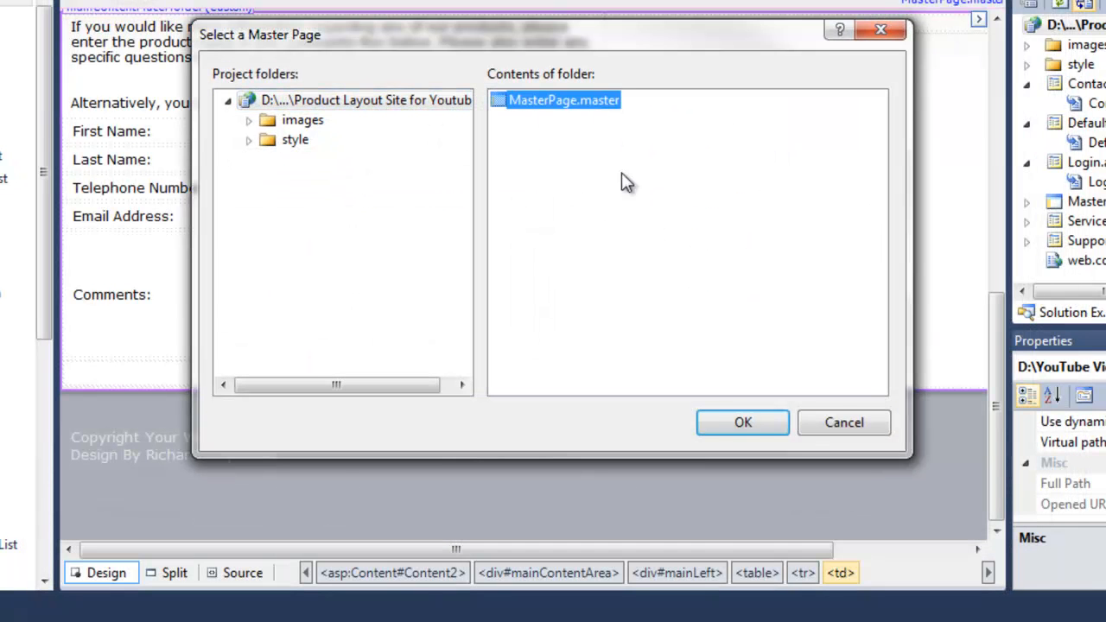
left_click(742, 421)
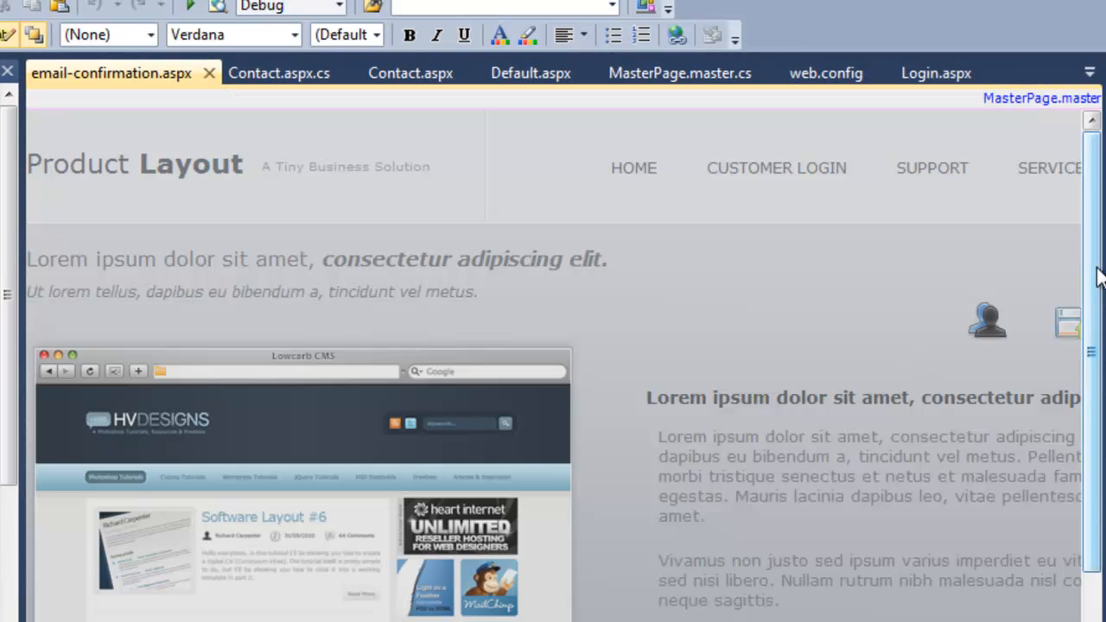
- Scroll the email-confirmation.aspx source to the empty mainContentPlaceHolder content block
scroll("down", 3)
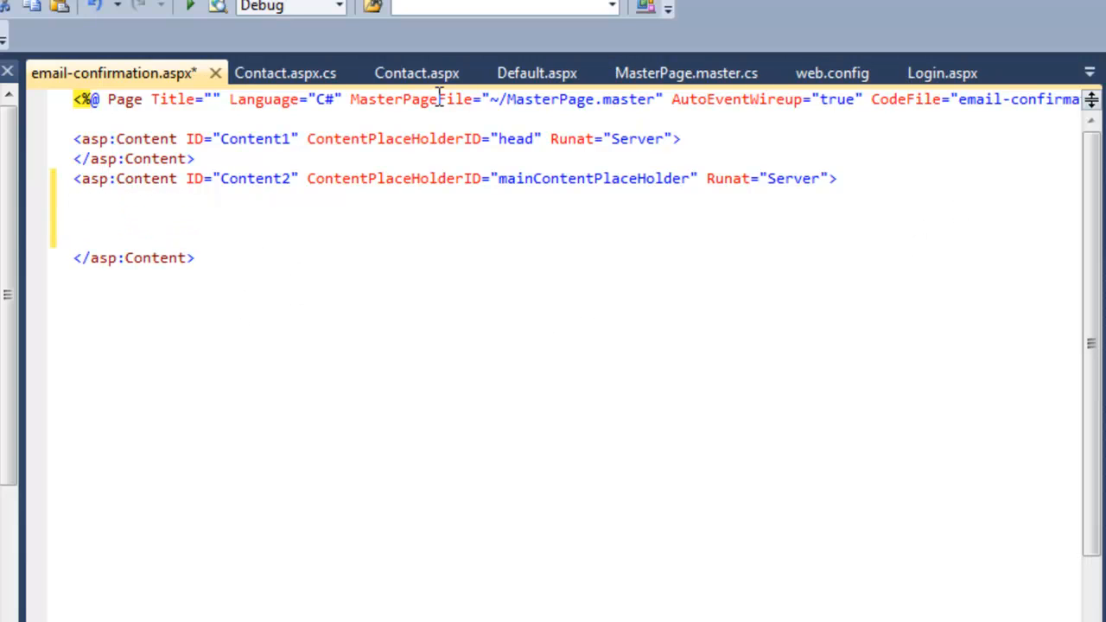
- Select Contact.aspx's whole mainContentArea markup with its mainLeft and mainRight divs
left_click(418, 73)
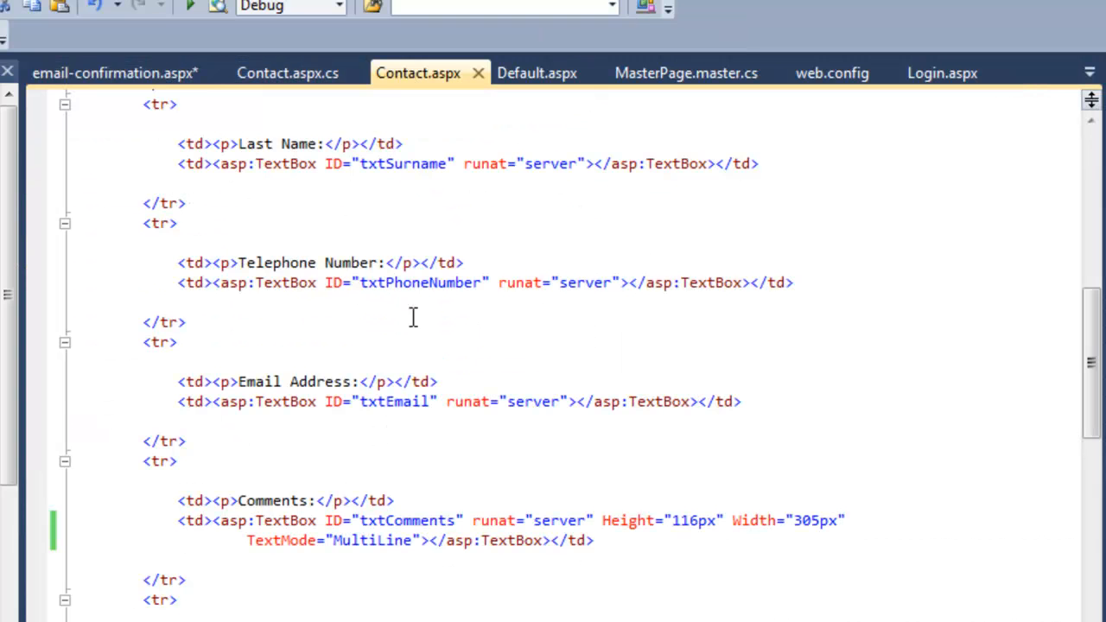
scroll("up", 3)
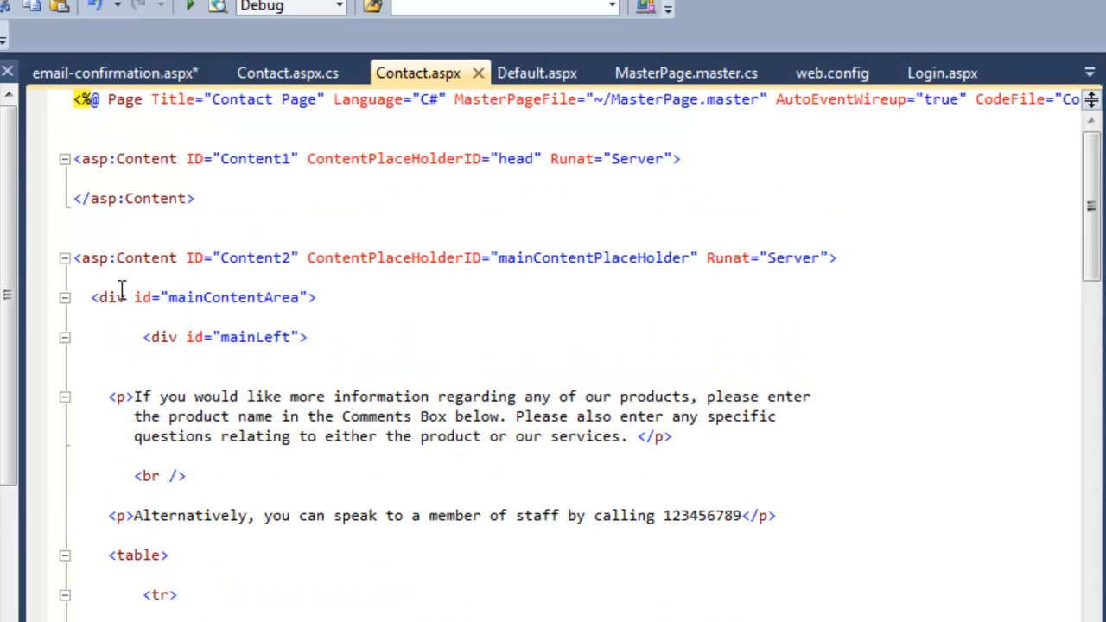
left_click_drag(121, 290, 194, 562)
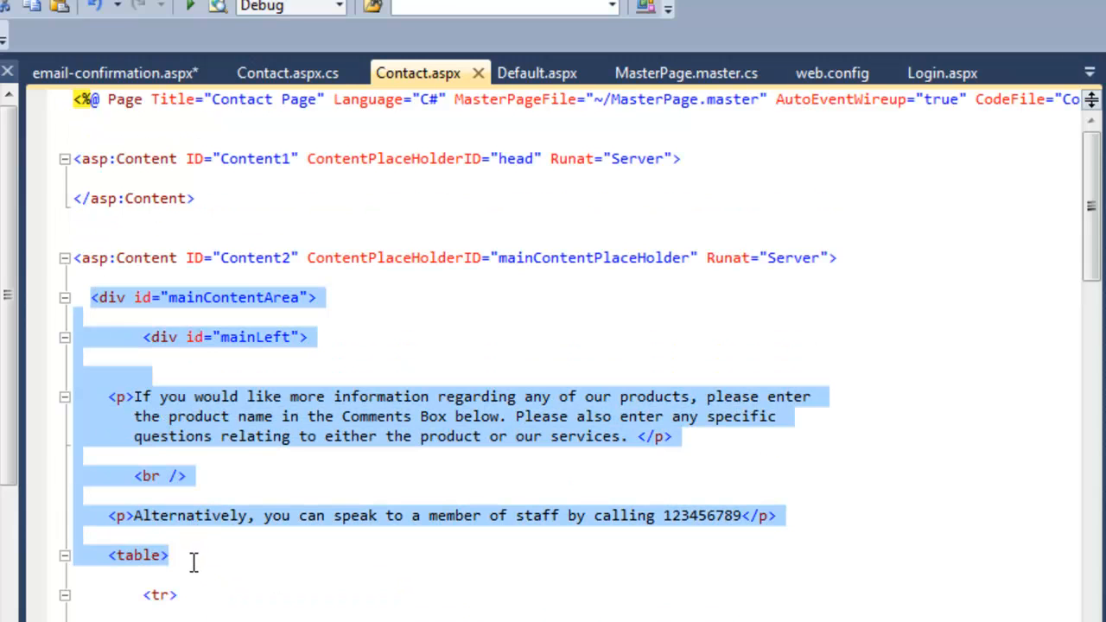
scroll("down", 3)
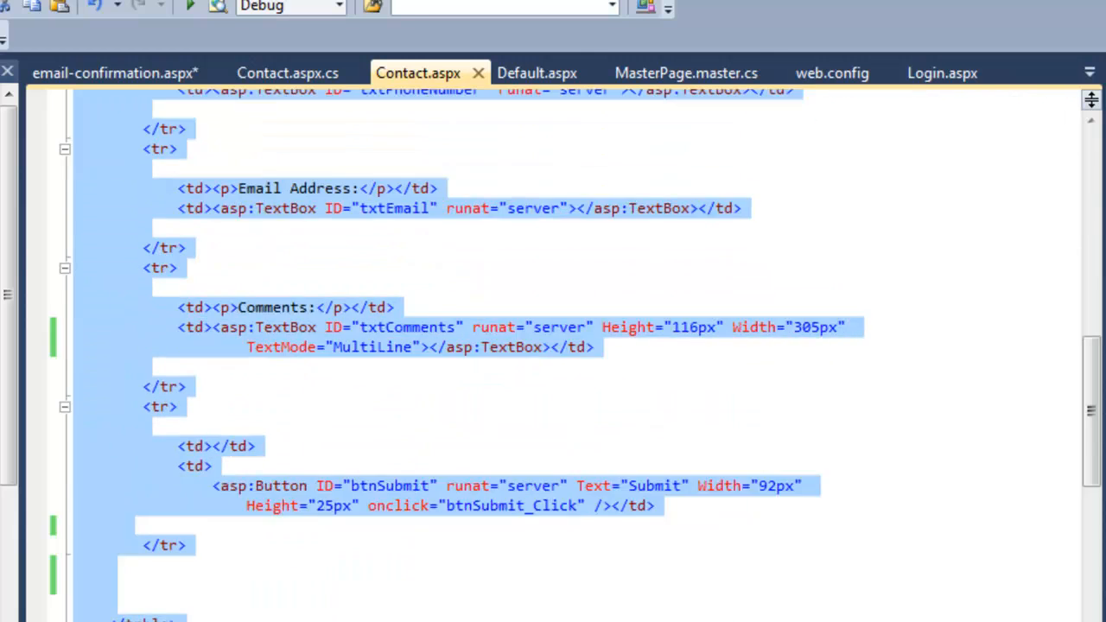
scroll("down", 3)
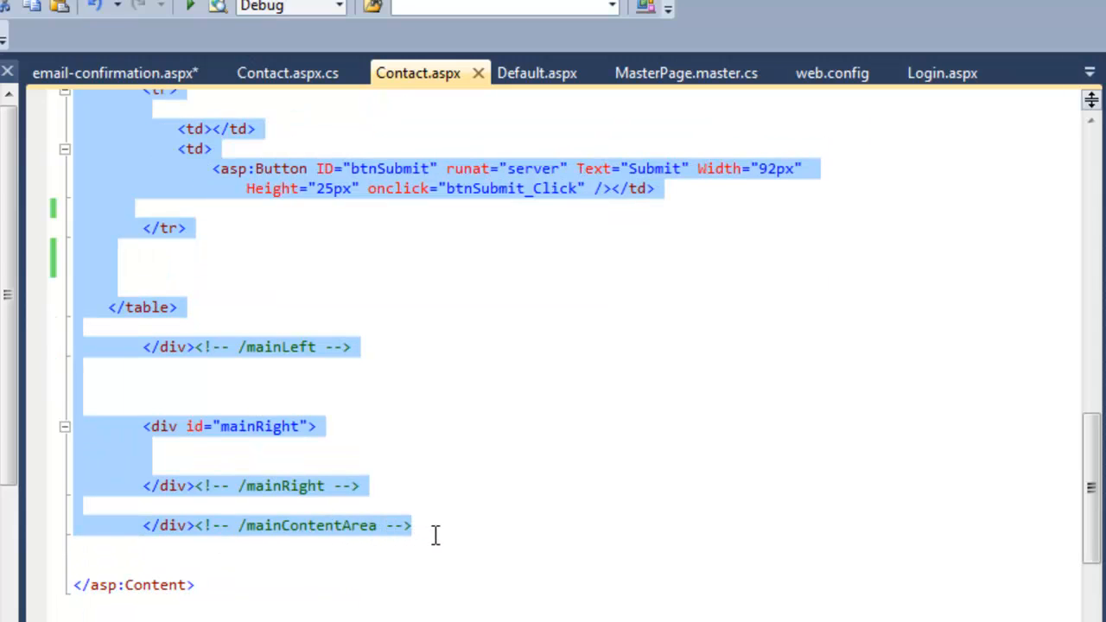
left_click(112, 73)
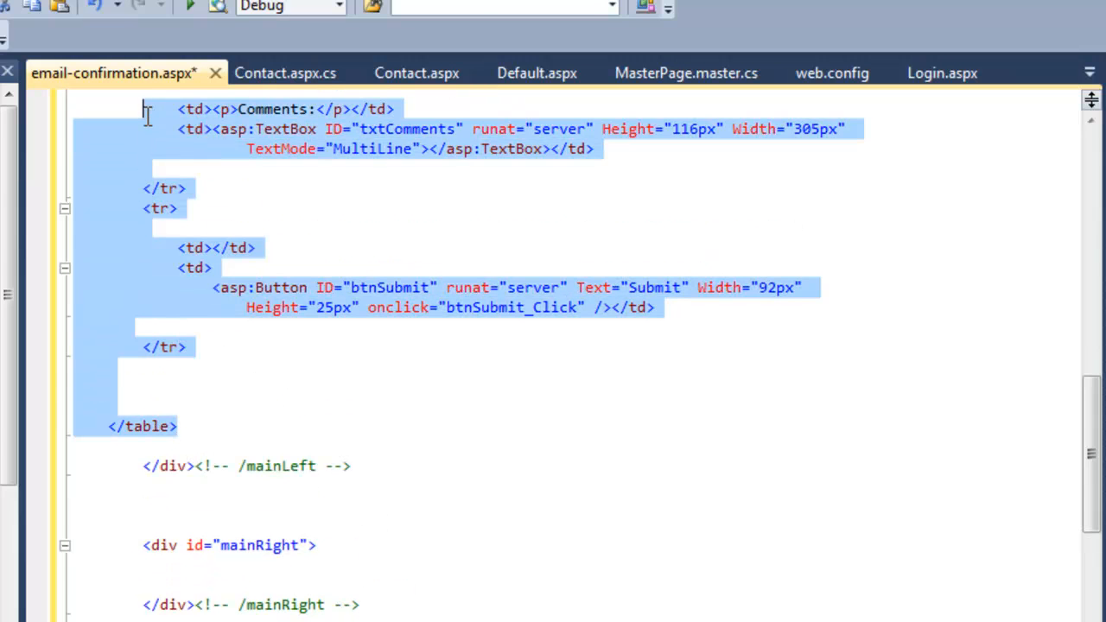
- Reuse that layout in email-confirmation.aspx, clearing the divs to leave mainLeft and mainRight empty
scroll("up", 3)
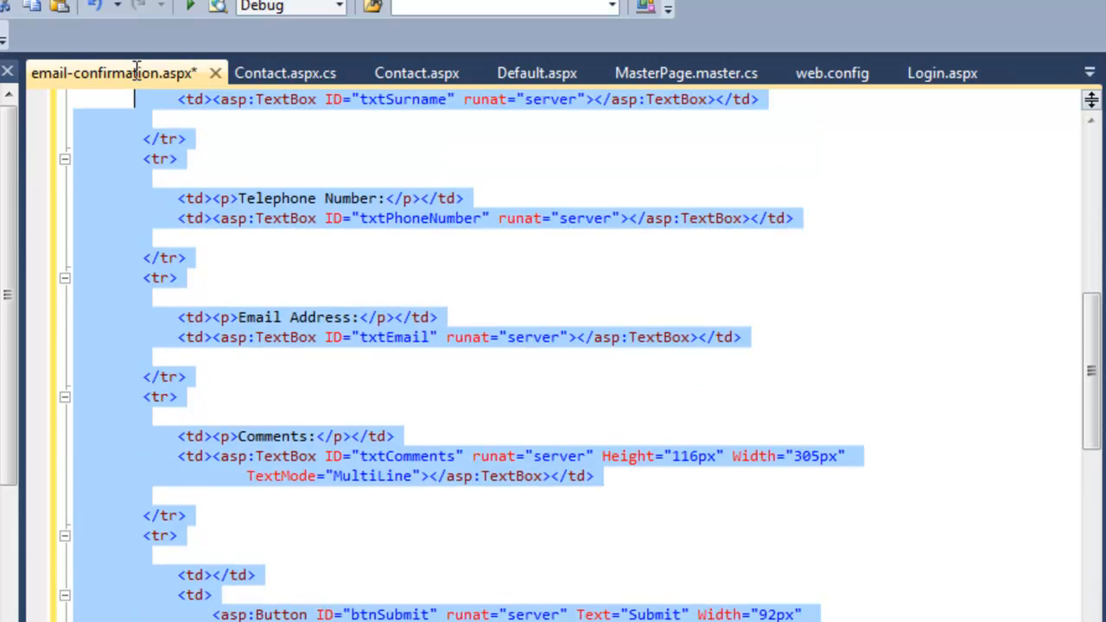
scroll("up", 3)
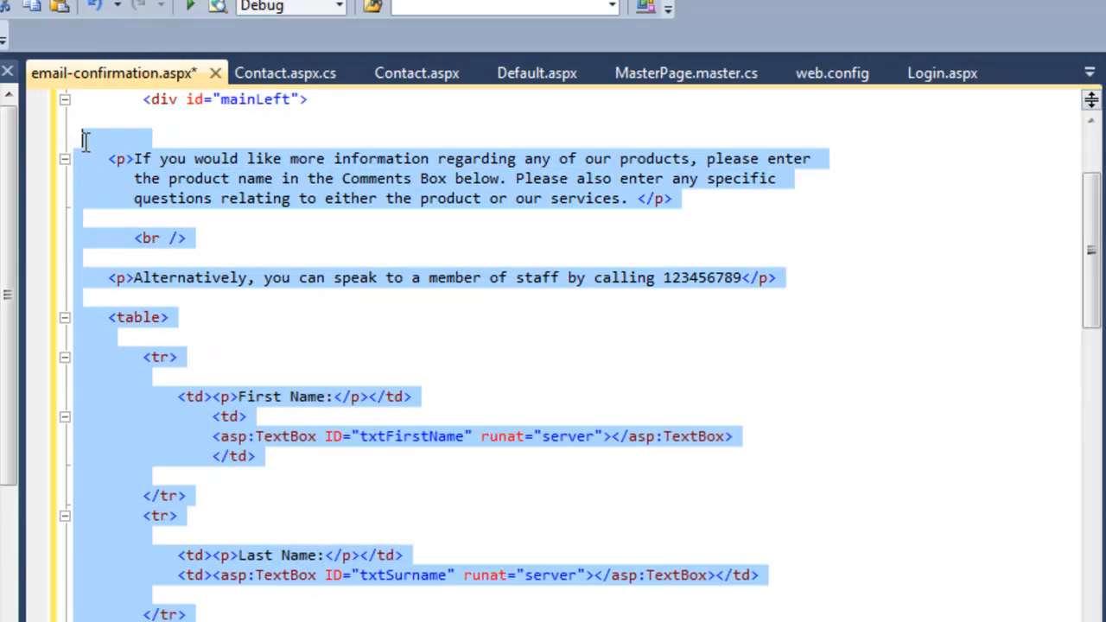
key("Delete")
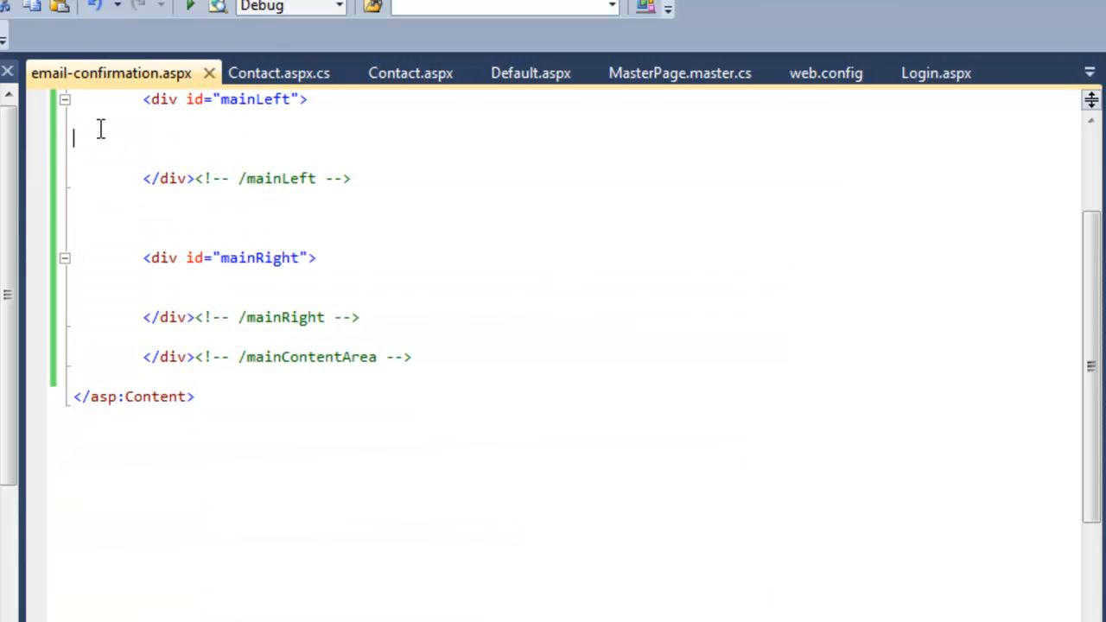
scroll("up", 3)
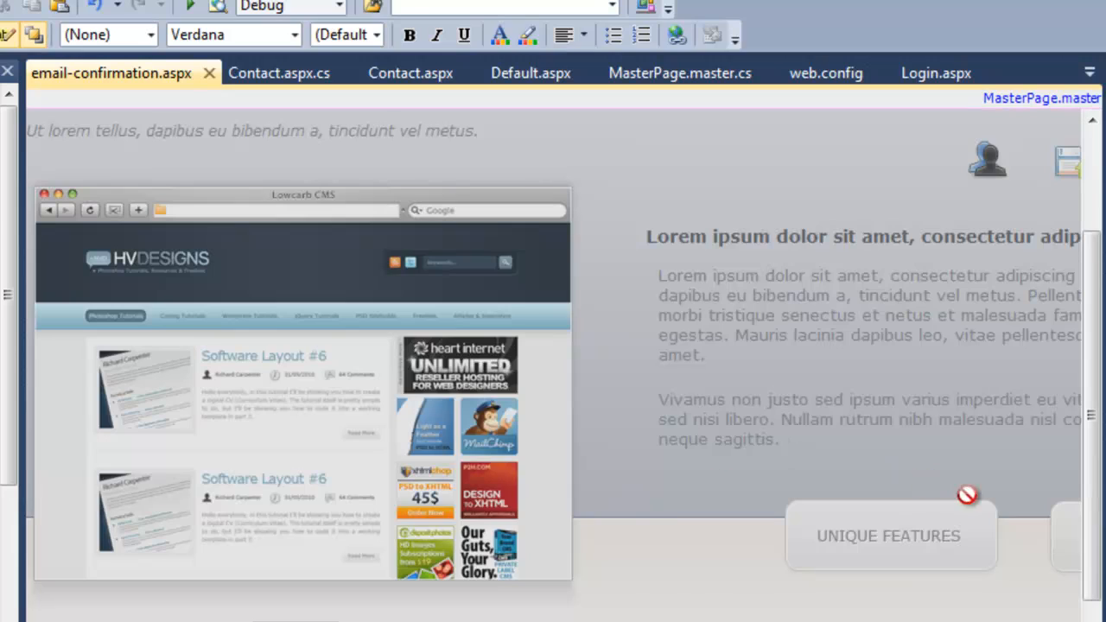
- Add the 'Thank you for your email...' paragraph inside mainLeft and review it
scroll("down", 3)
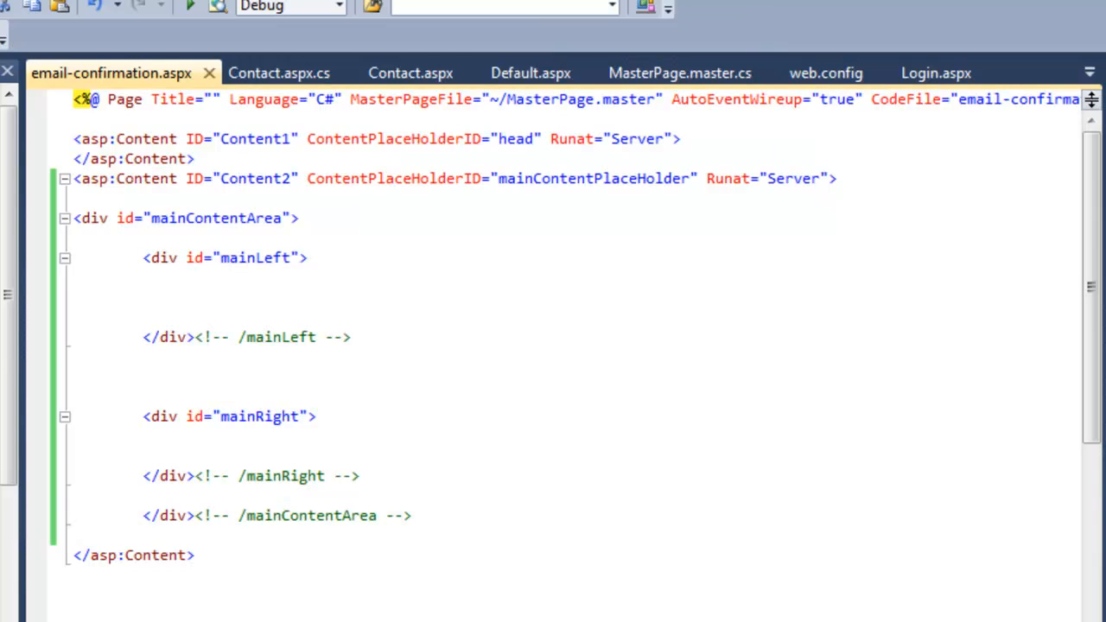
mouse_move(282, 310)
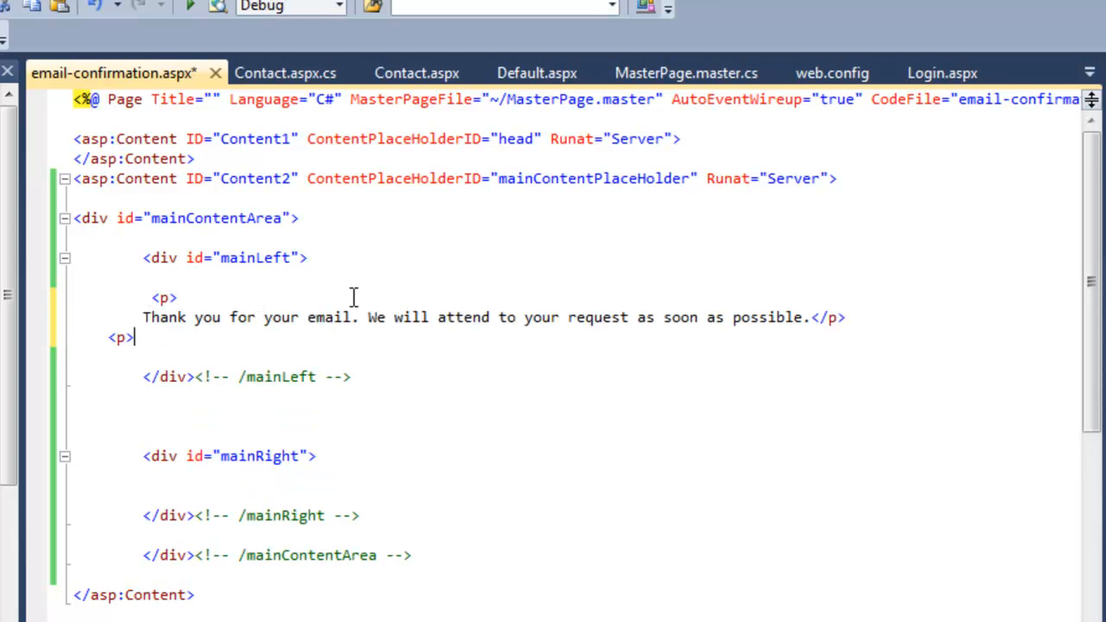
mouse_move(743, 325)
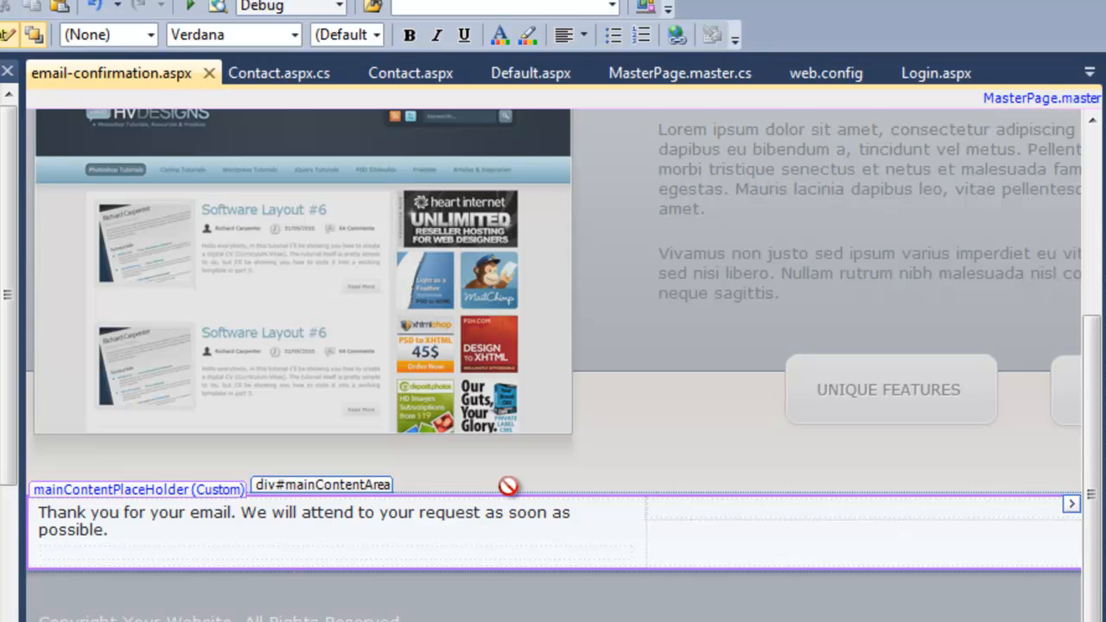
scroll("down", 3)
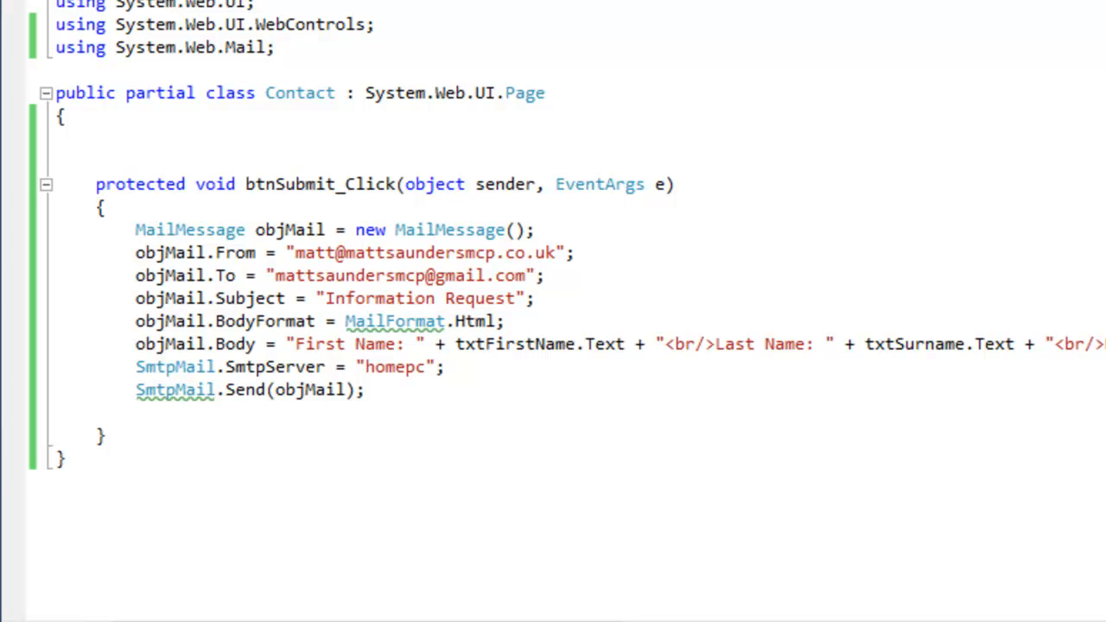
- Add Response.Redirect("email-confirmation.aspx"); after SmtpMail.Send in btnSubmit_Click
type("Response.Redirect(\"email-confirmation.aspx\");")
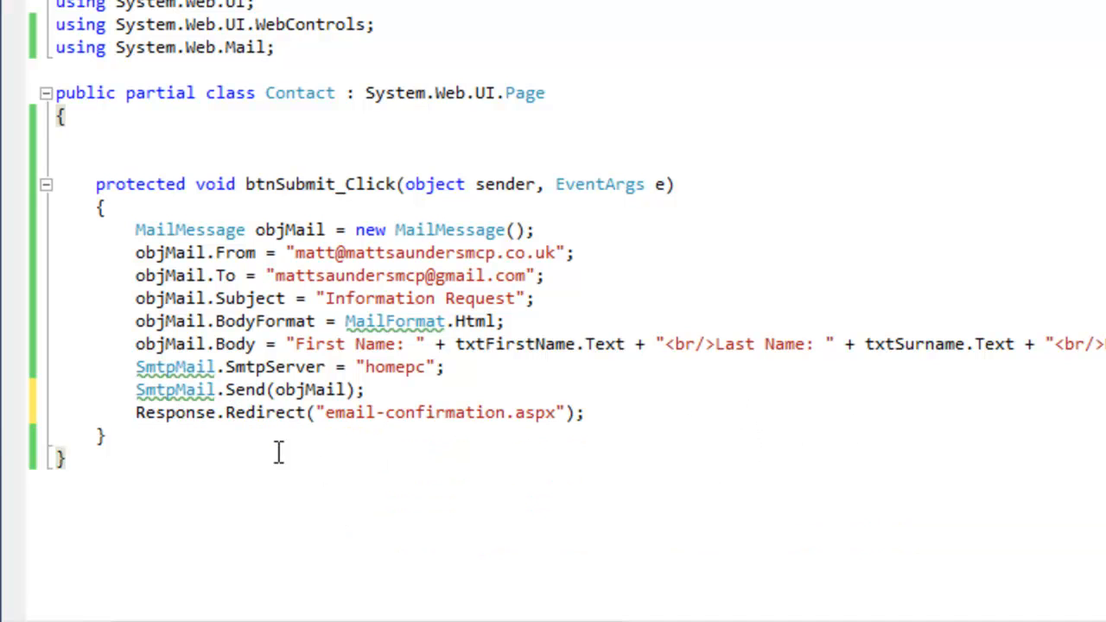
mouse_move(401, 411)
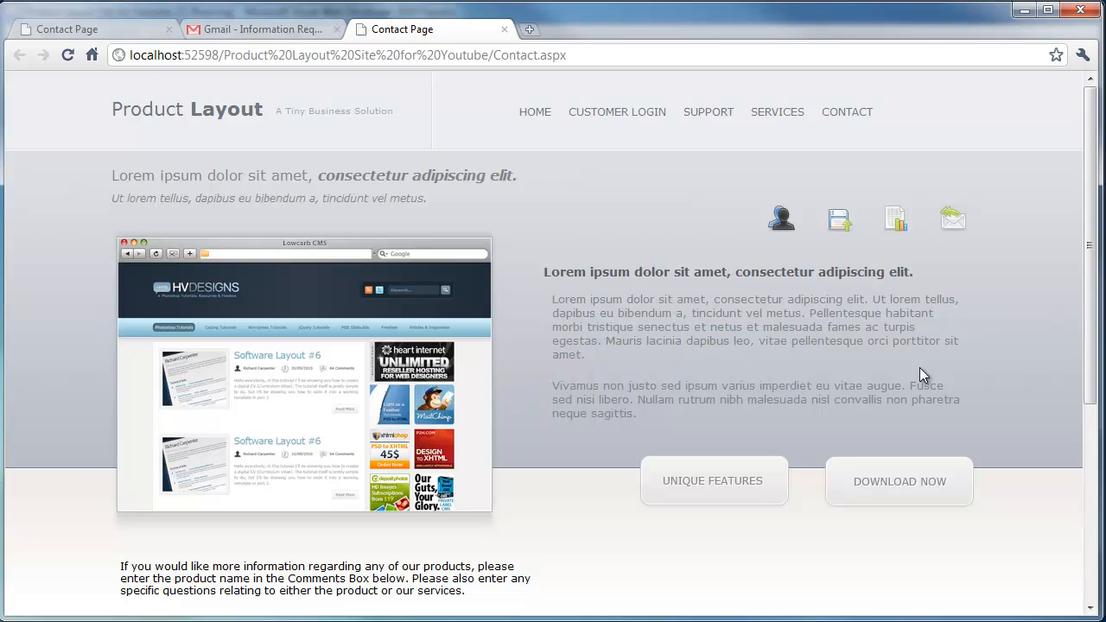
- Fill the Contact form with test text 'dsfds' and submit it, landing on the thank-you confirmation page
scroll("down", 3)
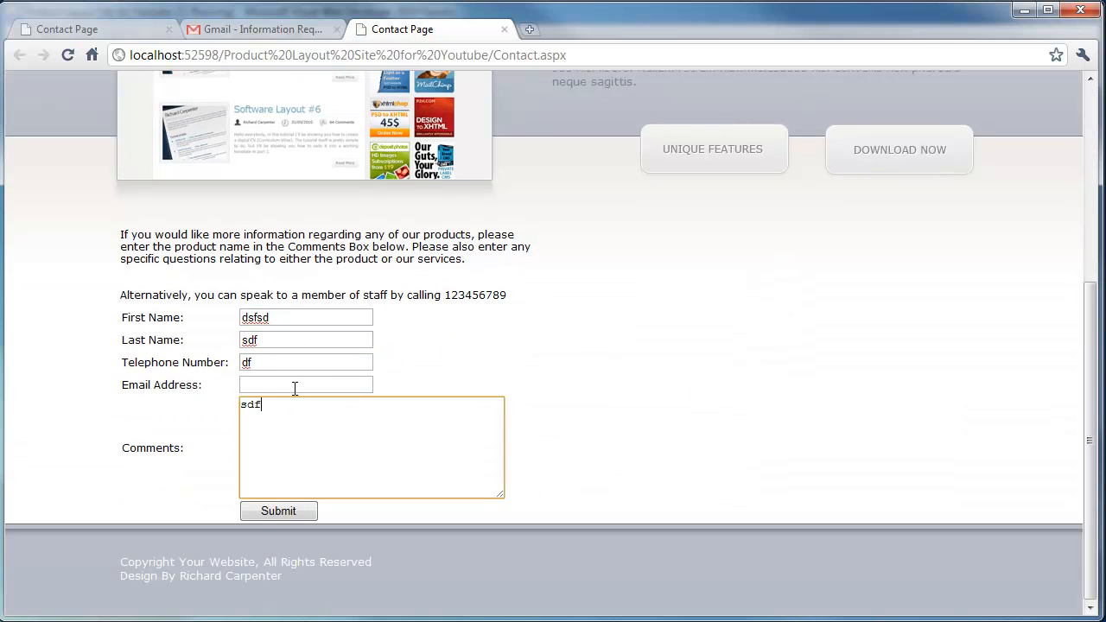
type("dsfds")
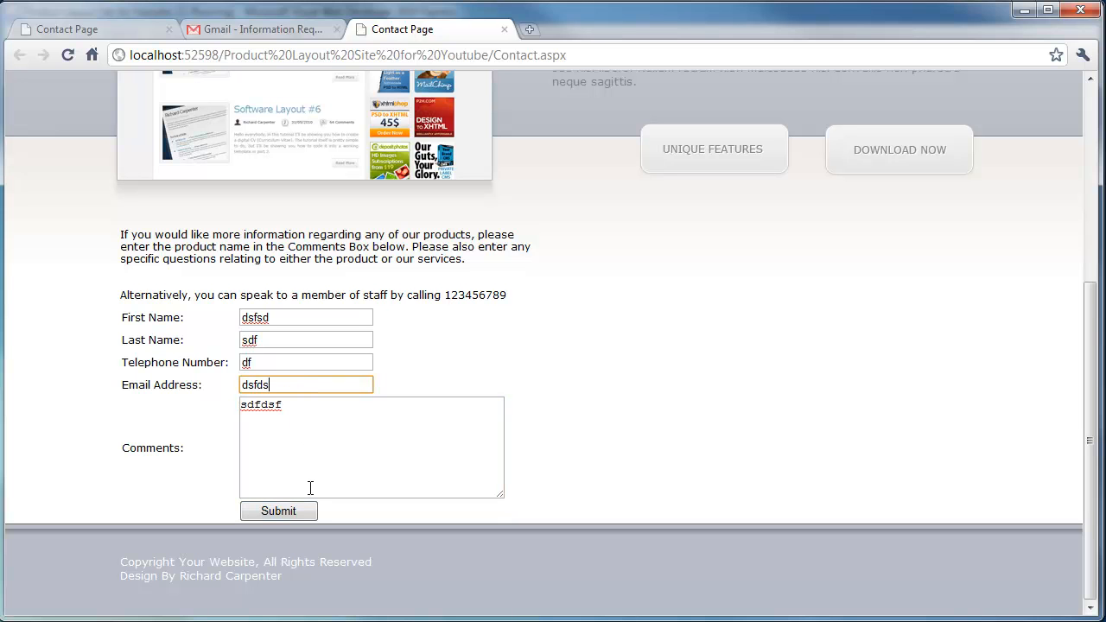
left_click(278, 511)
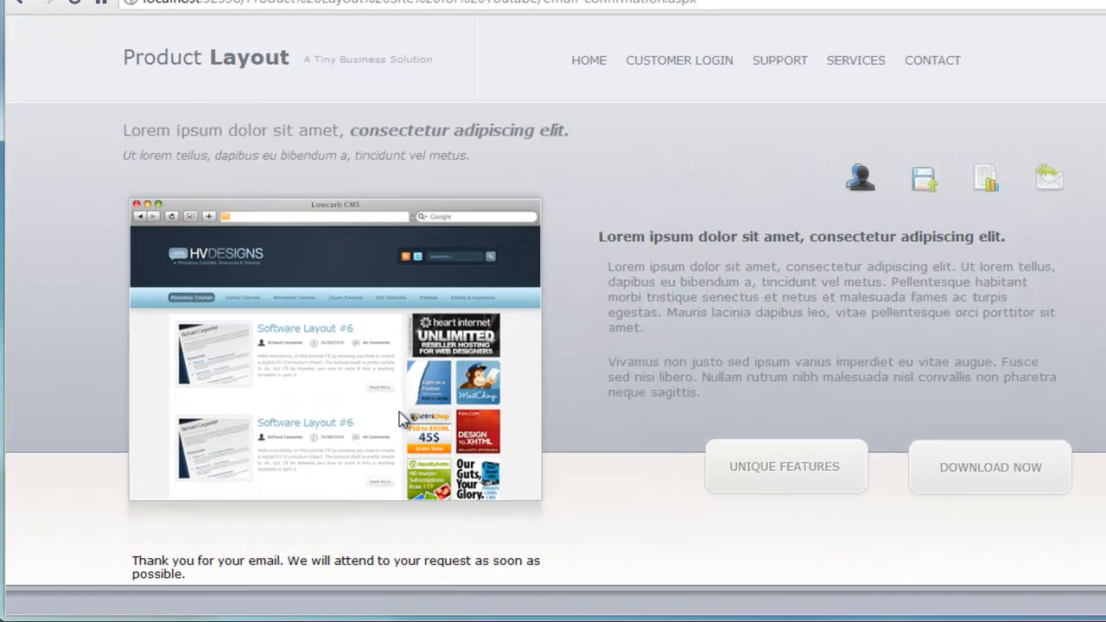
scroll("down", 3)
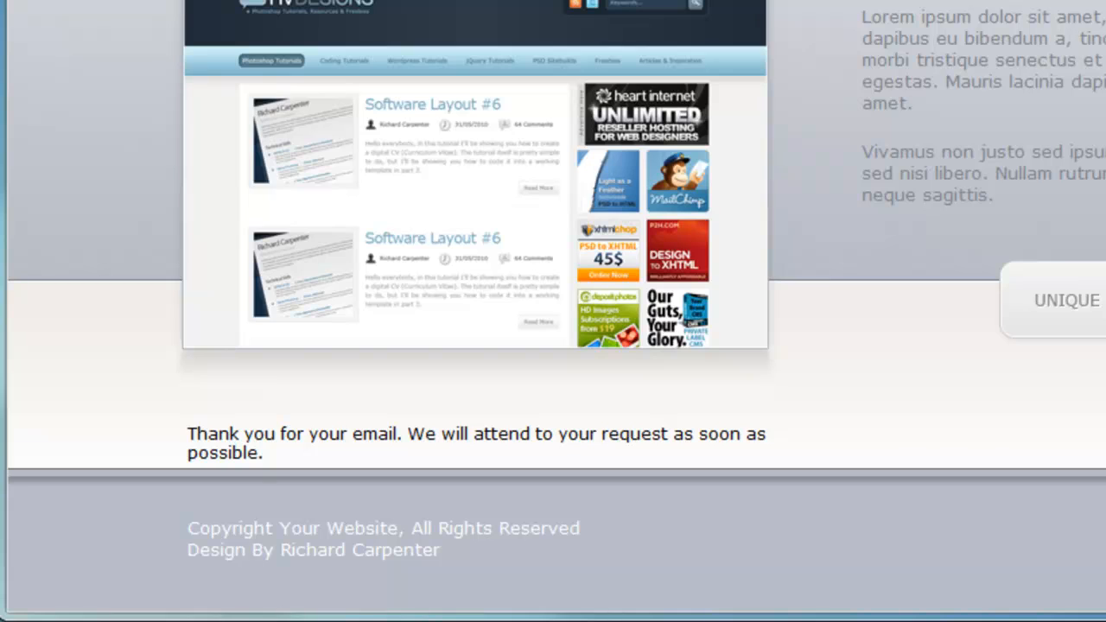
mouse_move(712, 482)
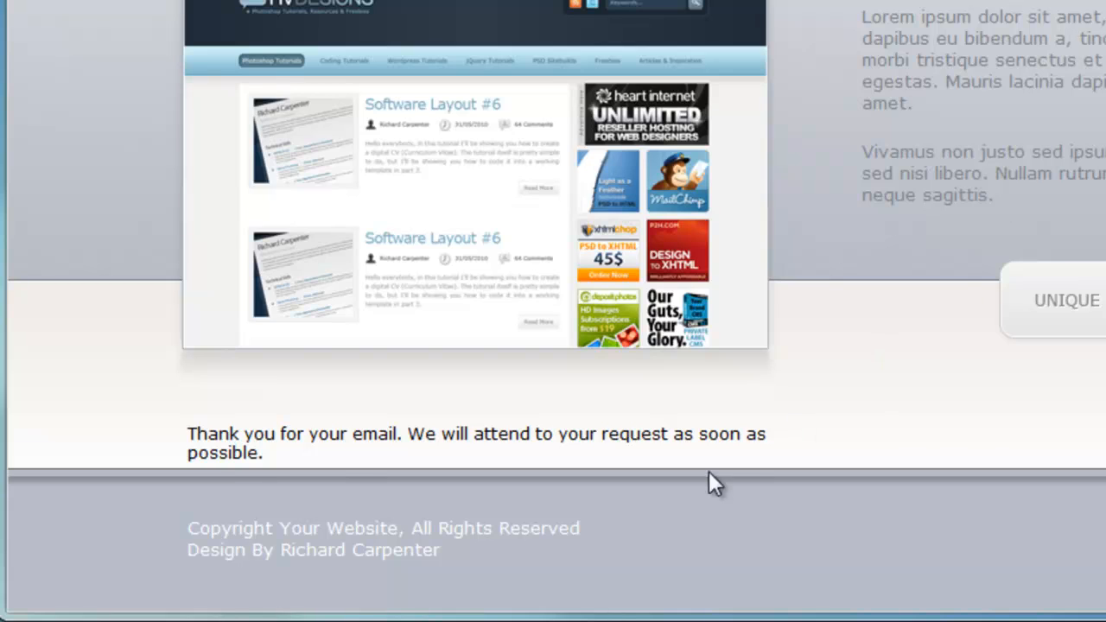
mouse_move(210, 439)
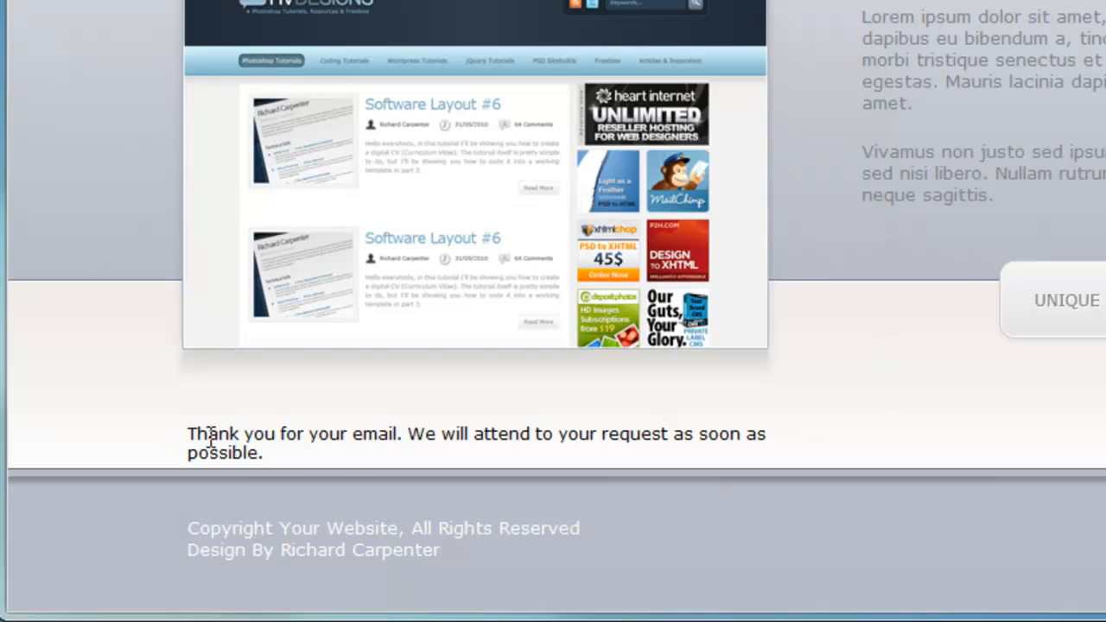
mouse_move(568, 435)
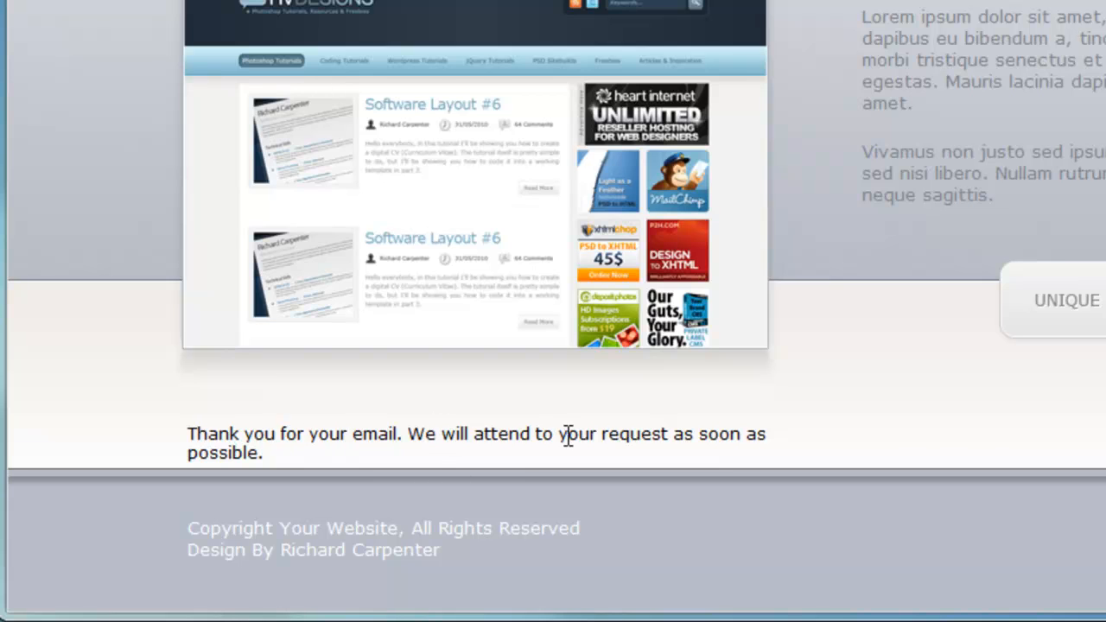
mouse_move(527, 420)
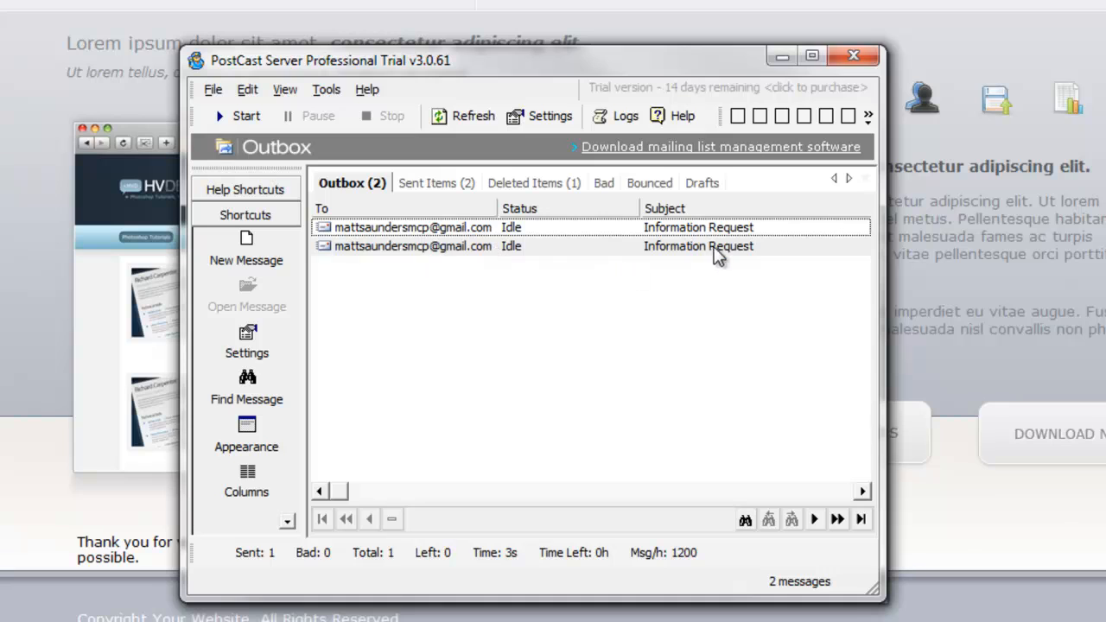
mouse_move(338, 216)
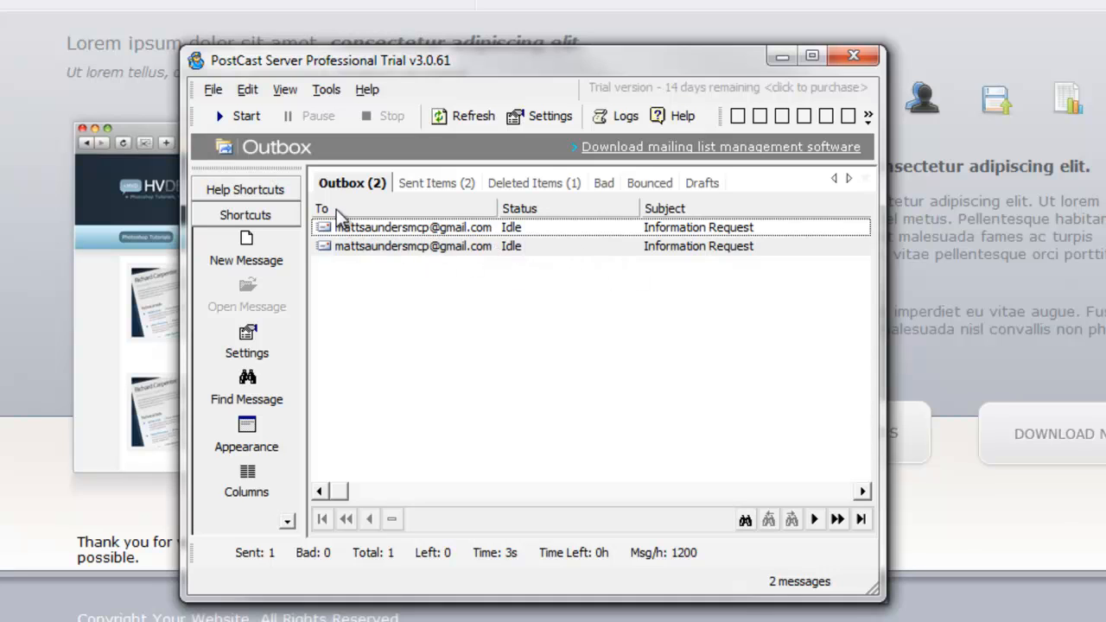
mouse_move(691, 233)
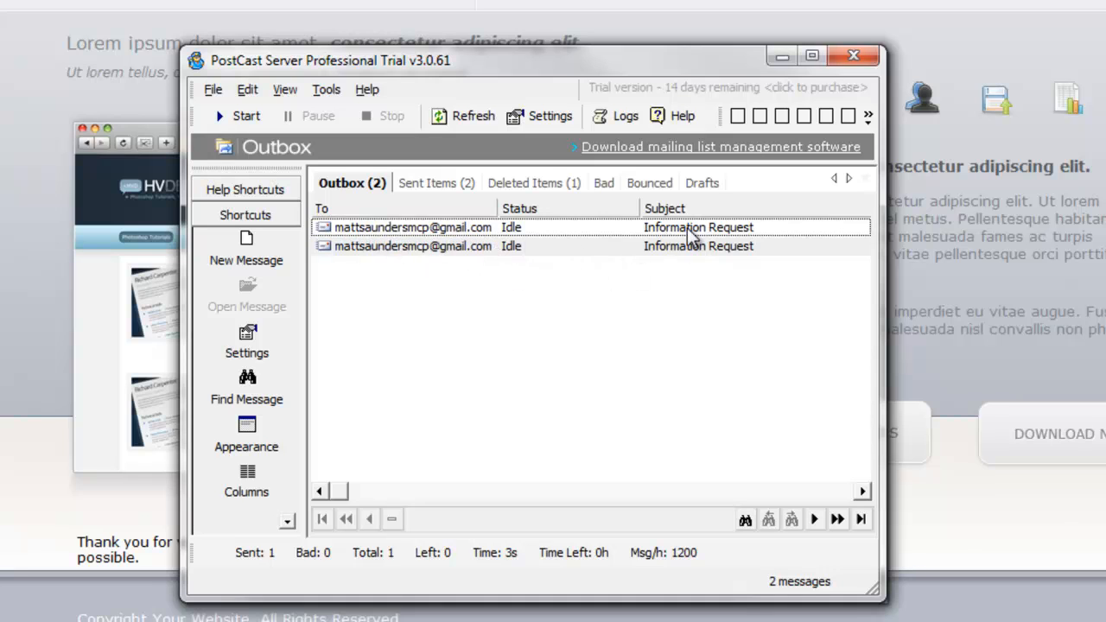
mouse_move(570, 242)
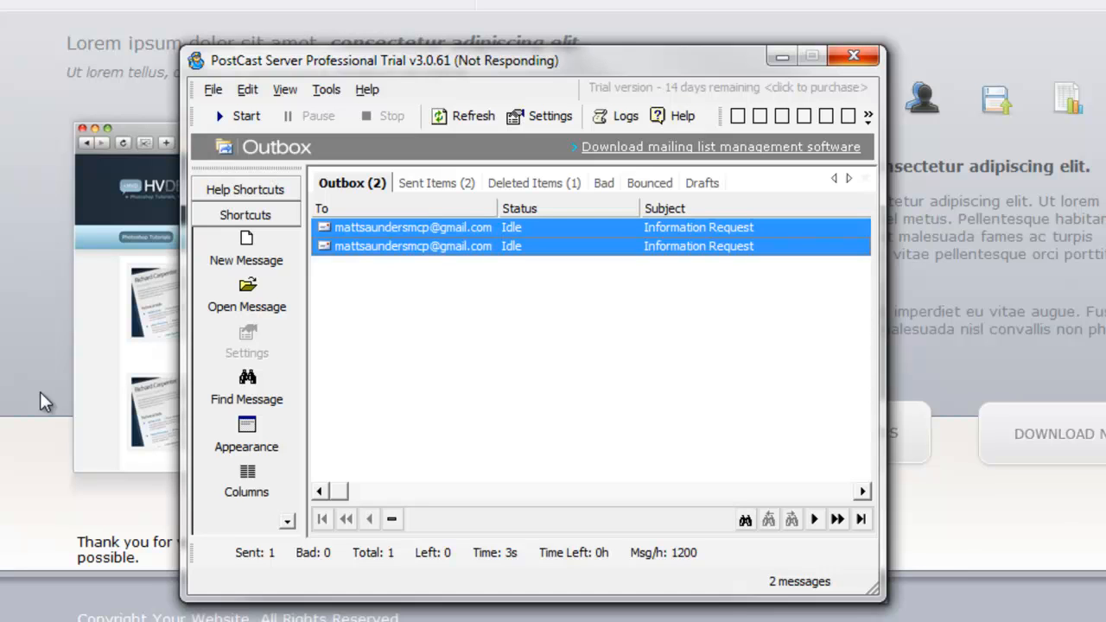
- Start sending the queued Information Request messages from the PostCast Outbox
left_click(245, 116)
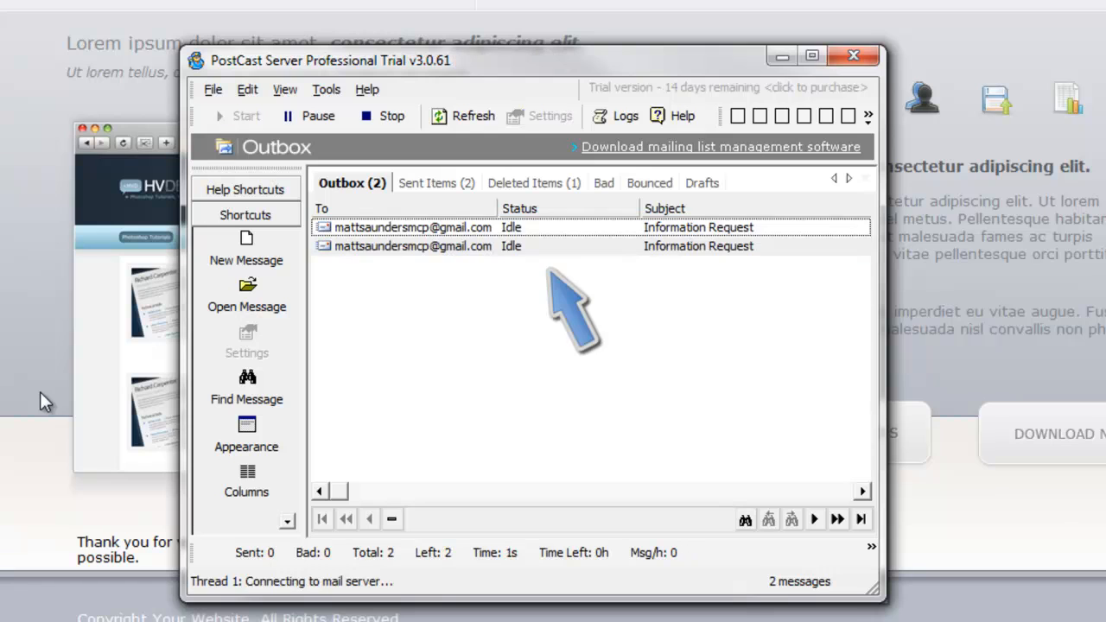
left_click(246, 115)
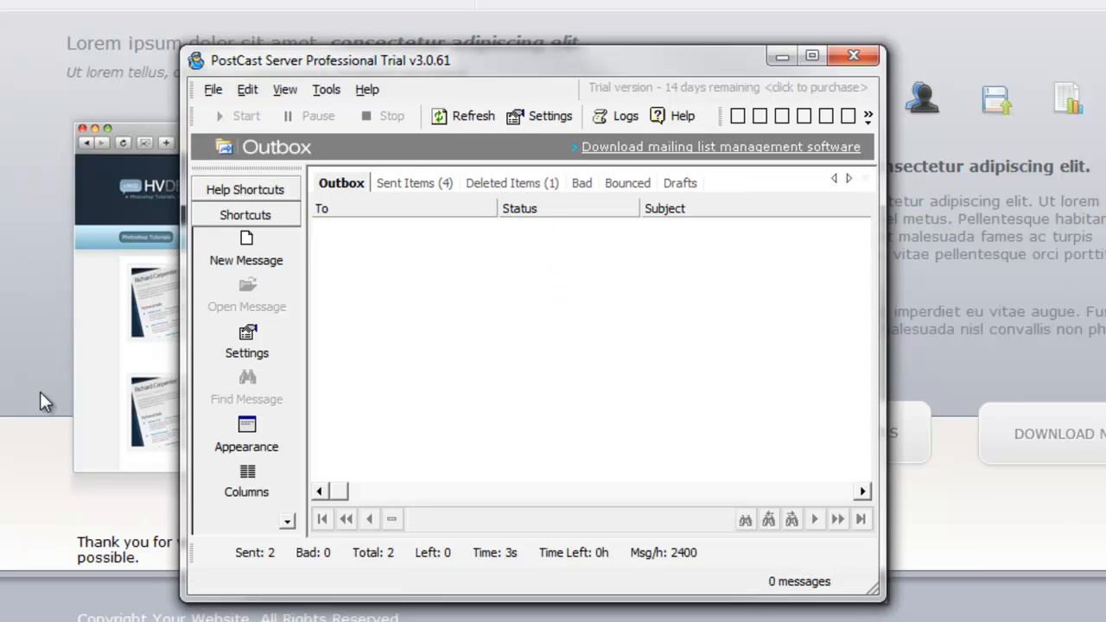
mouse_move(191, 391)
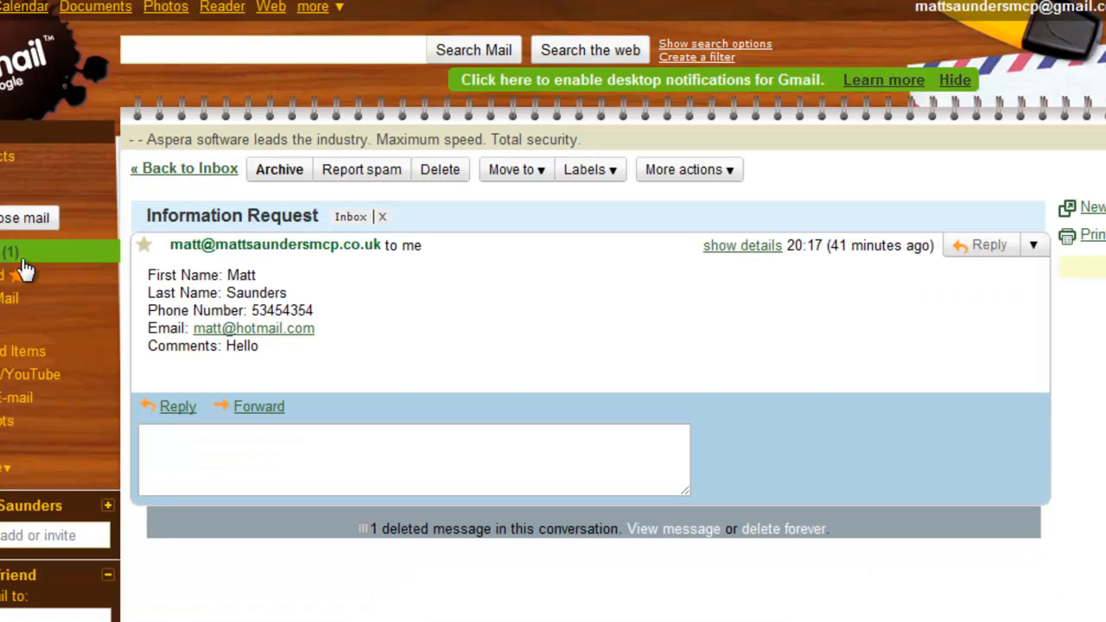
- Read the Gmail Information Request thread with both submissions, then return to the confirmation page
left_click(184, 170)
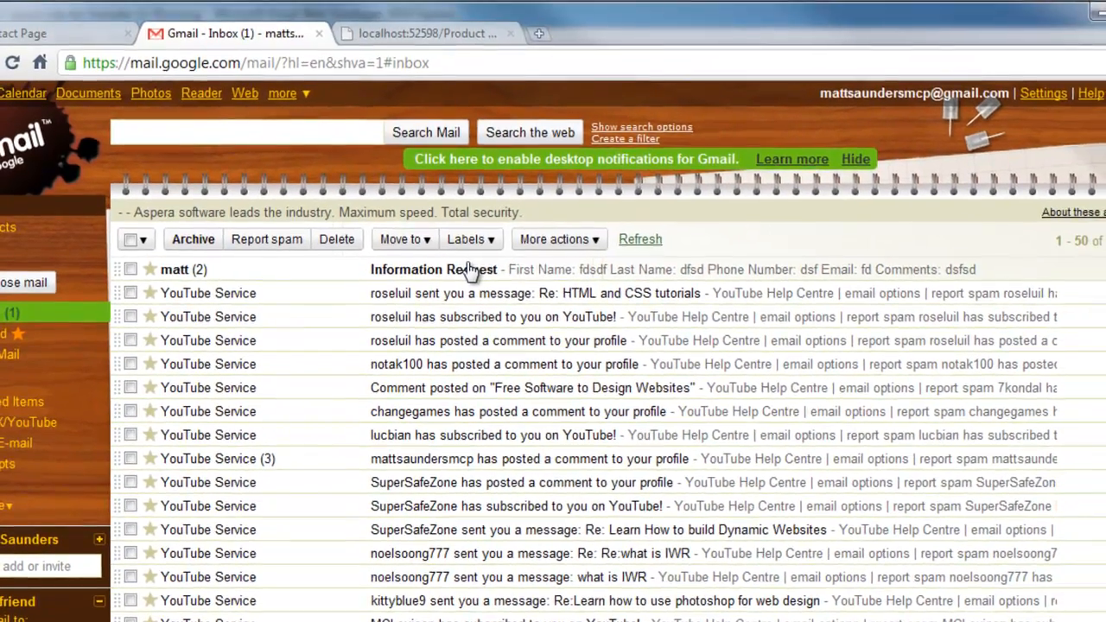
left_click(432, 269)
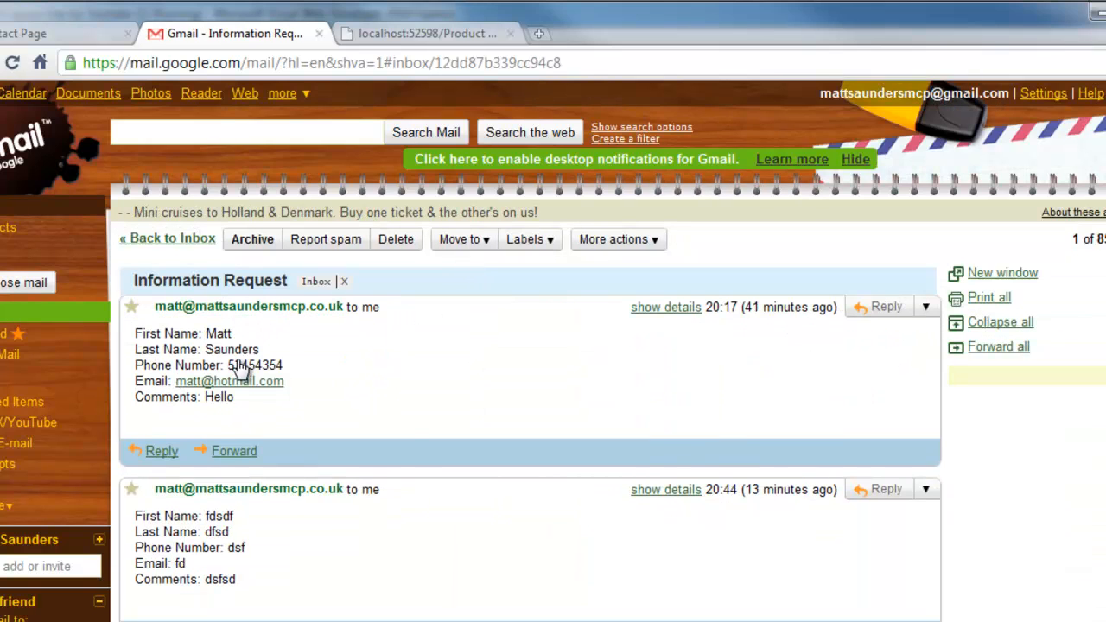
left_click(423, 28)
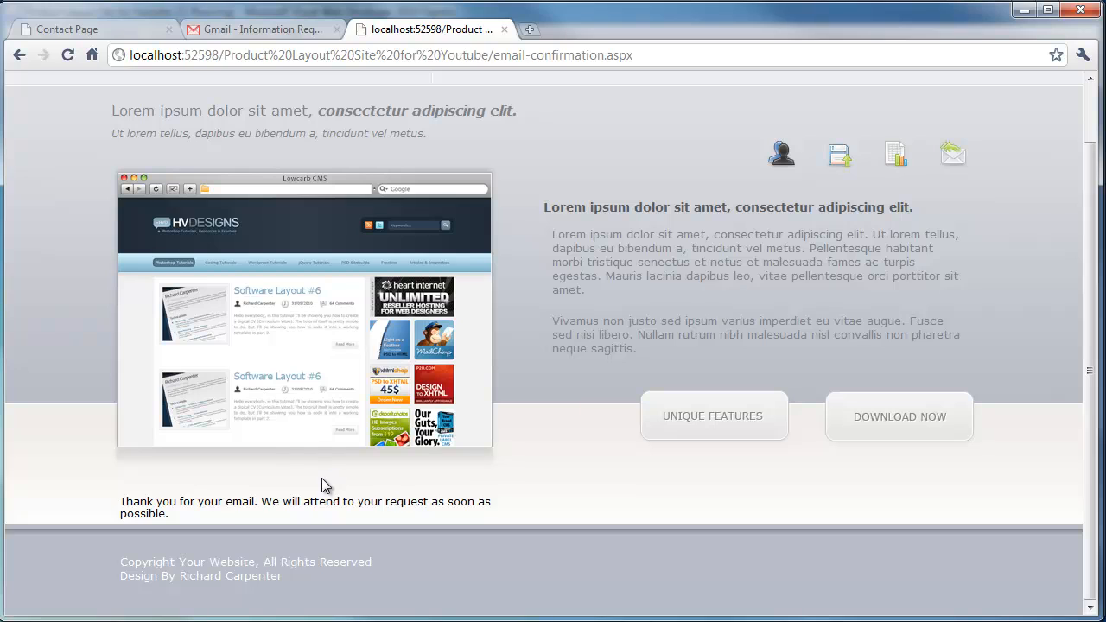